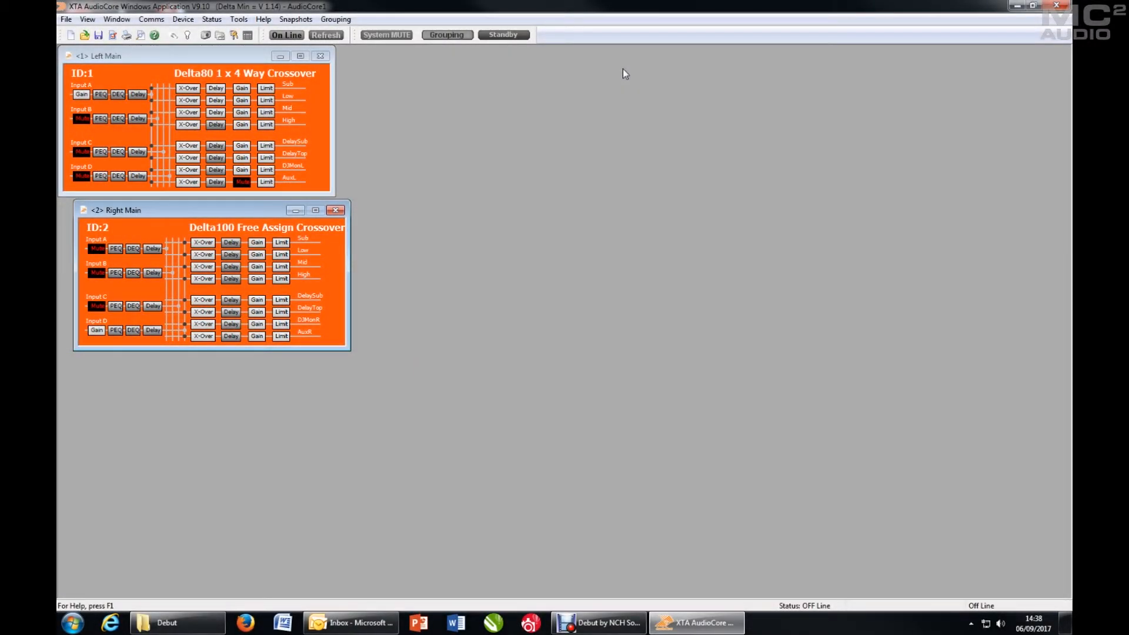
mouse_move(412, 104)
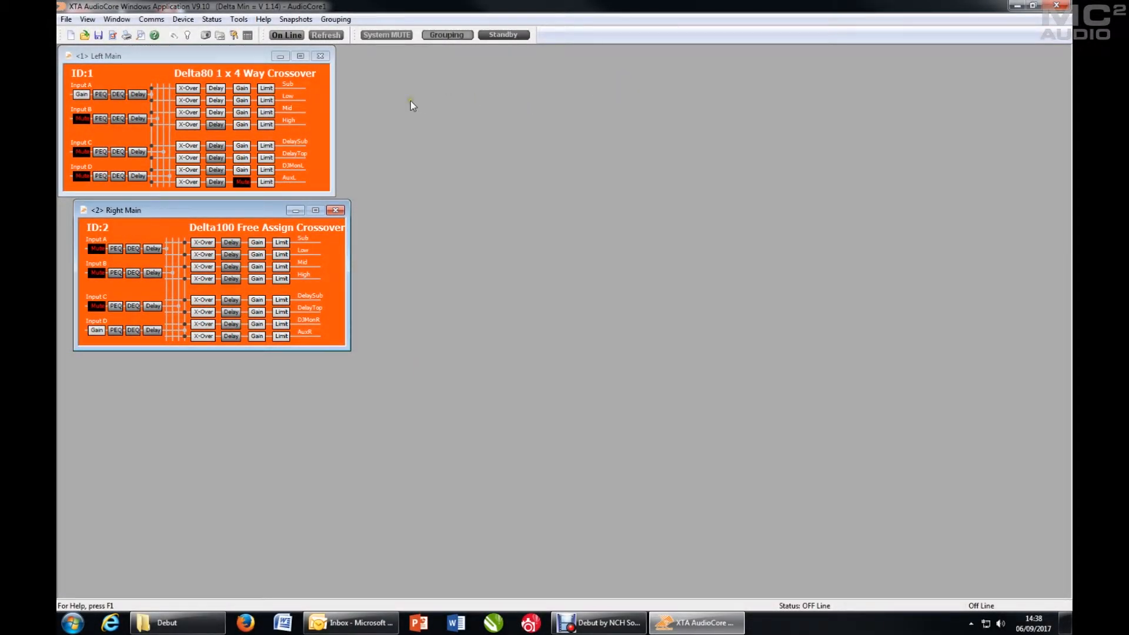
mouse_move(335, 19)
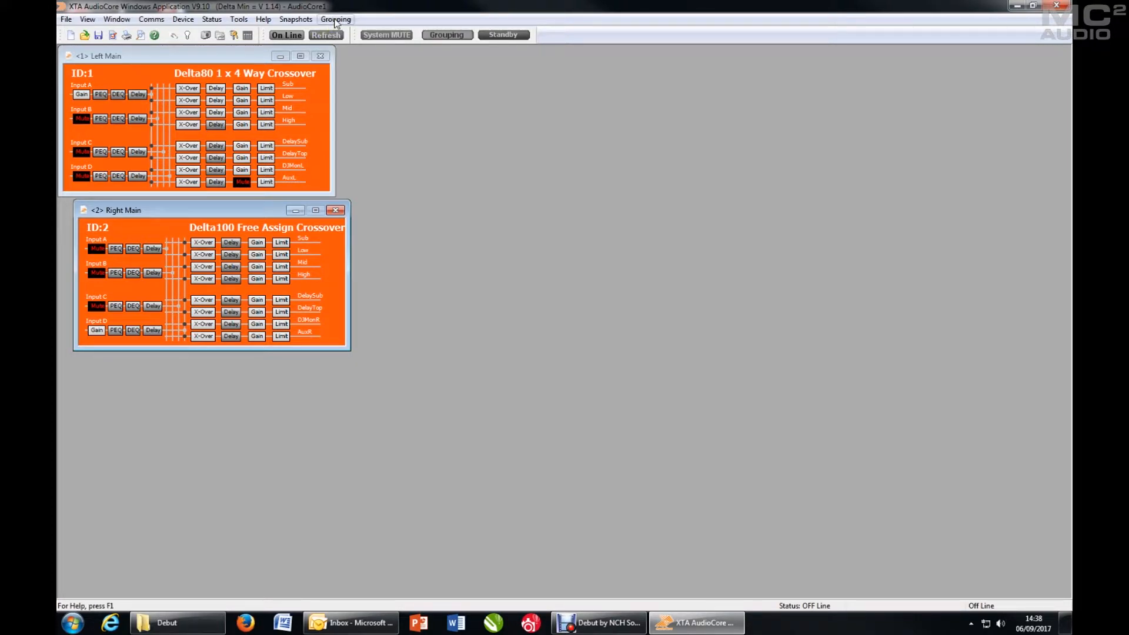
- Enable grouping so the toolbar Grouping indicator lights for Left Main and Right Main
left_click(335, 19)
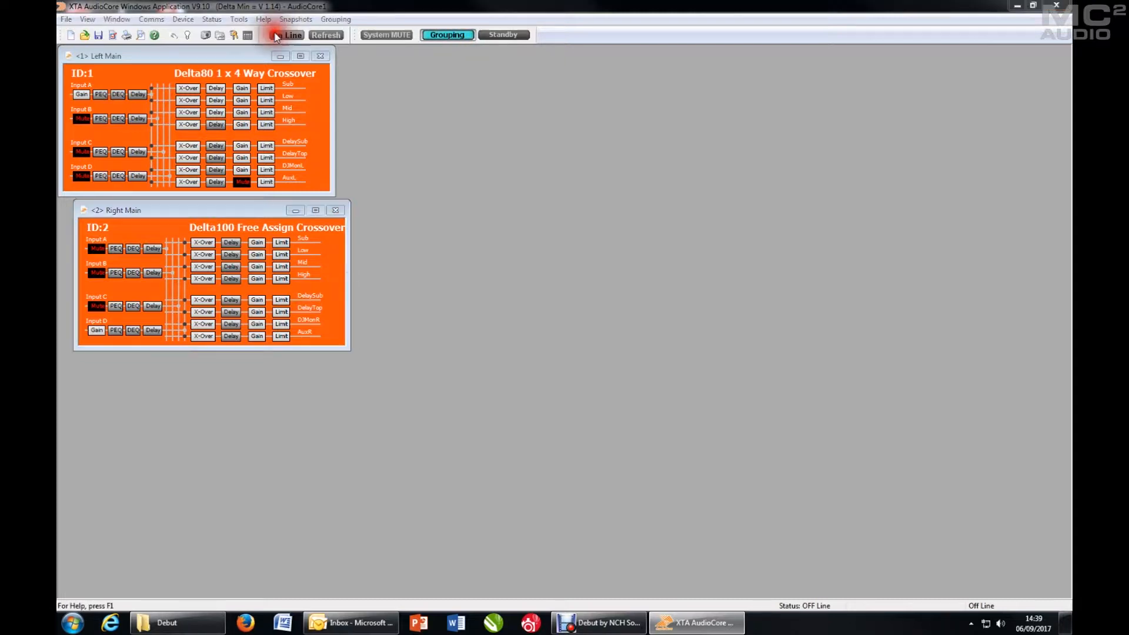
- Go On Line and send the current settings, with Groups included, to both found units
left_click(291, 34)
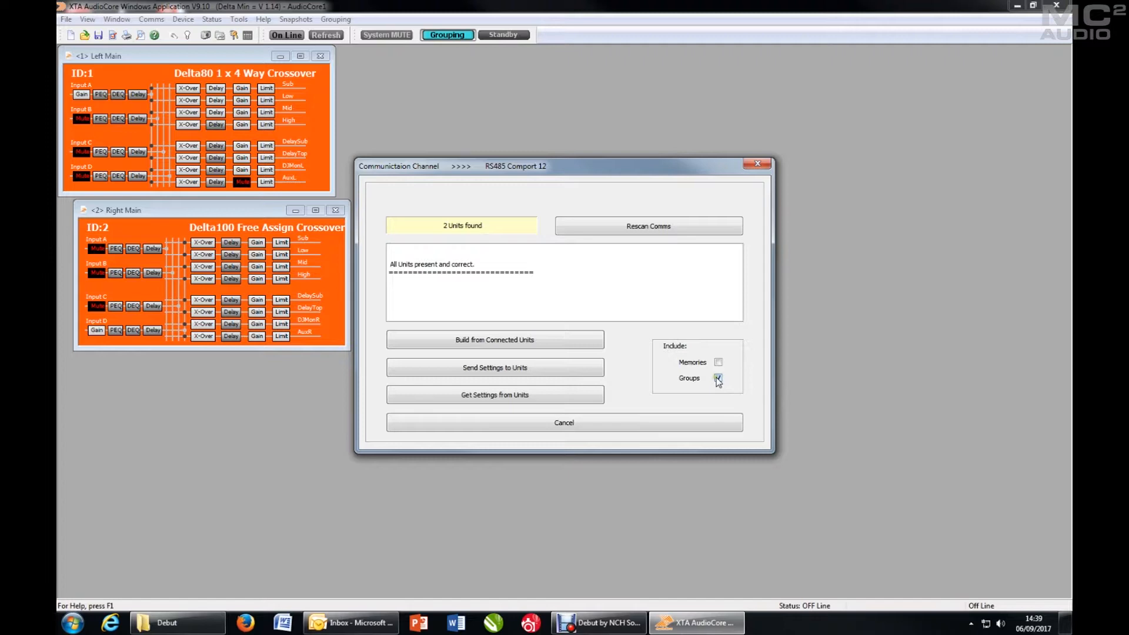
left_click(718, 377)
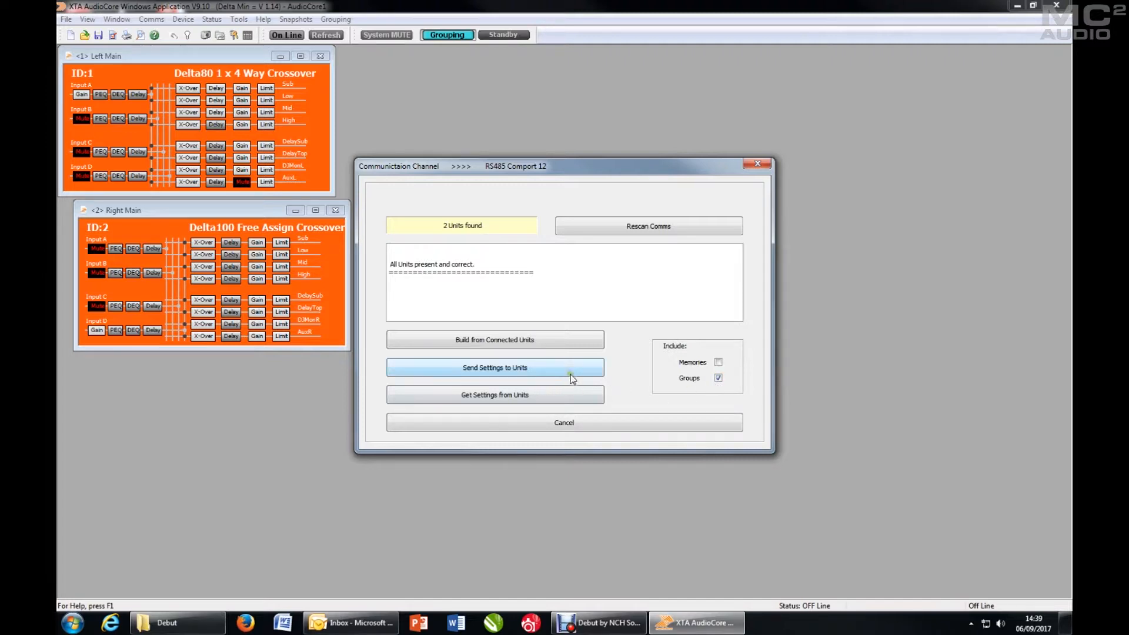
left_click(495, 367)
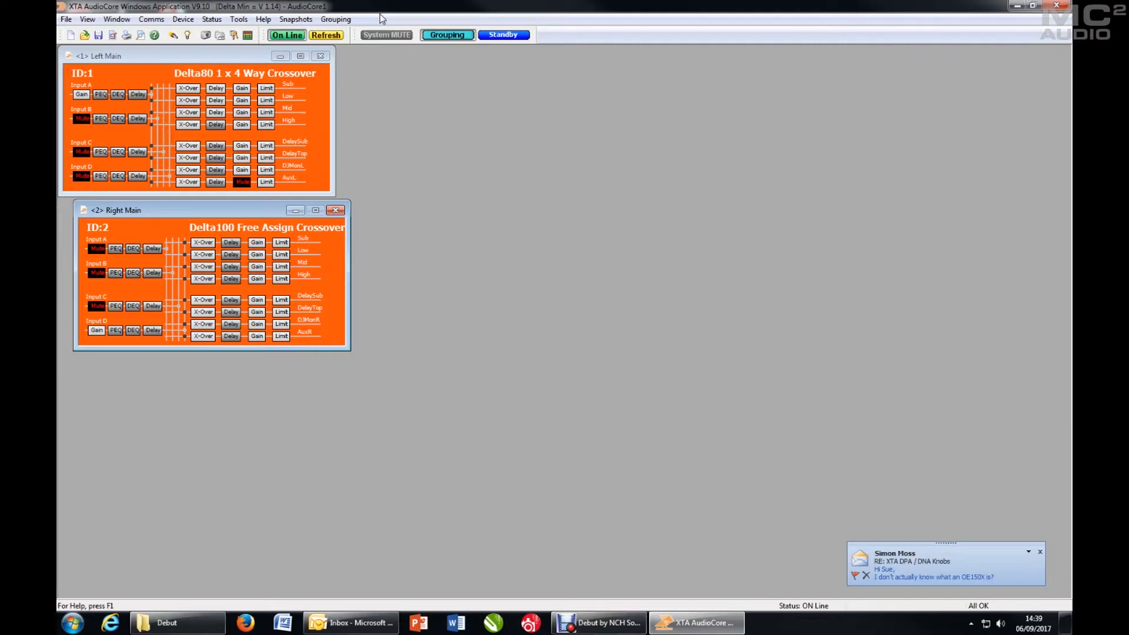
left_click(334, 18)
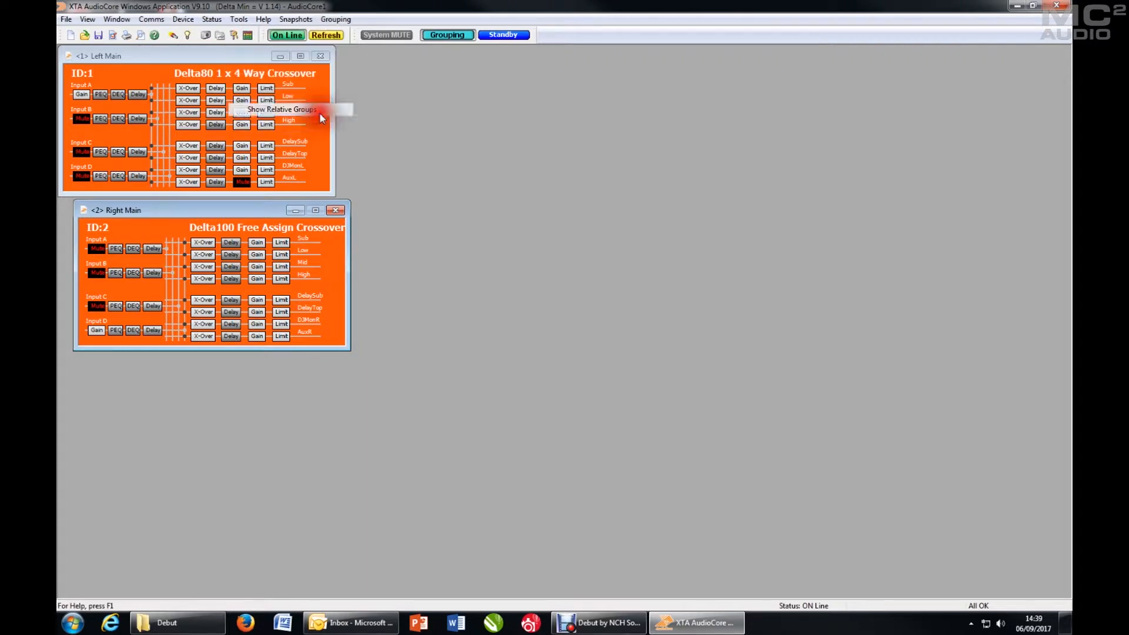
left_click(335, 19)
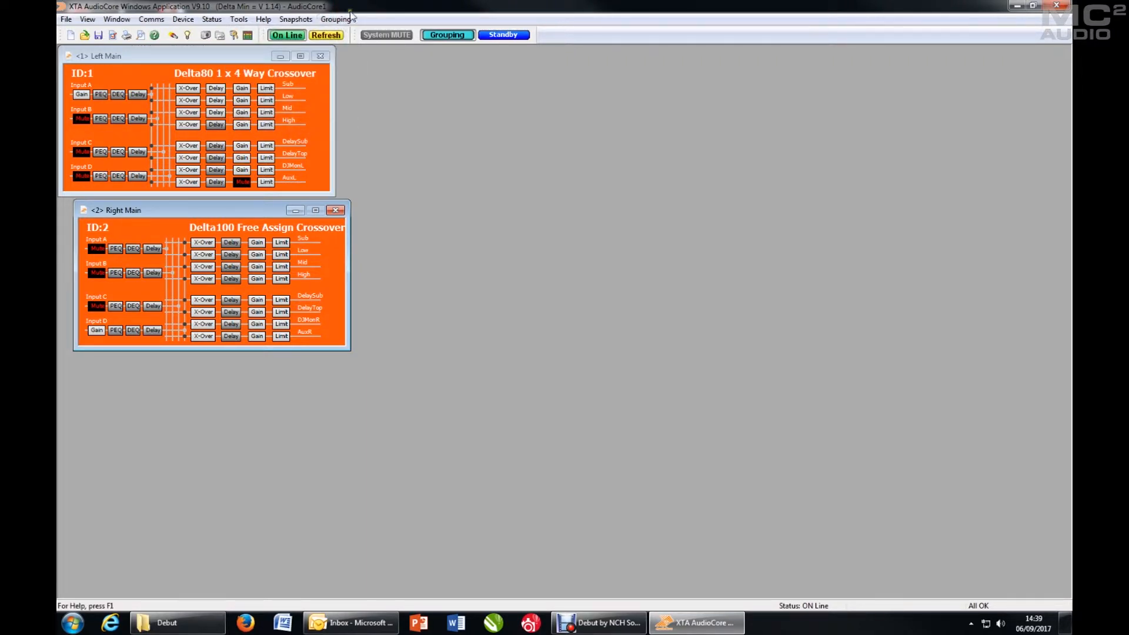
left_click(335, 19)
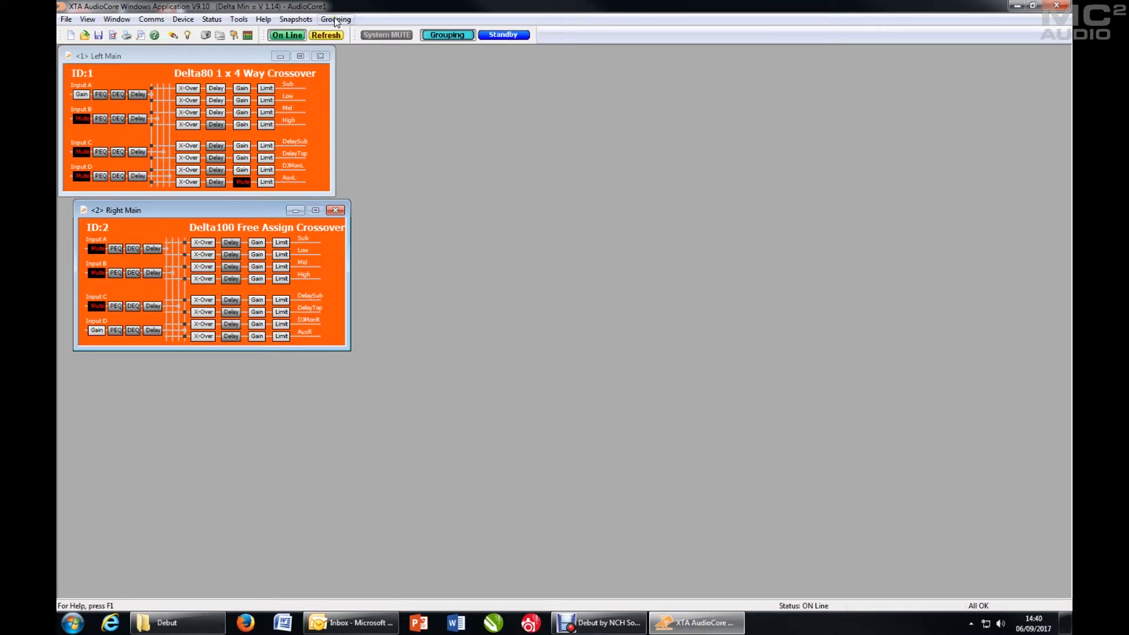
- Reset local grouping, re-enable Grouping and refresh both Delta panels to show group tags
left_click(335, 19)
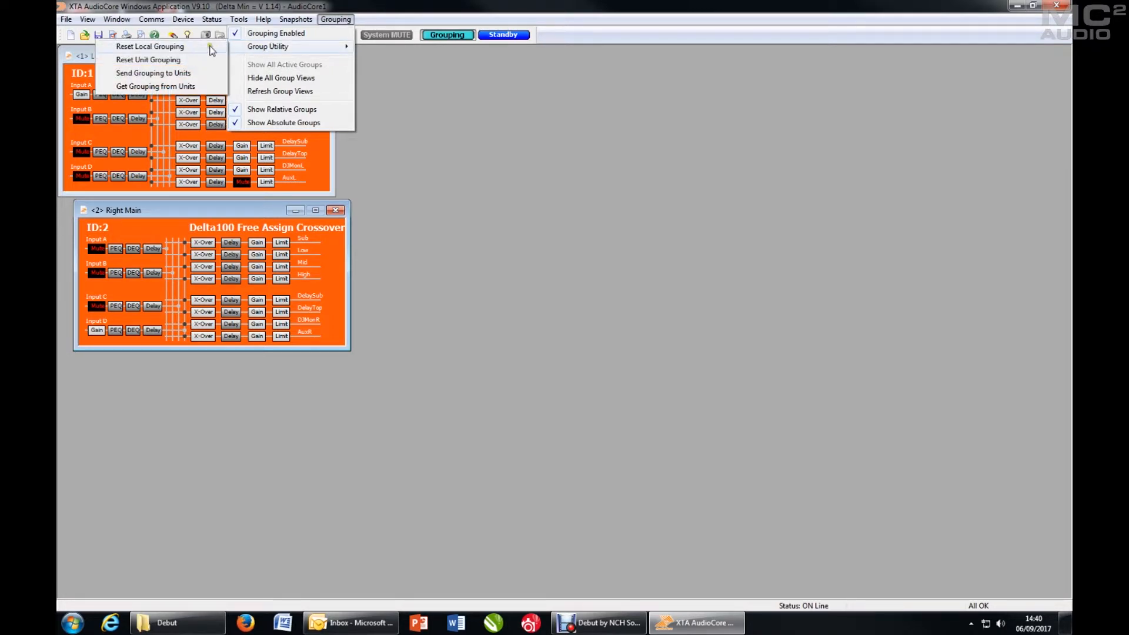
mouse_move(201, 51)
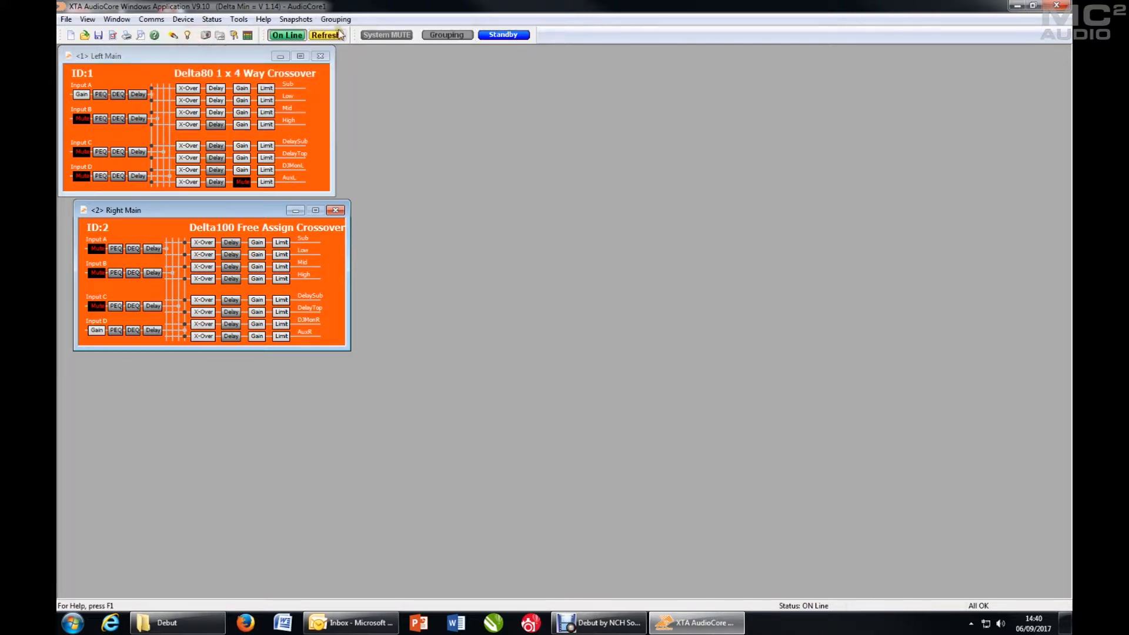
left_click(335, 19)
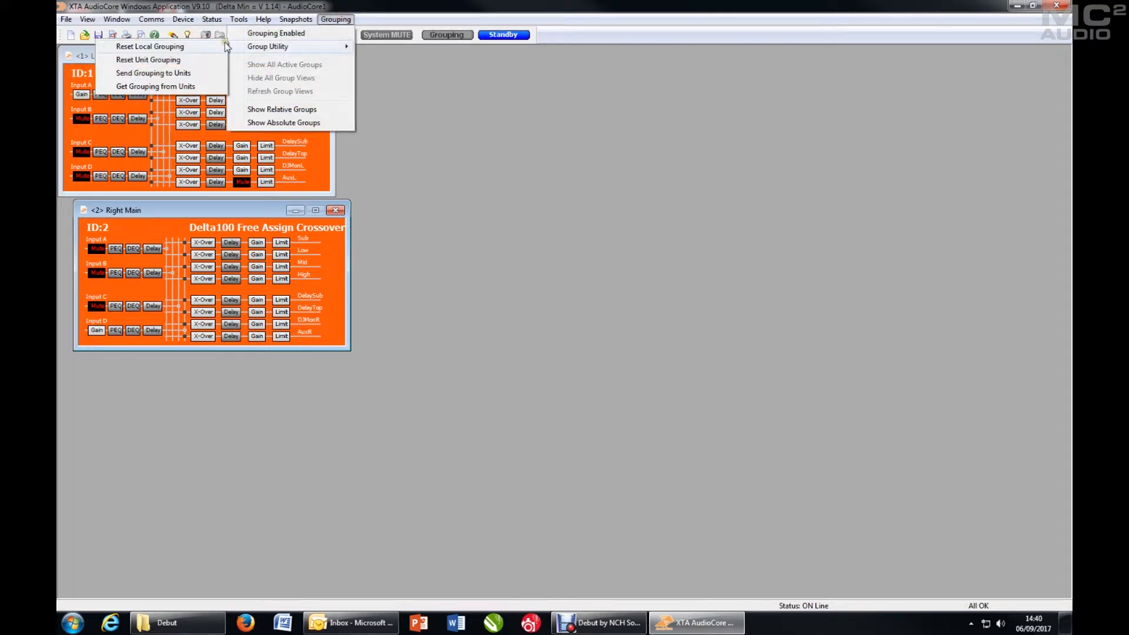
mouse_move(171, 58)
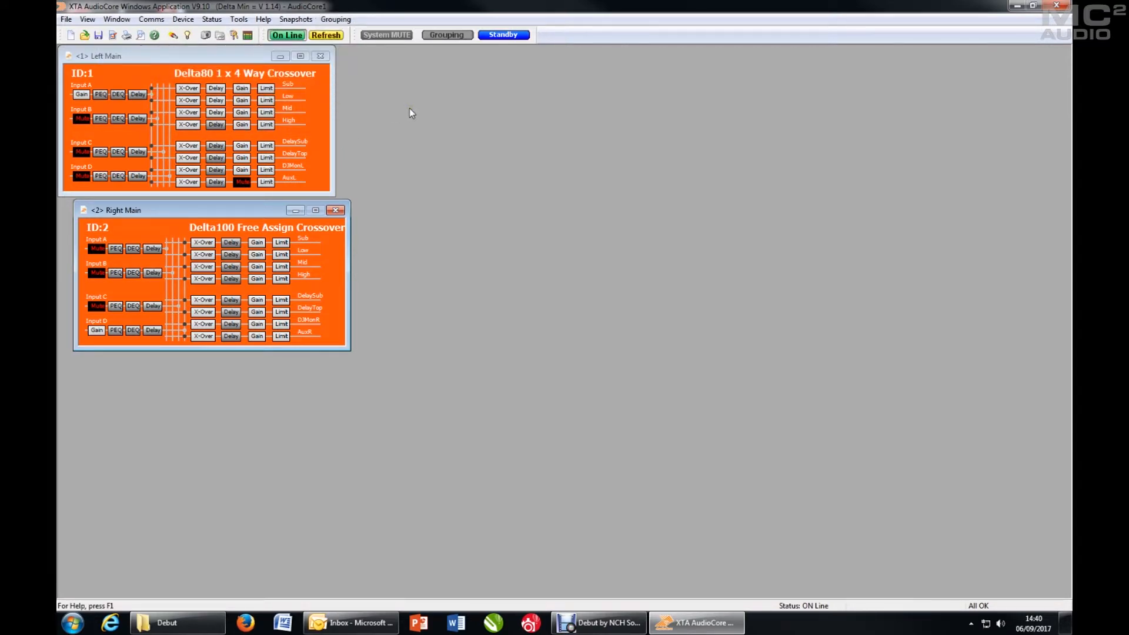
left_click(335, 19)
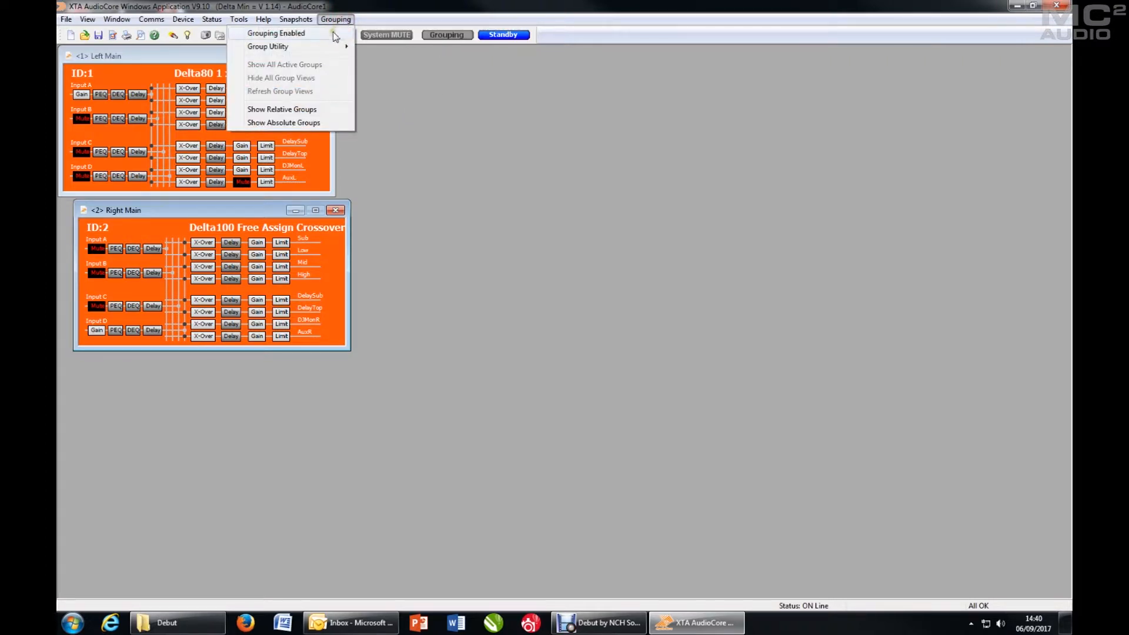
left_click(276, 33)
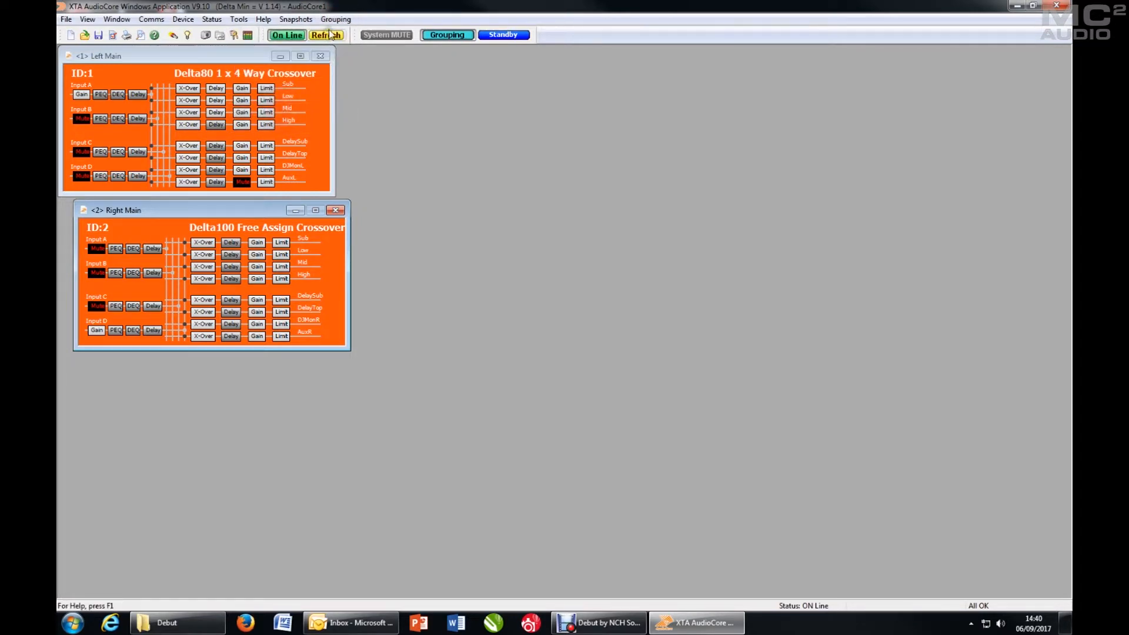
left_click(335, 19)
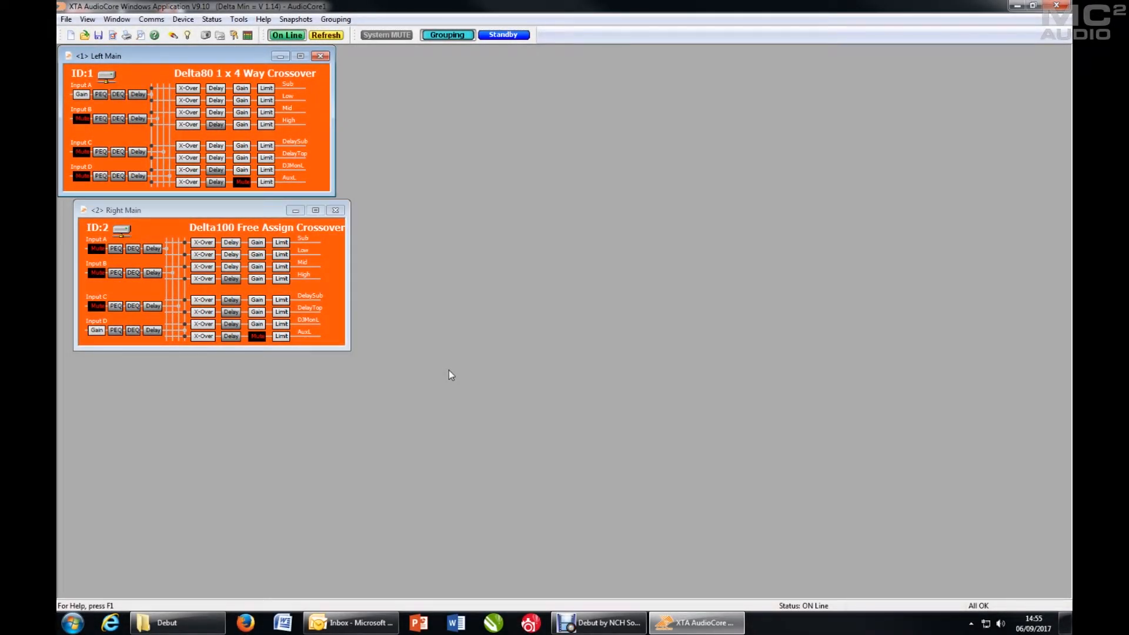
left_click(446, 34)
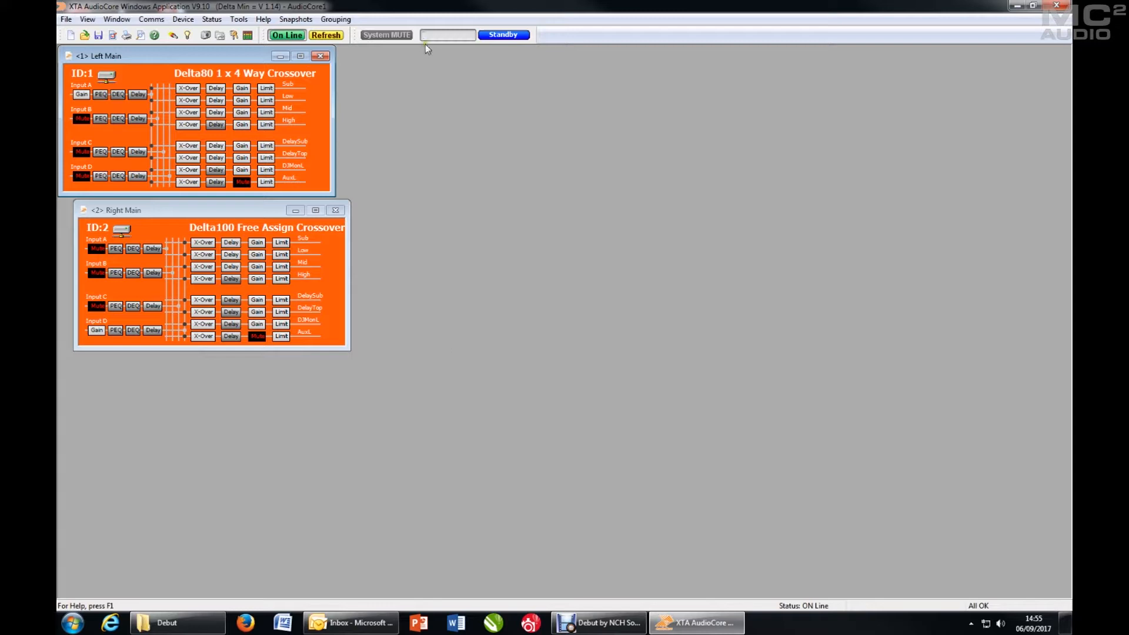
left_click(335, 19)
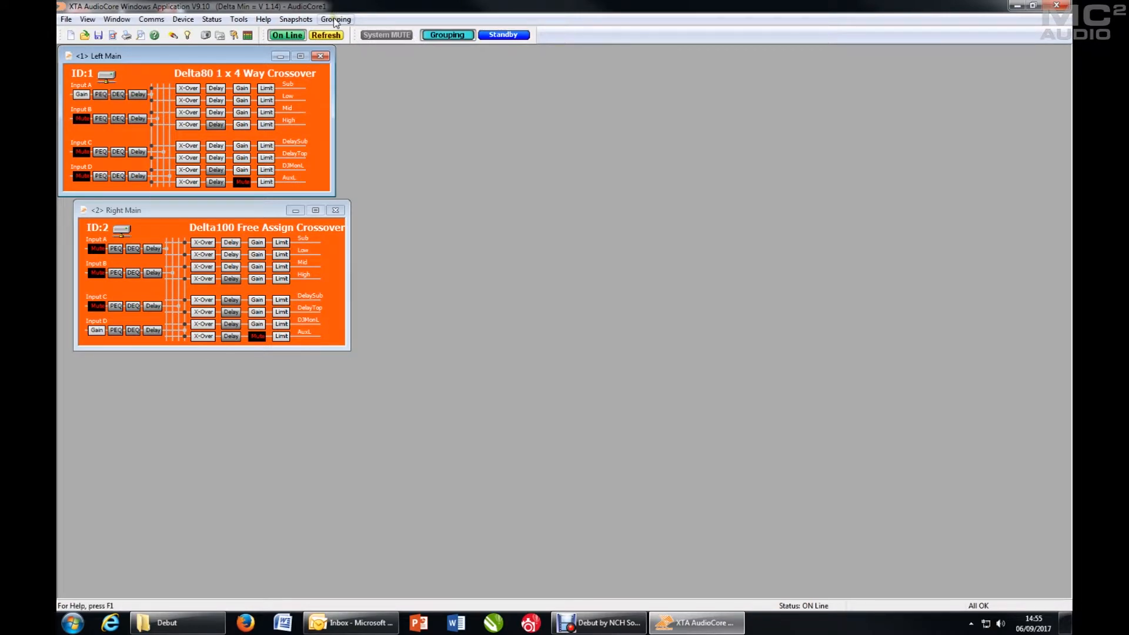
left_click(335, 19)
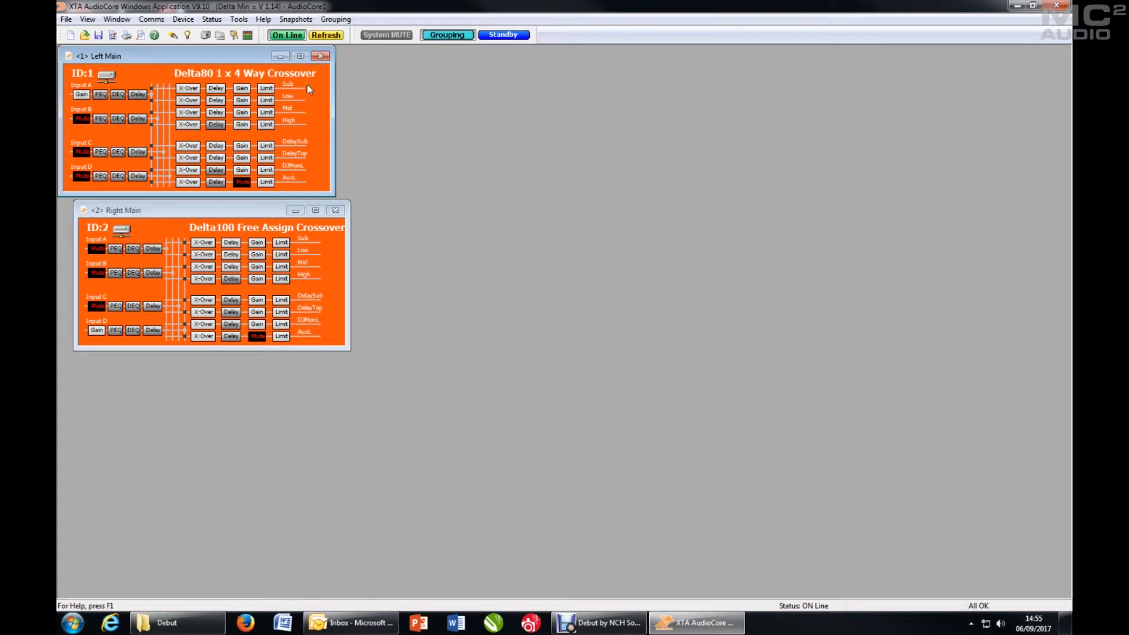
mouse_move(303, 238)
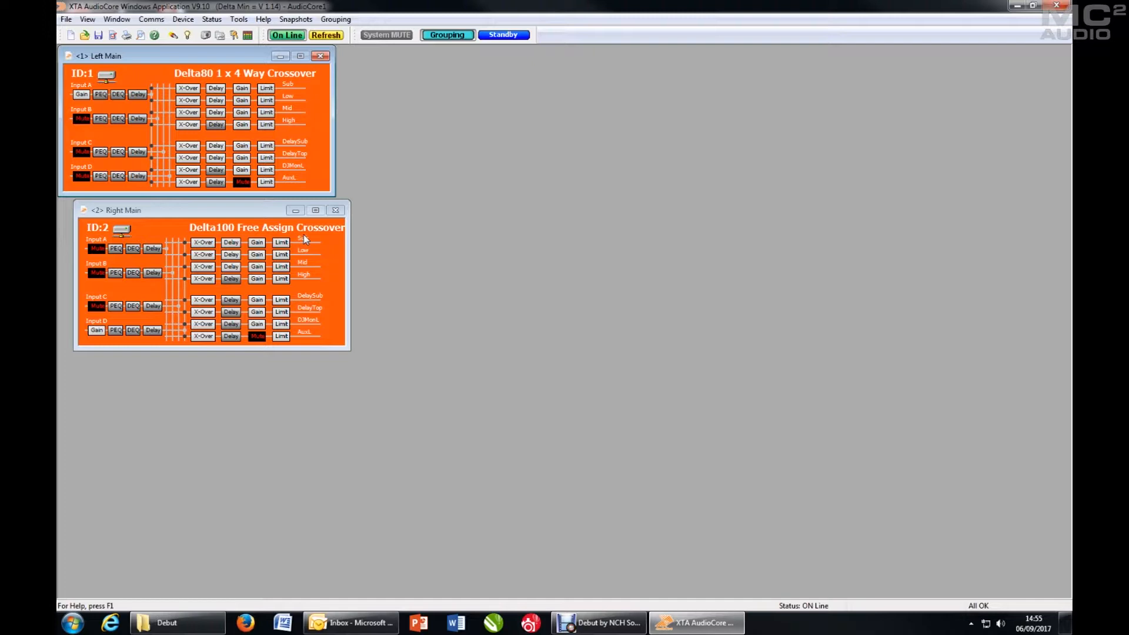
mouse_move(295, 103)
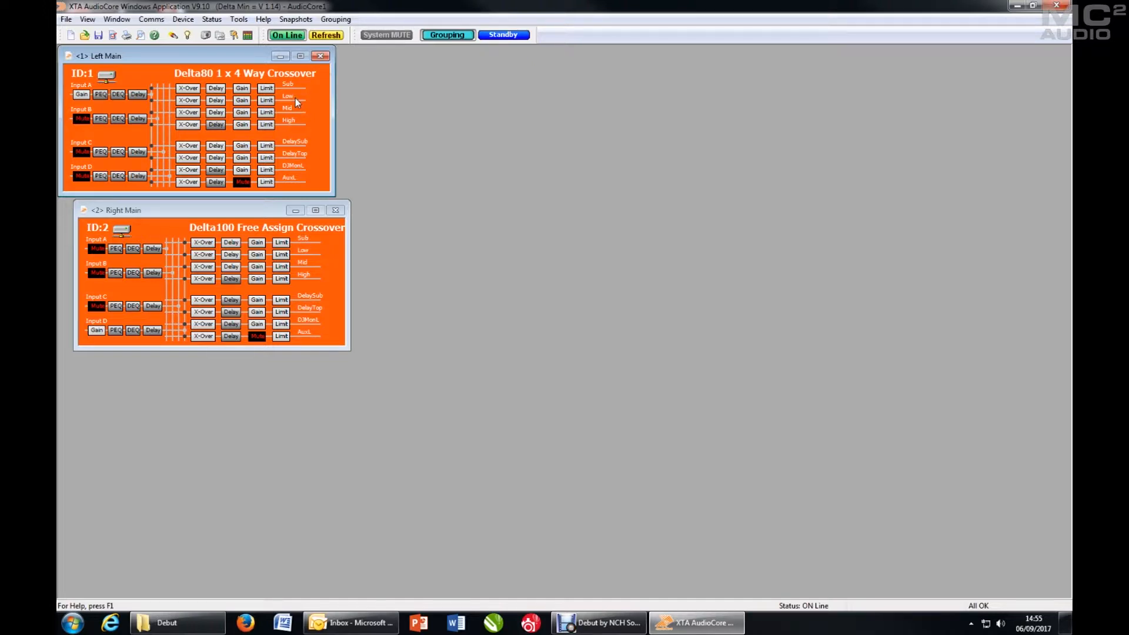
mouse_move(310, 239)
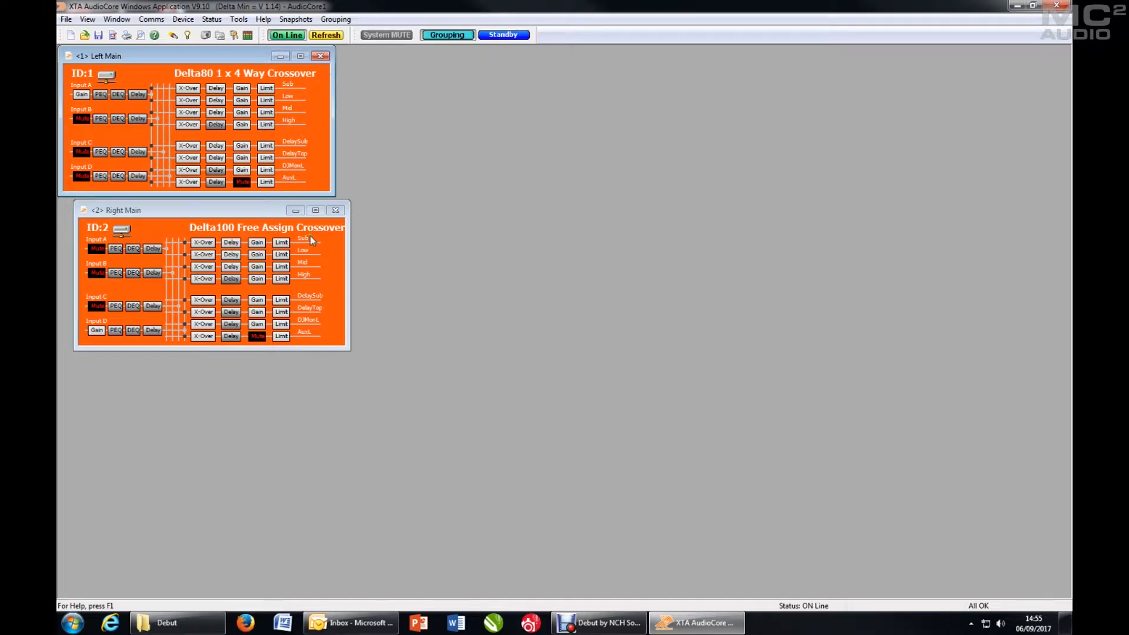
mouse_move(309, 287)
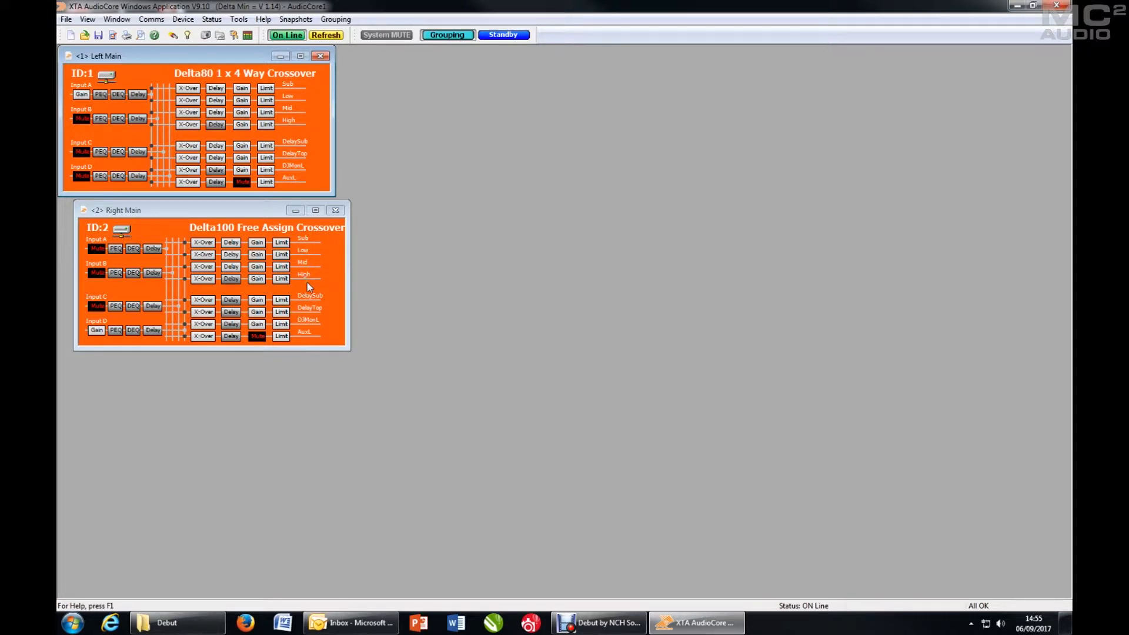
mouse_move(313, 310)
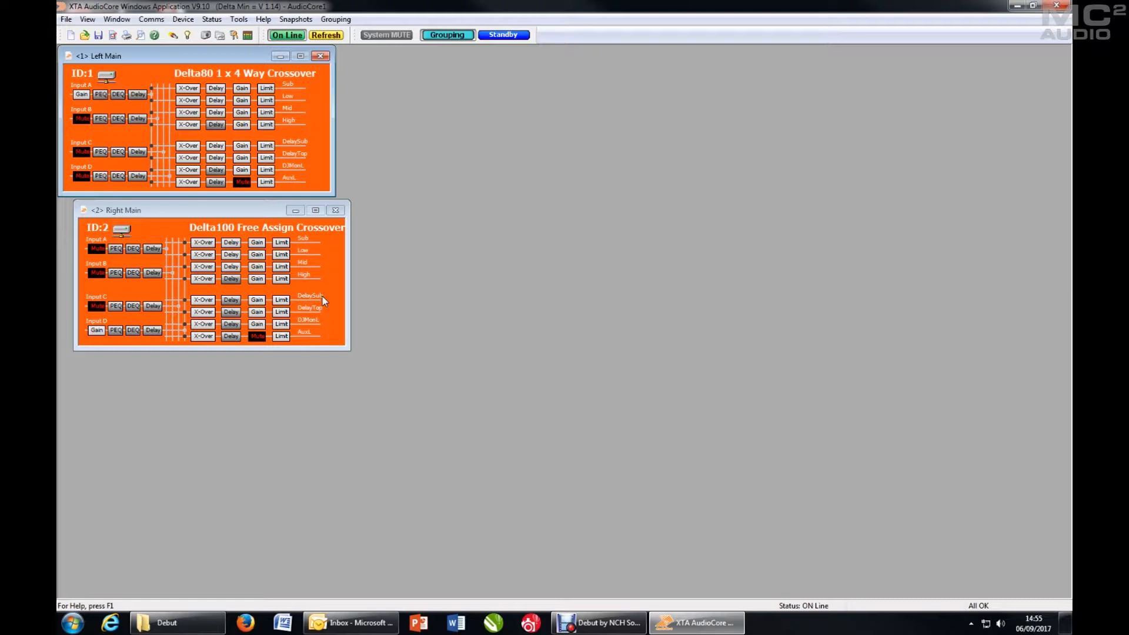
mouse_move(308, 144)
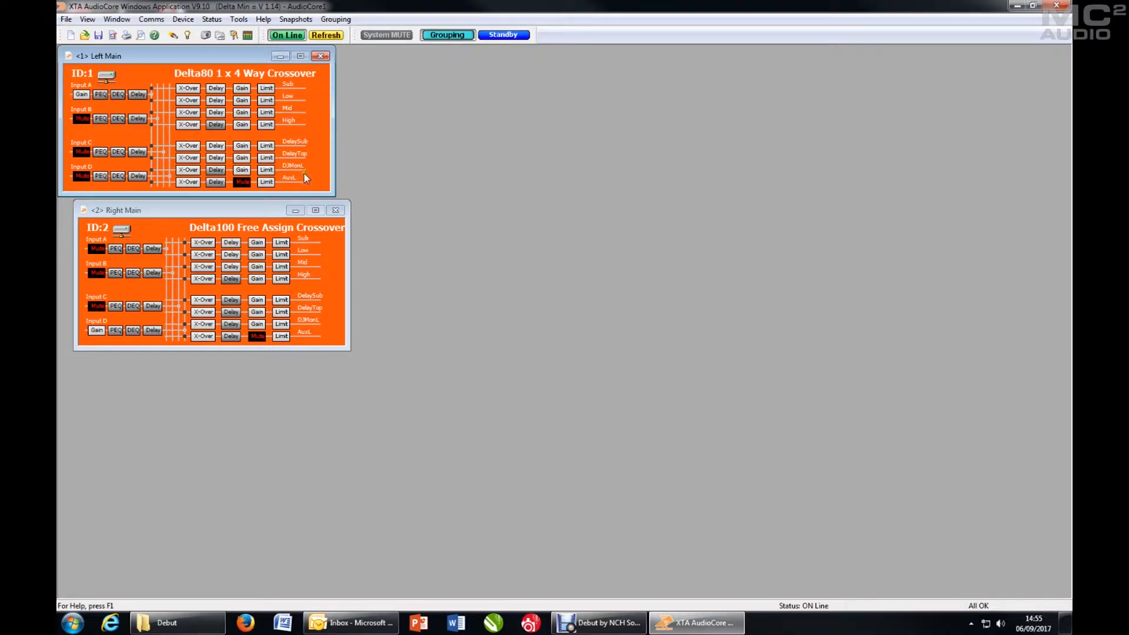
mouse_move(296, 185)
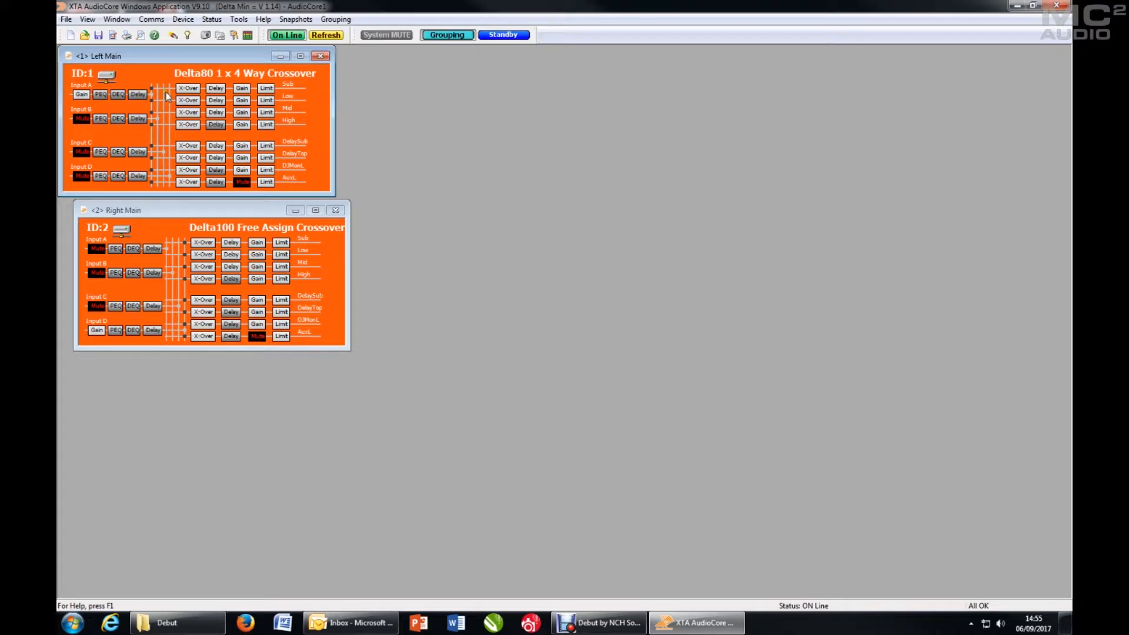
mouse_move(188, 87)
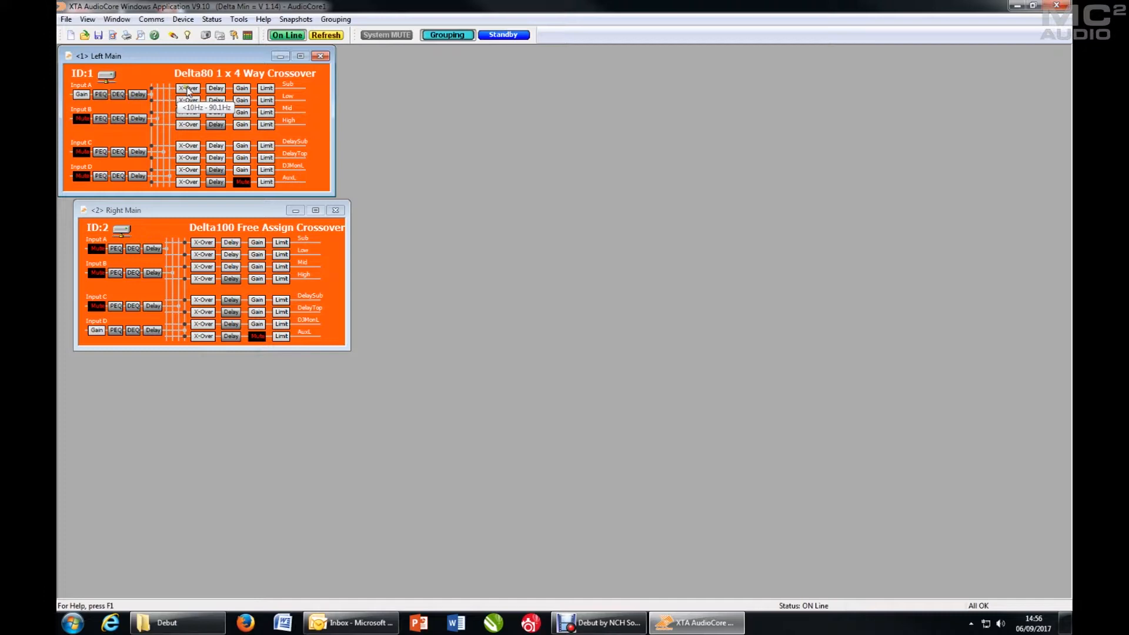
- Review Left Main's Low, Input A, Input B pages and return to the Sub output page
left_click(187, 89)
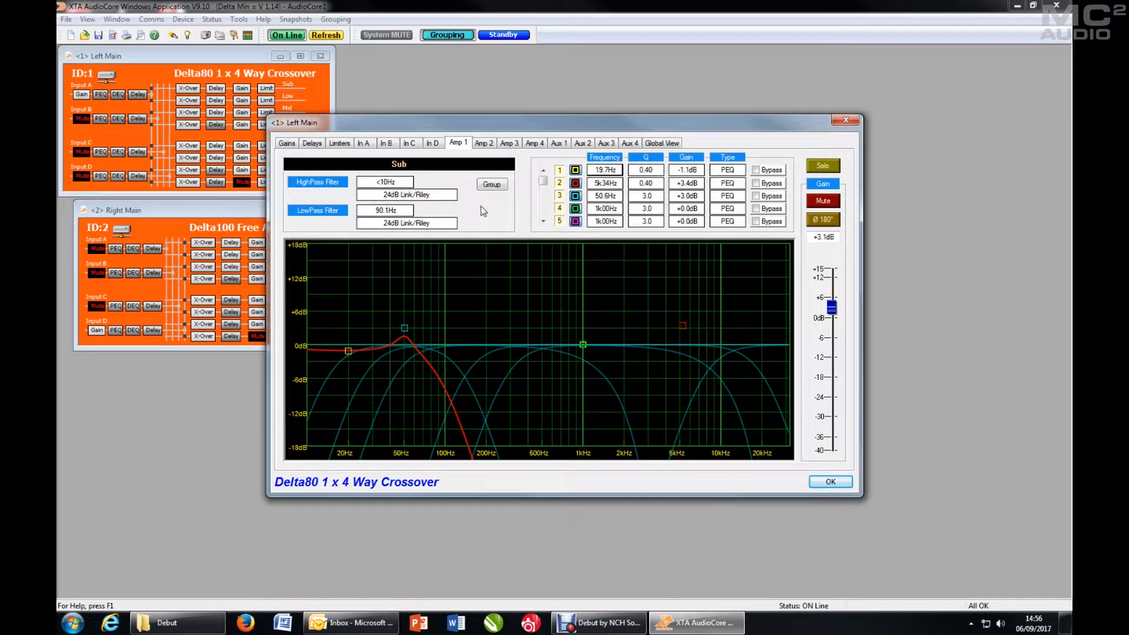
left_click(485, 143)
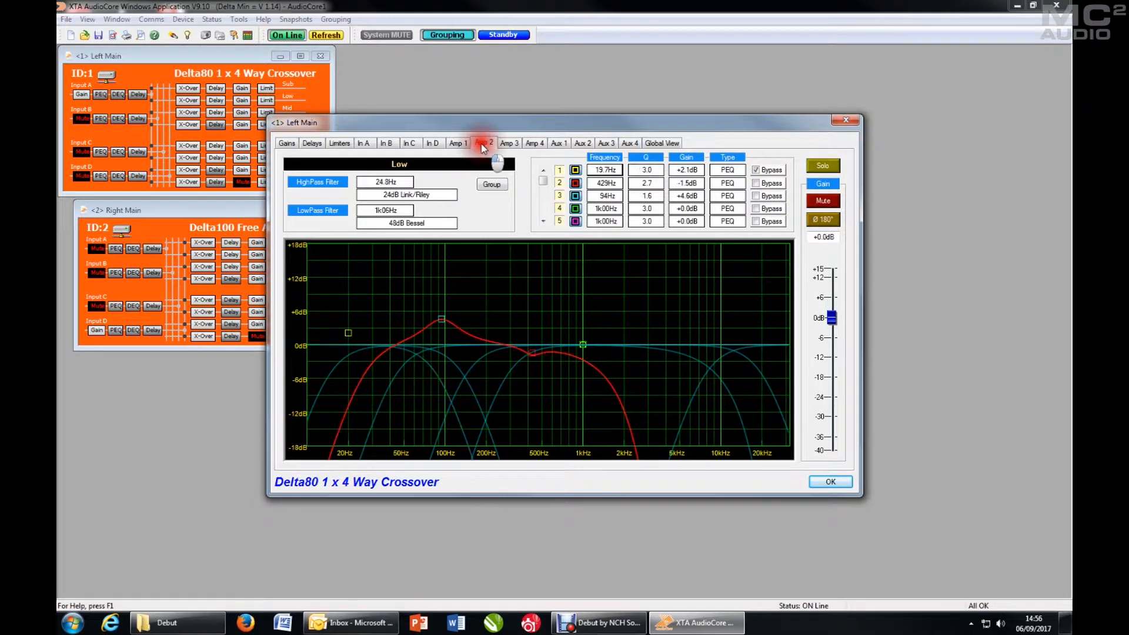
left_click(365, 143)
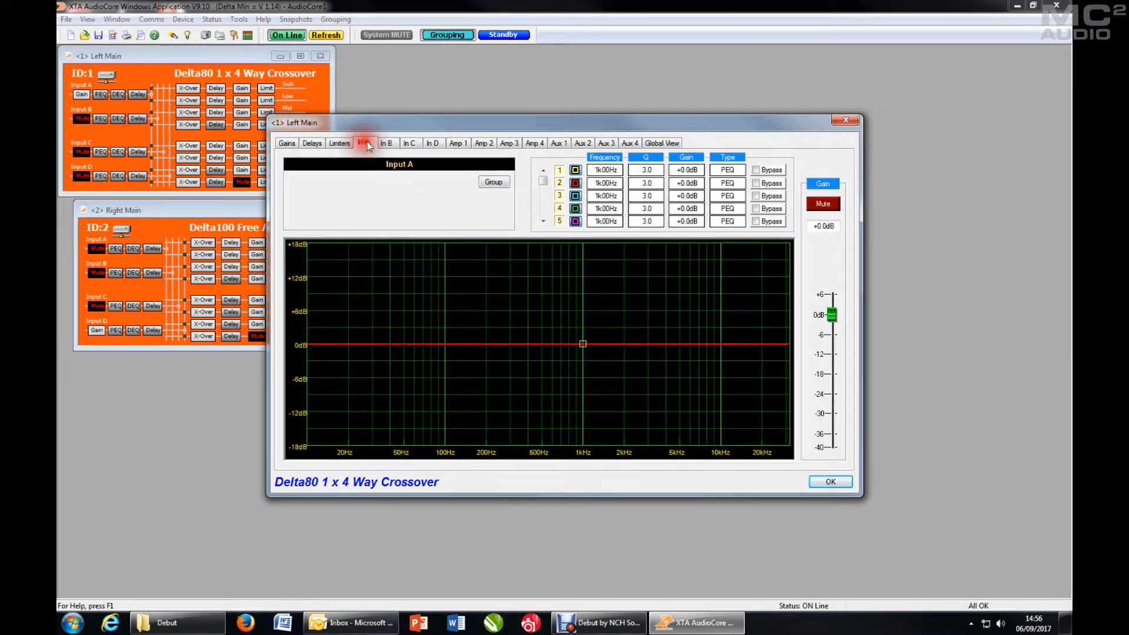
left_click(387, 144)
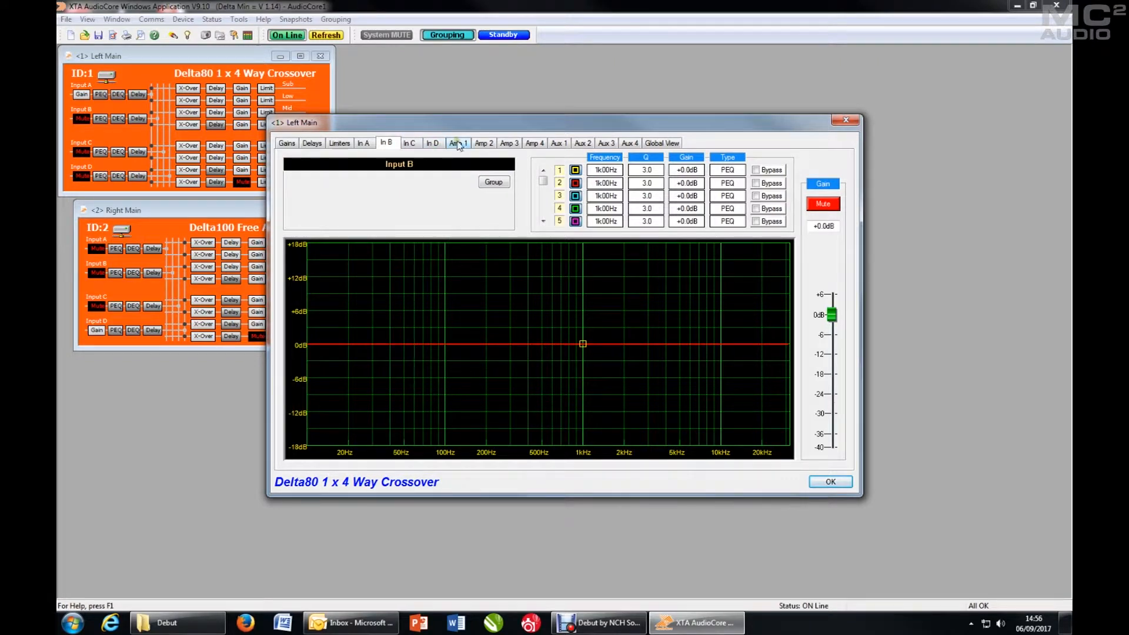
left_click(458, 143)
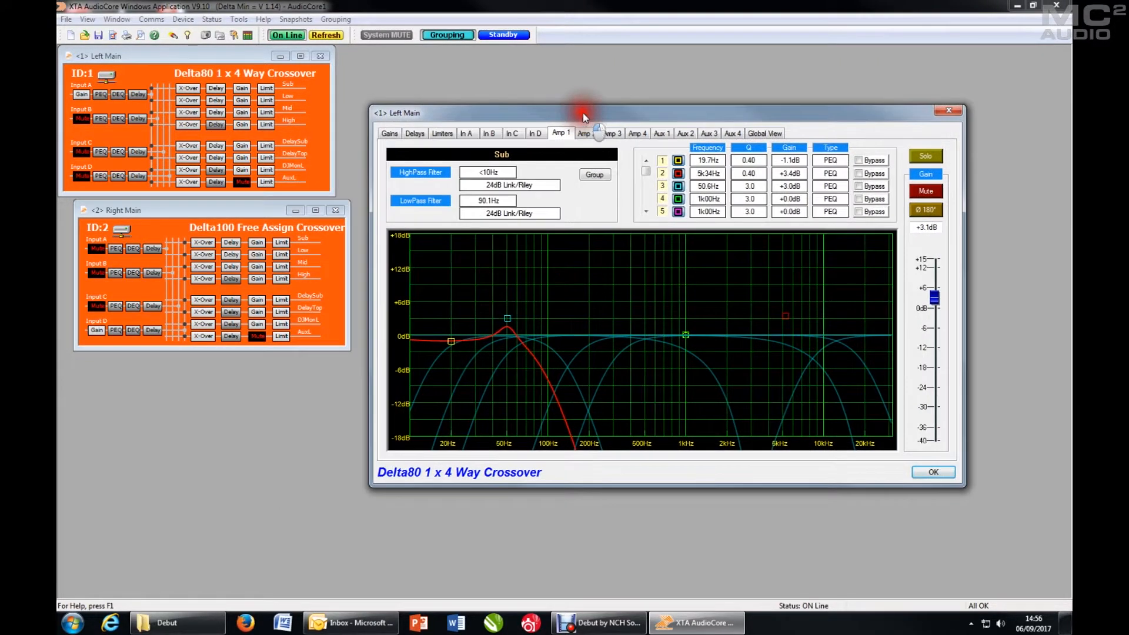
- Assign the Left Main Sub output to [01] Rel Group in Group Membership
left_click(593, 174)
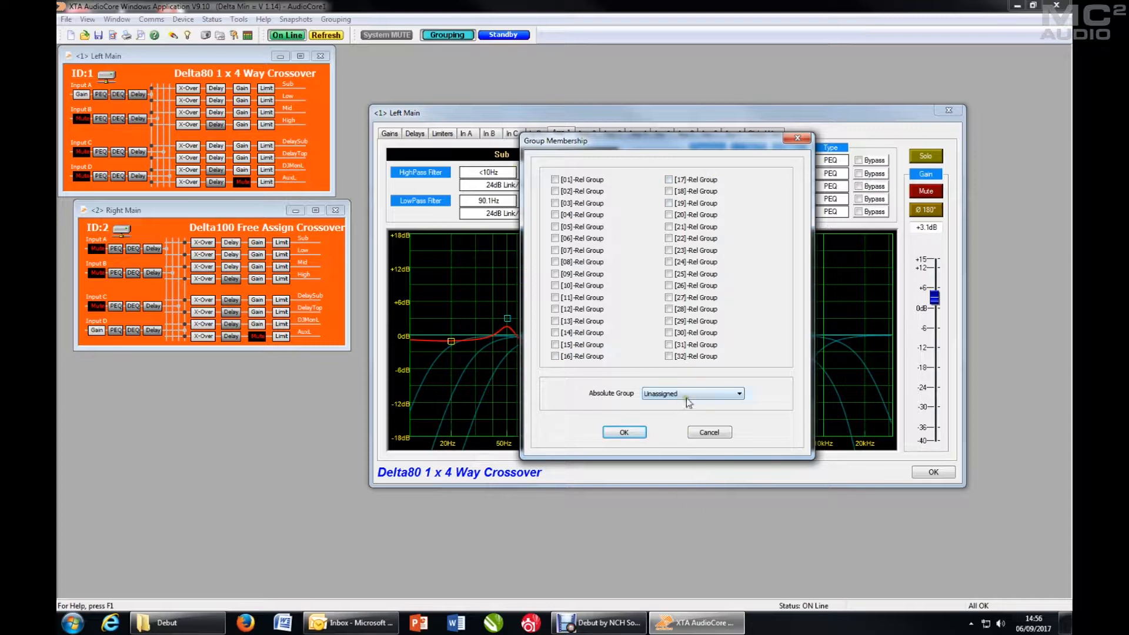
left_click(740, 393)
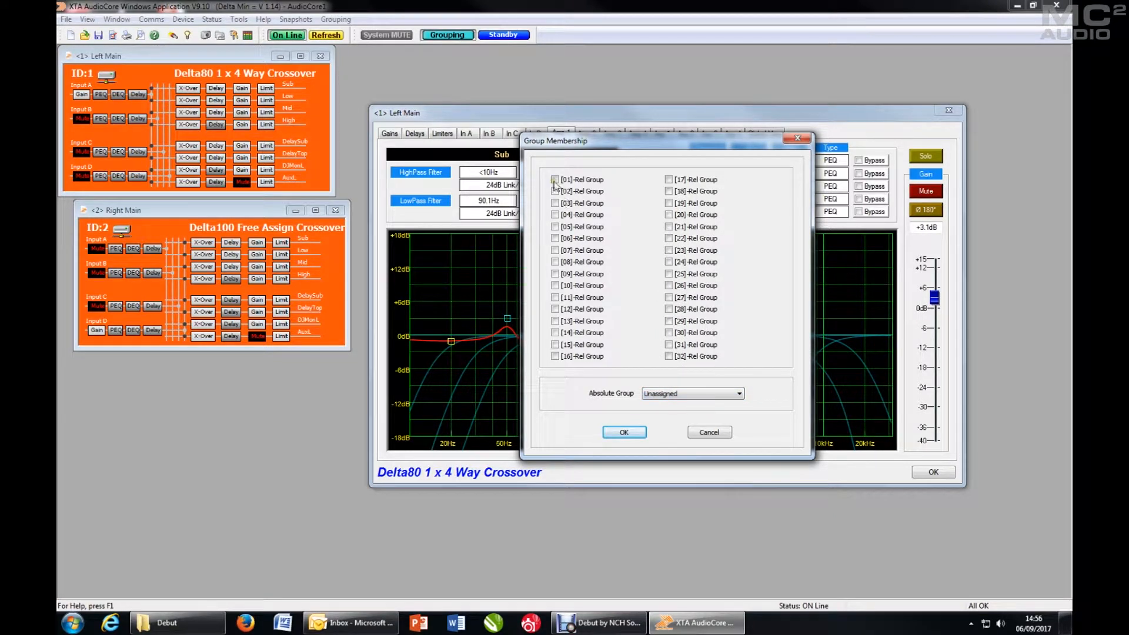
left_click(555, 179)
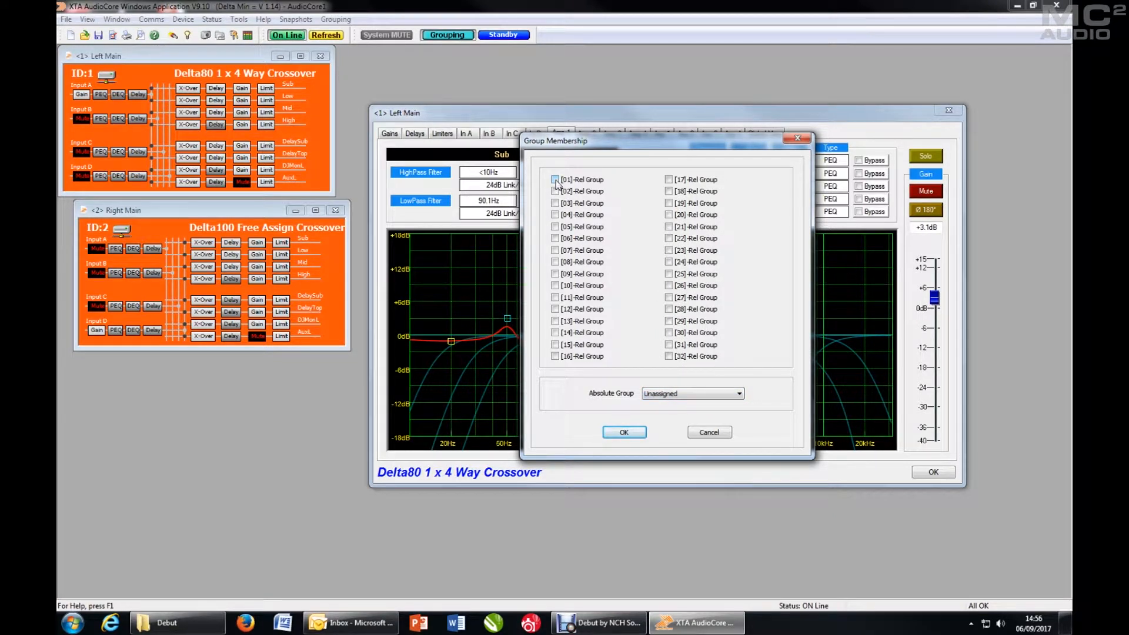
left_click(554, 178)
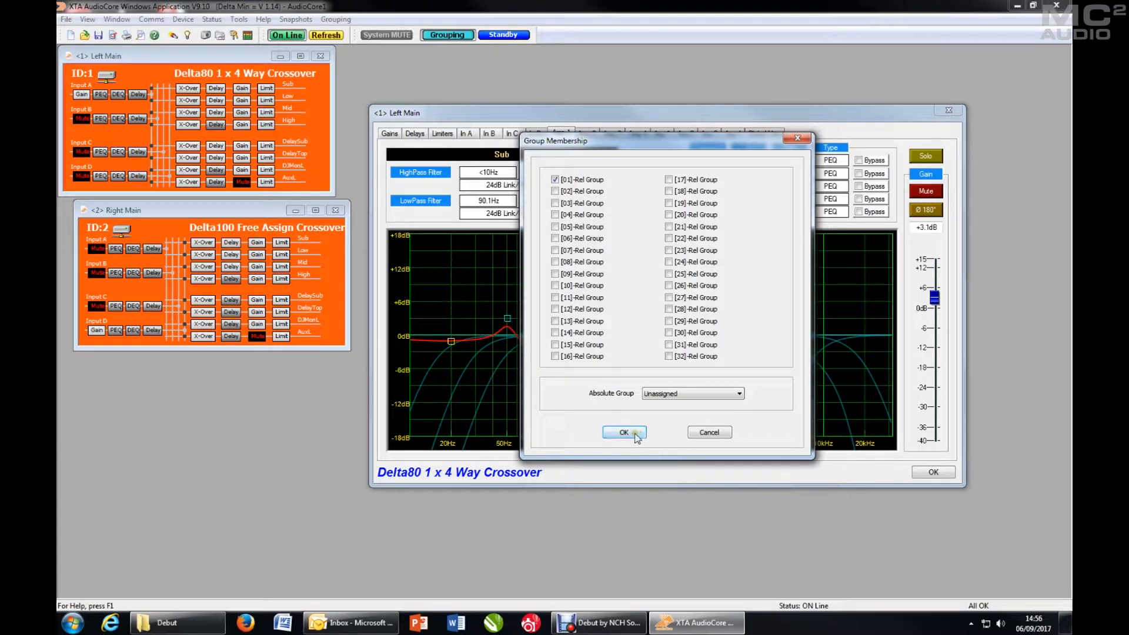
left_click(623, 432)
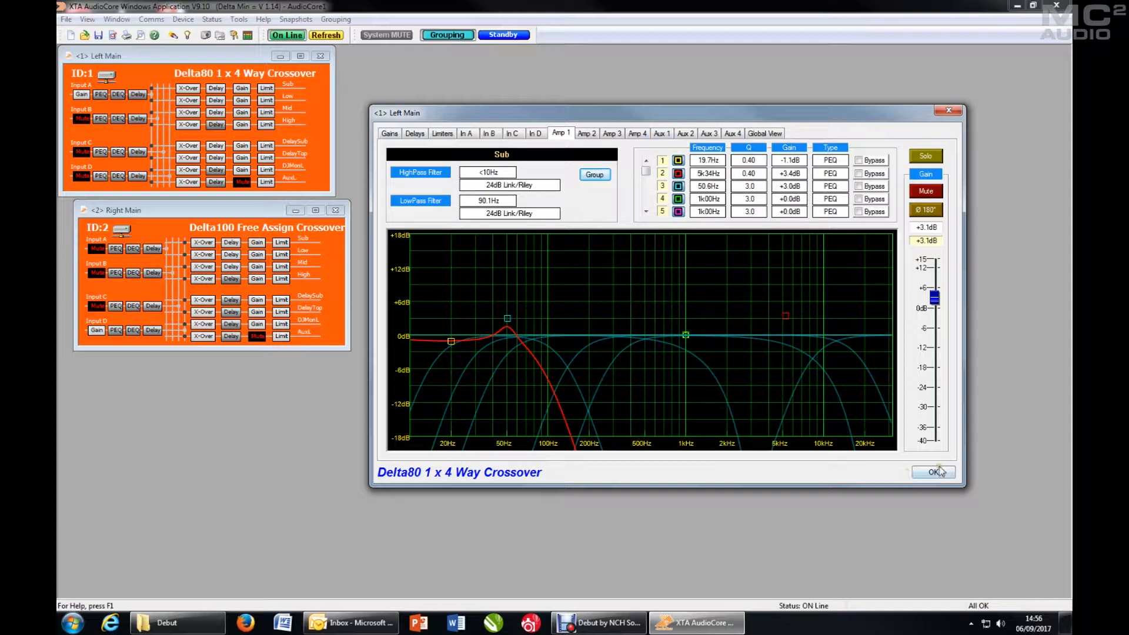
- Assign the Right Main Sub output to [01] Rel Group as well
left_click(933, 471)
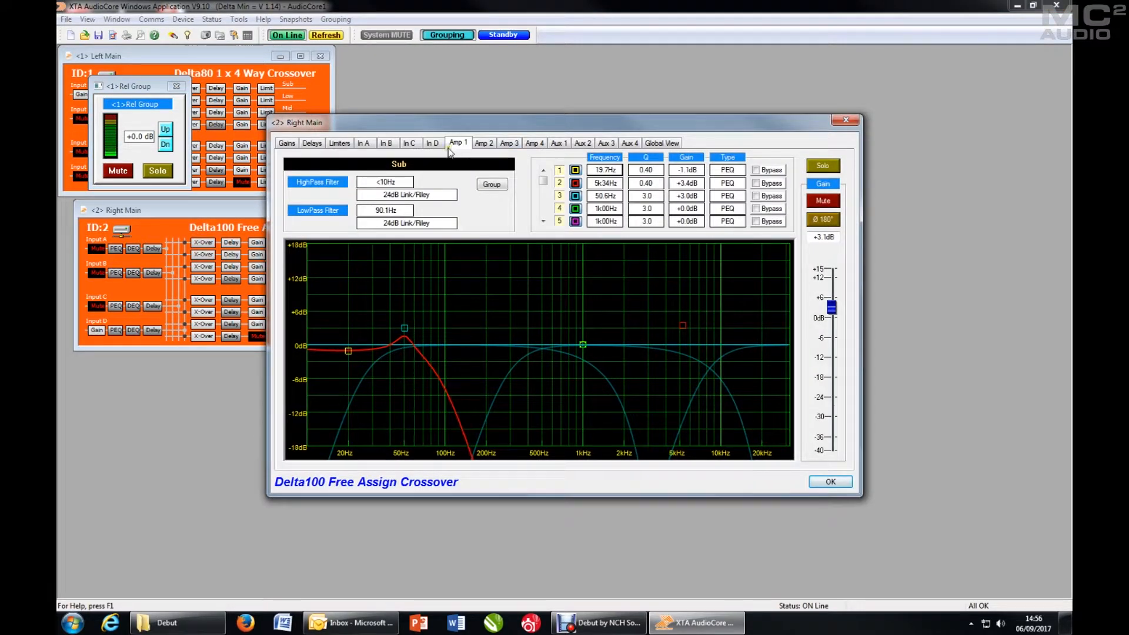
left_click(492, 185)
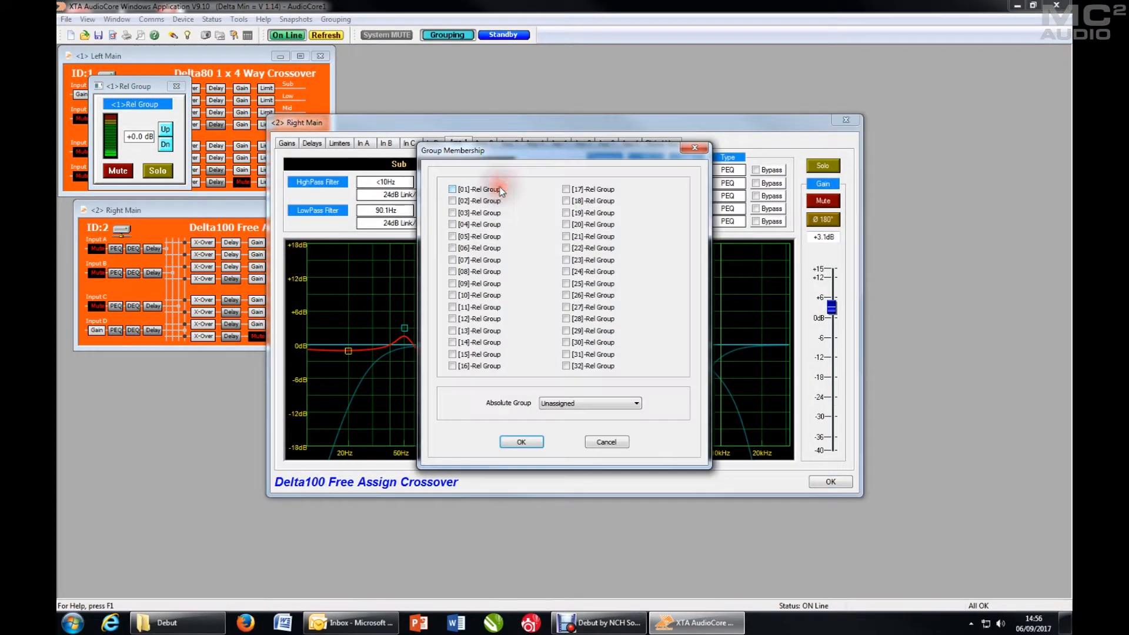
left_click(453, 189)
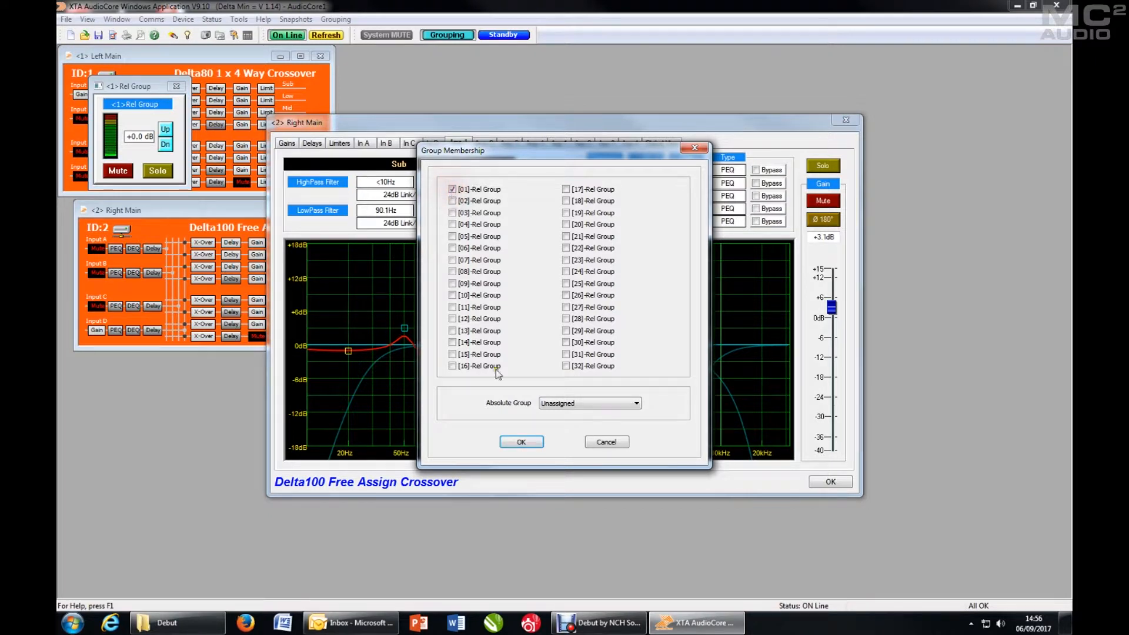
left_click(521, 441)
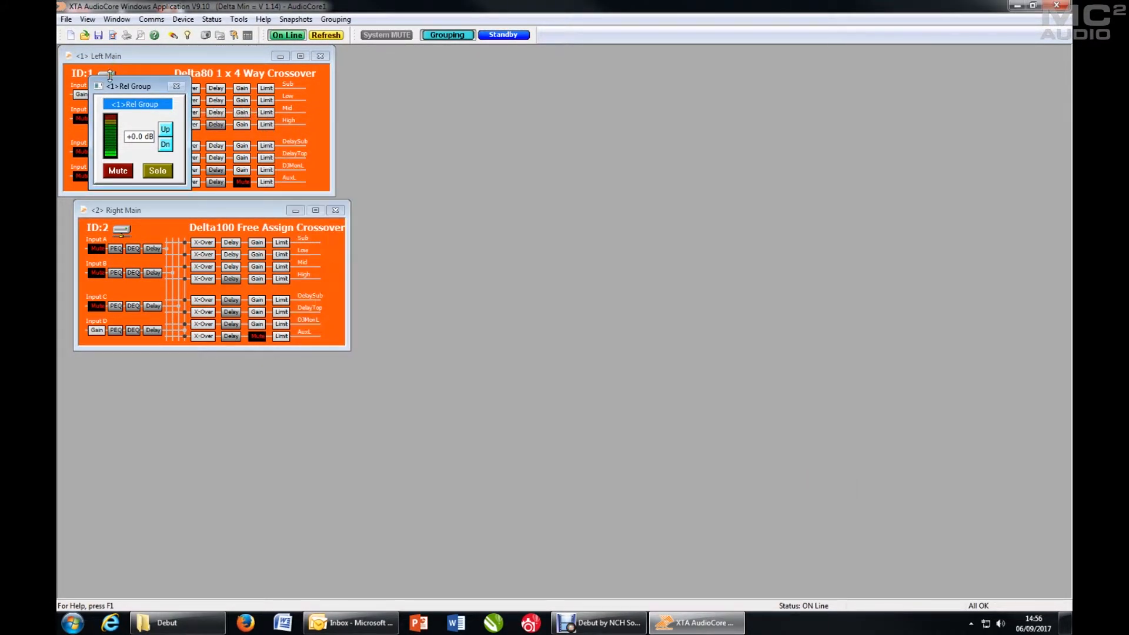
- Place the Rel Group panel below the amplifiers in Large View with its gain at +6 dB
left_click_drag(130, 86, 130, 368)
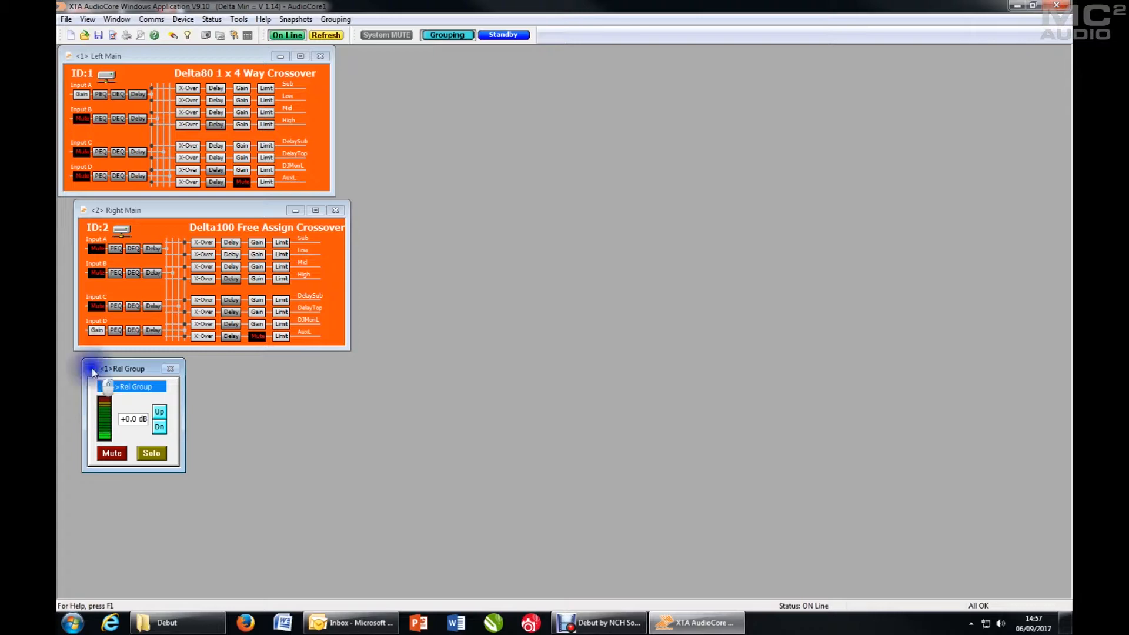
left_click(91, 368)
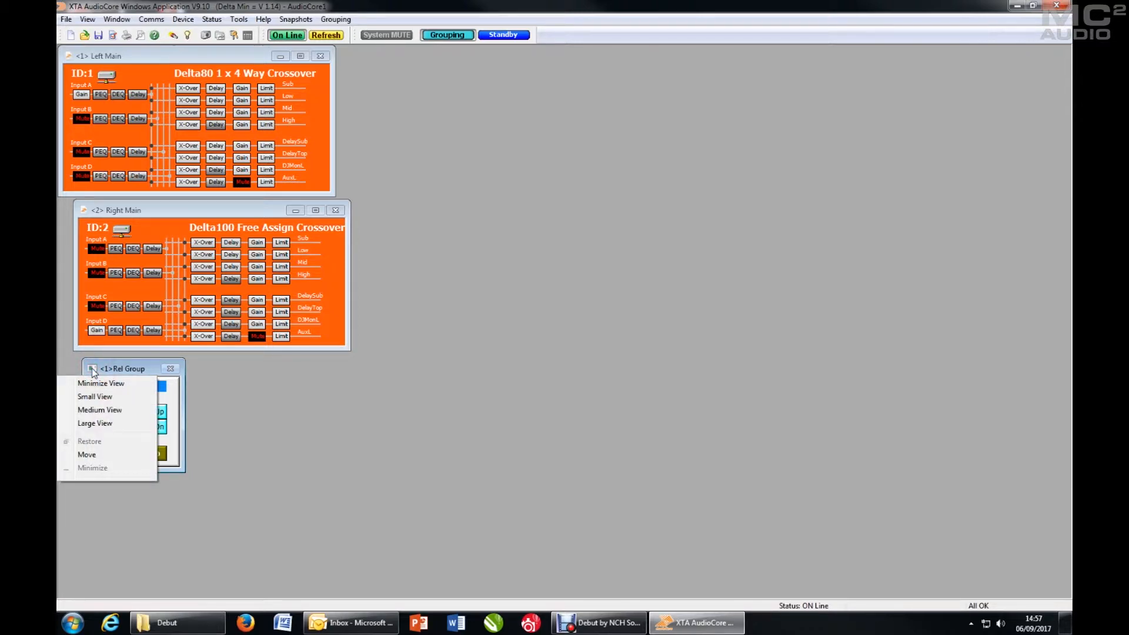
mouse_move(94, 422)
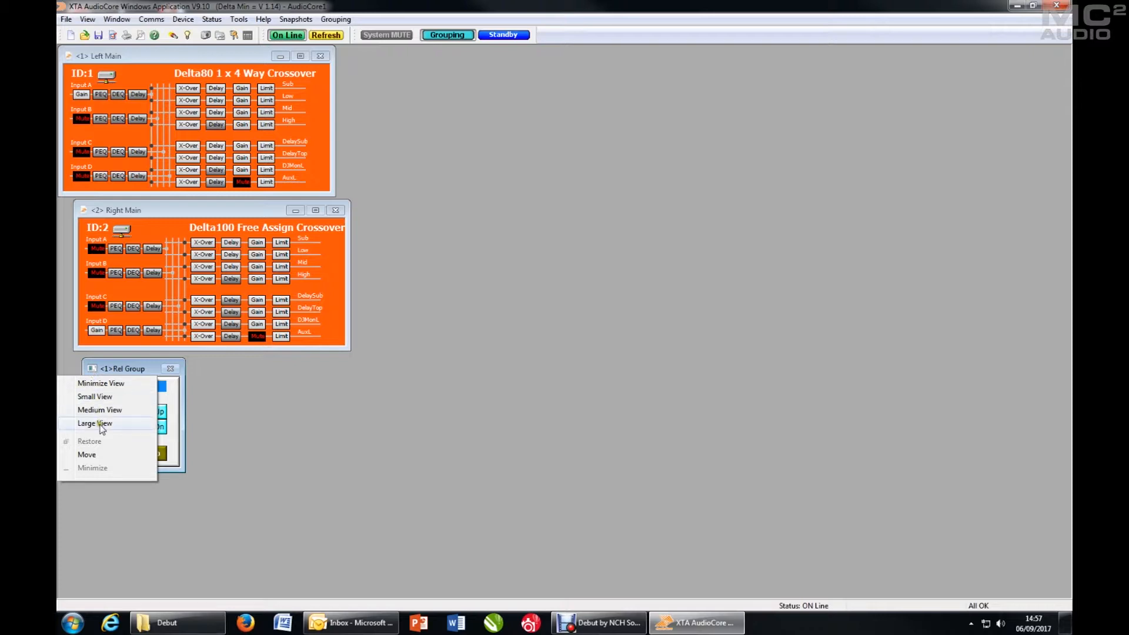
left_click(94, 422)
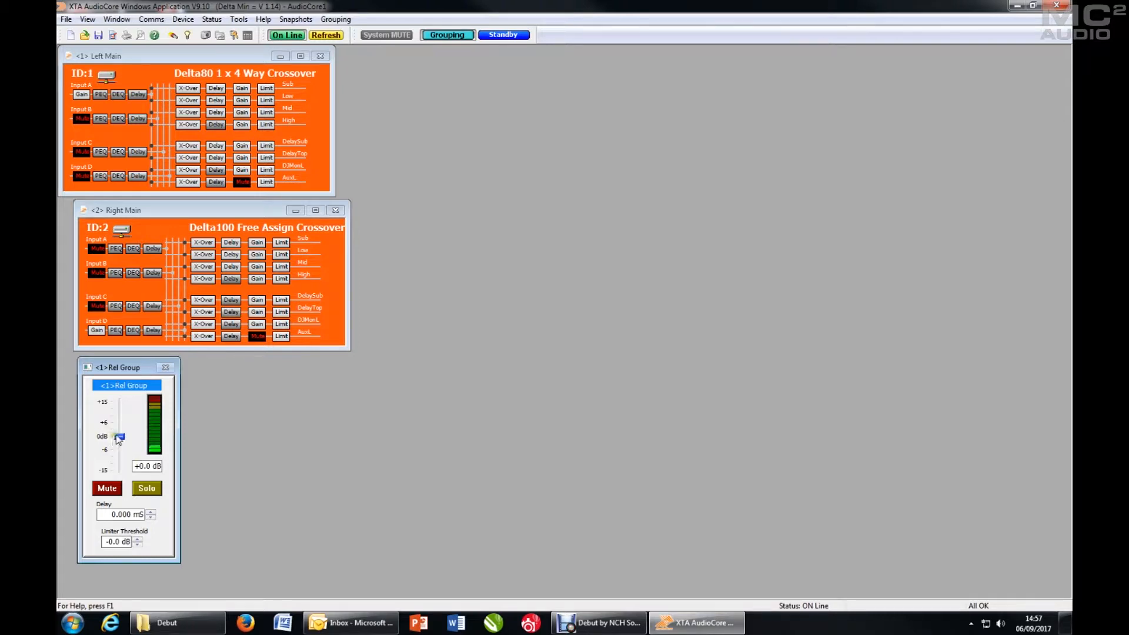
left_click_drag(118, 438, 121, 421)
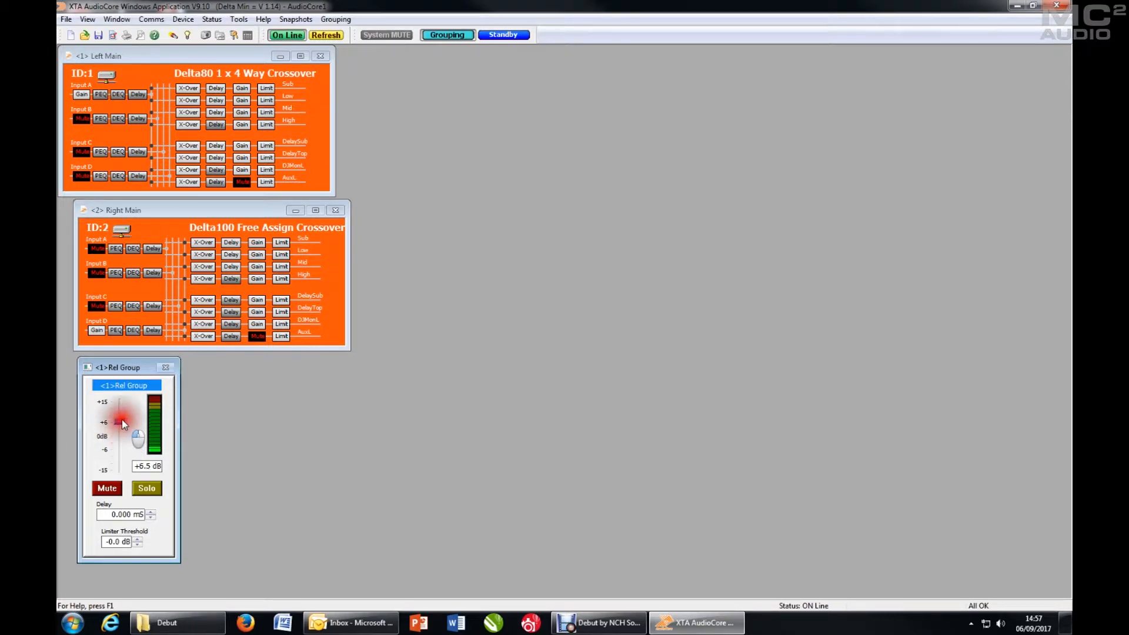
left_click_drag(122, 421, 122, 435)
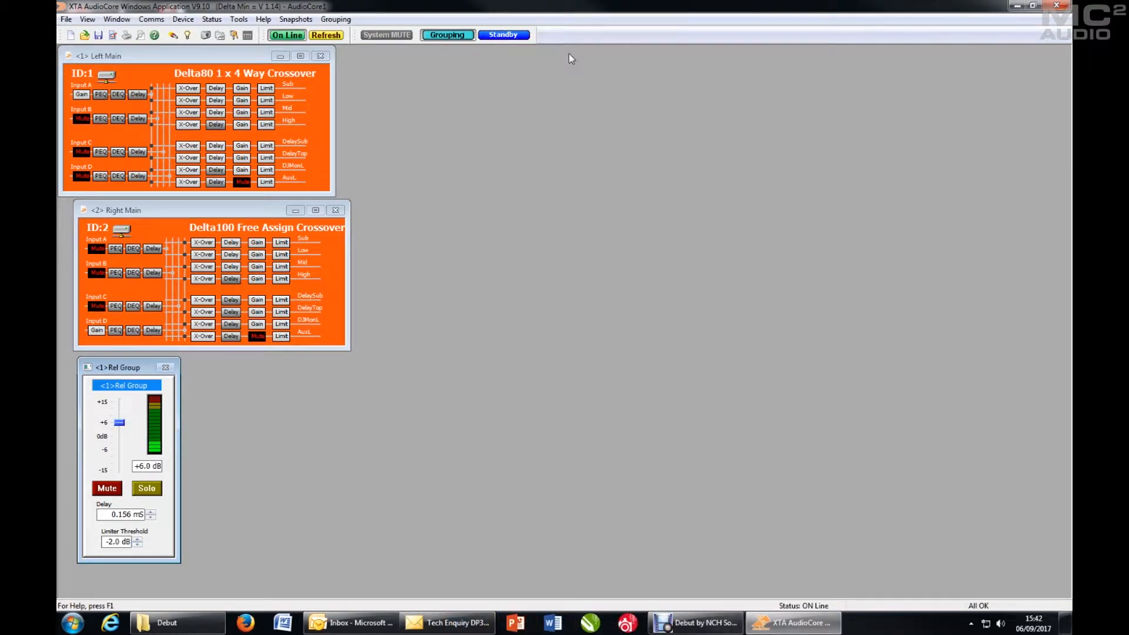
mouse_move(297, 249)
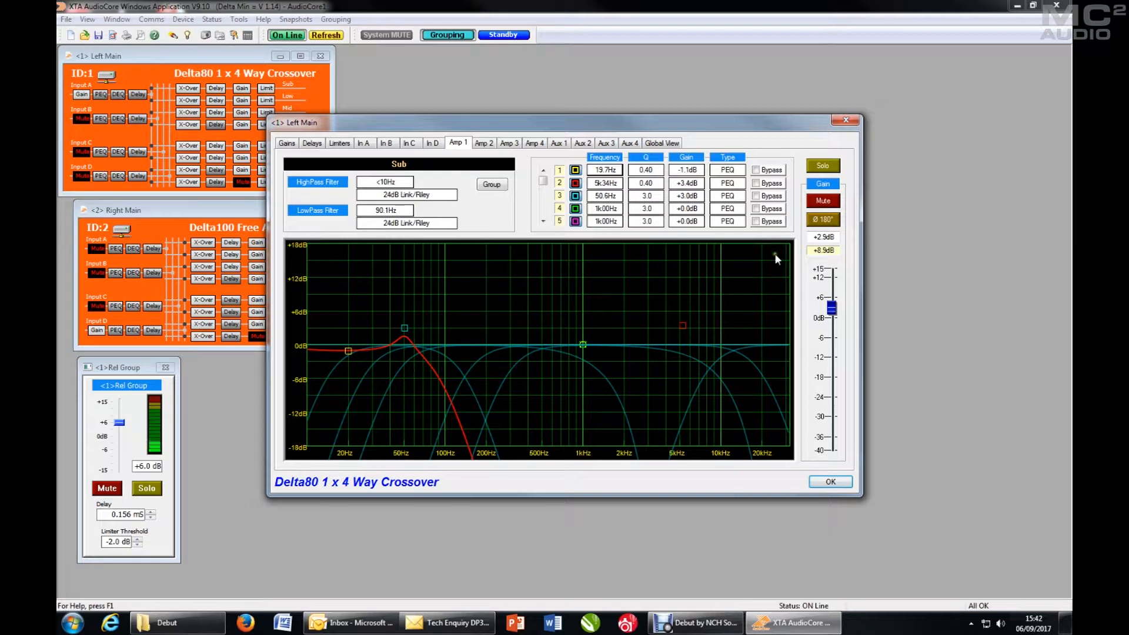
mouse_move(831, 271)
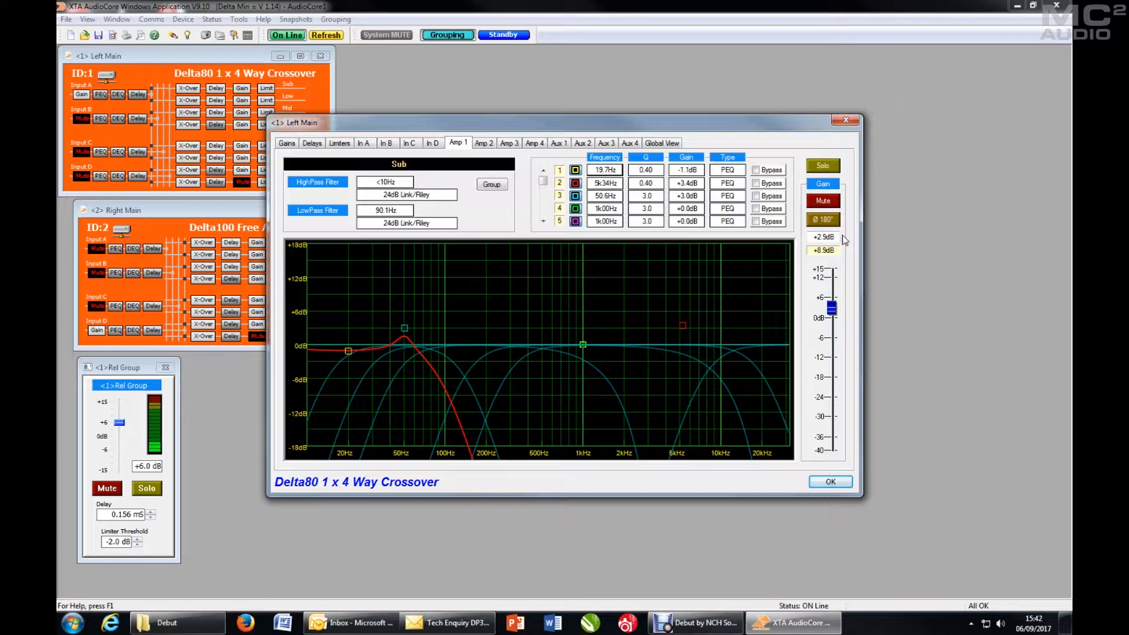
mouse_move(842, 251)
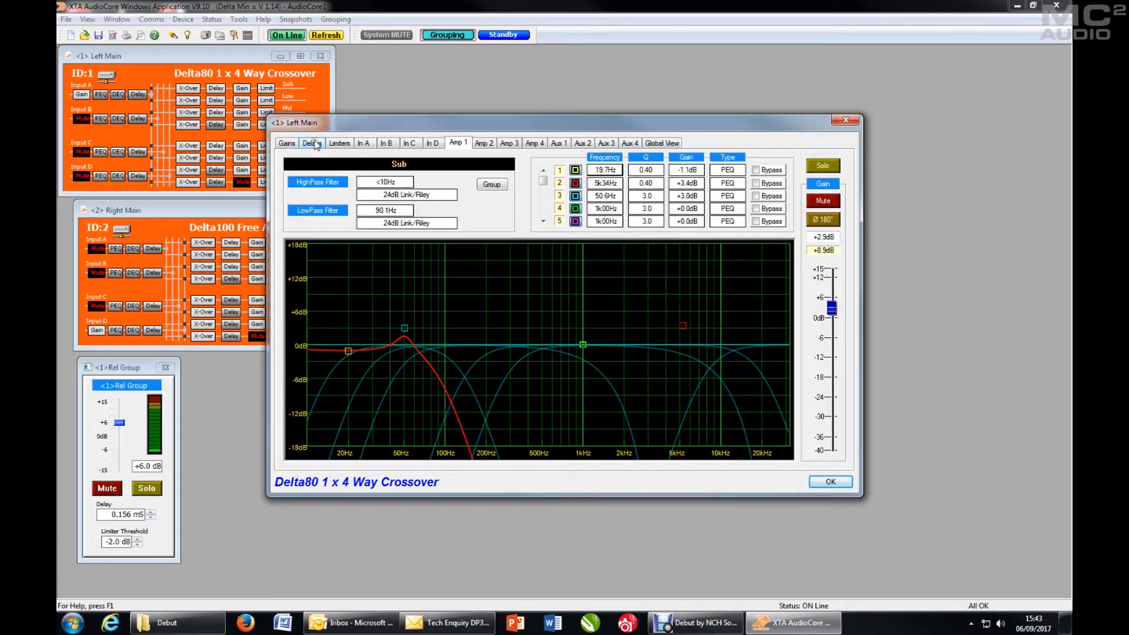
left_click(312, 143)
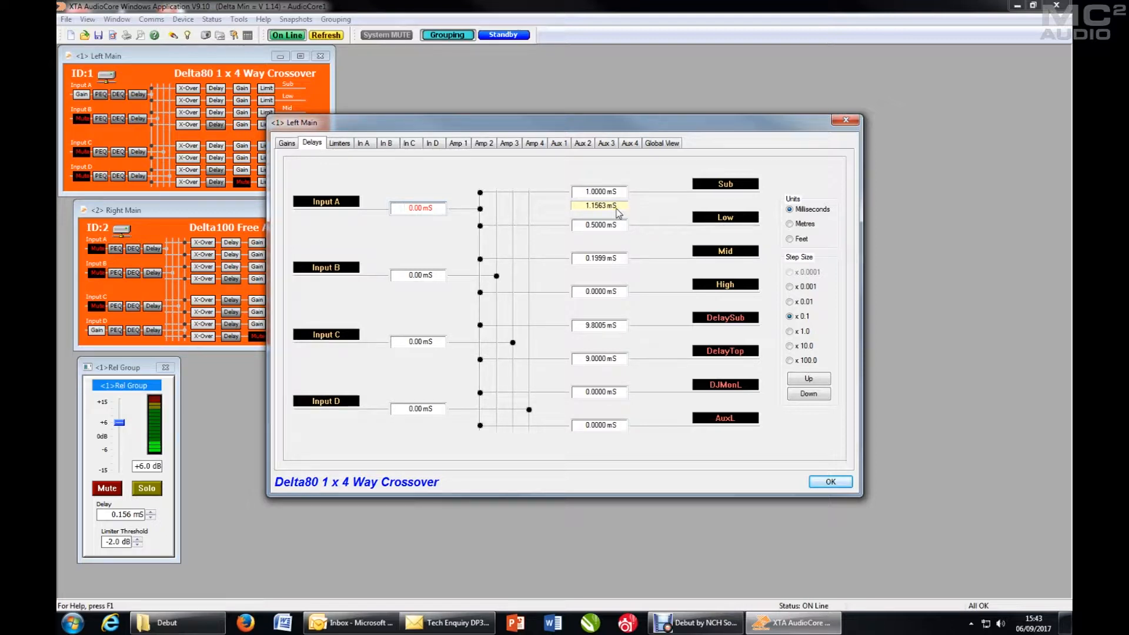
left_click(339, 143)
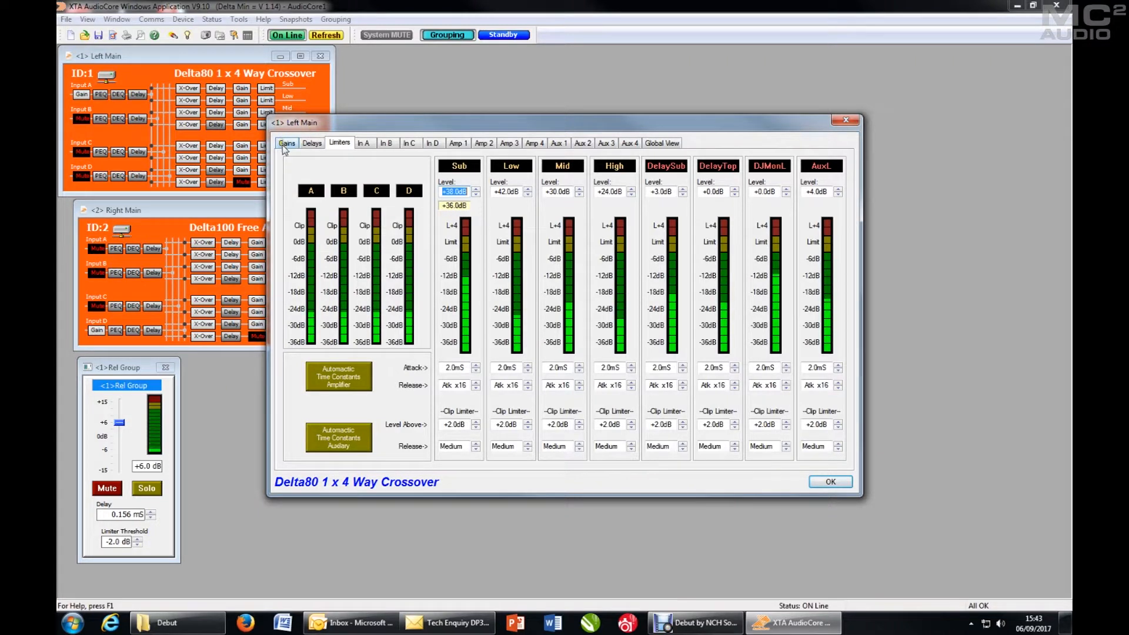
left_click(287, 143)
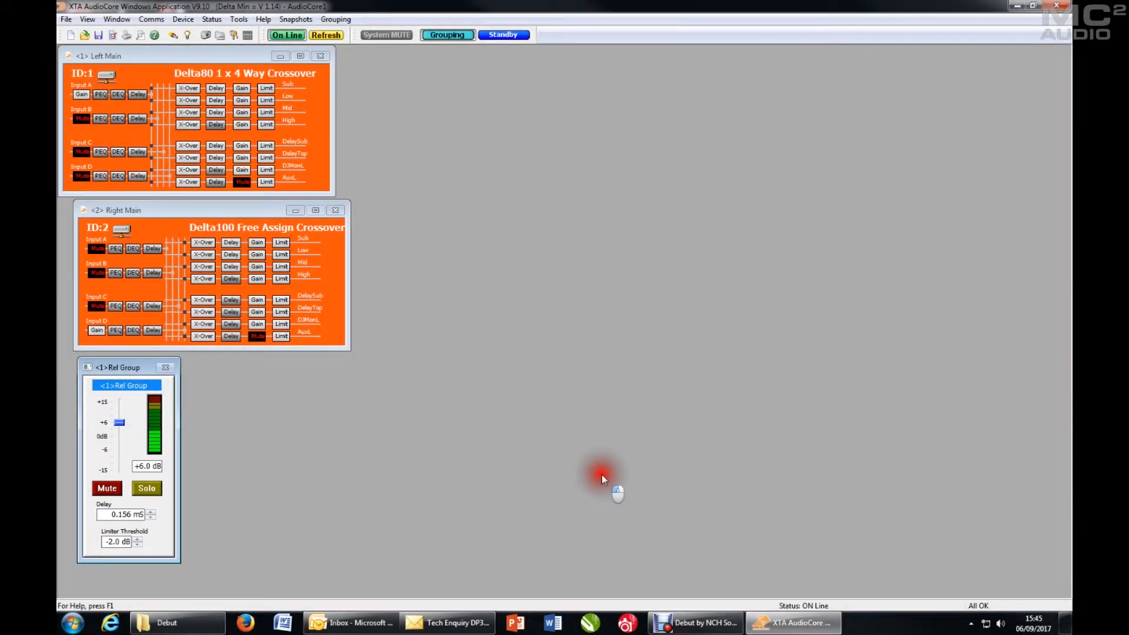
mouse_move(298, 468)
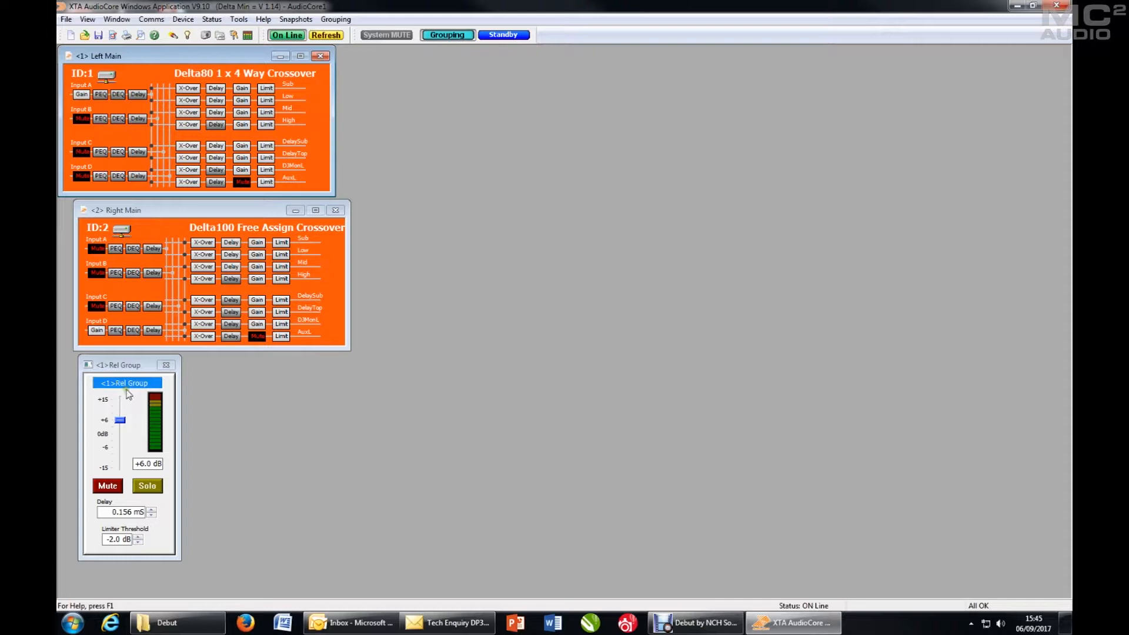
mouse_move(138, 387)
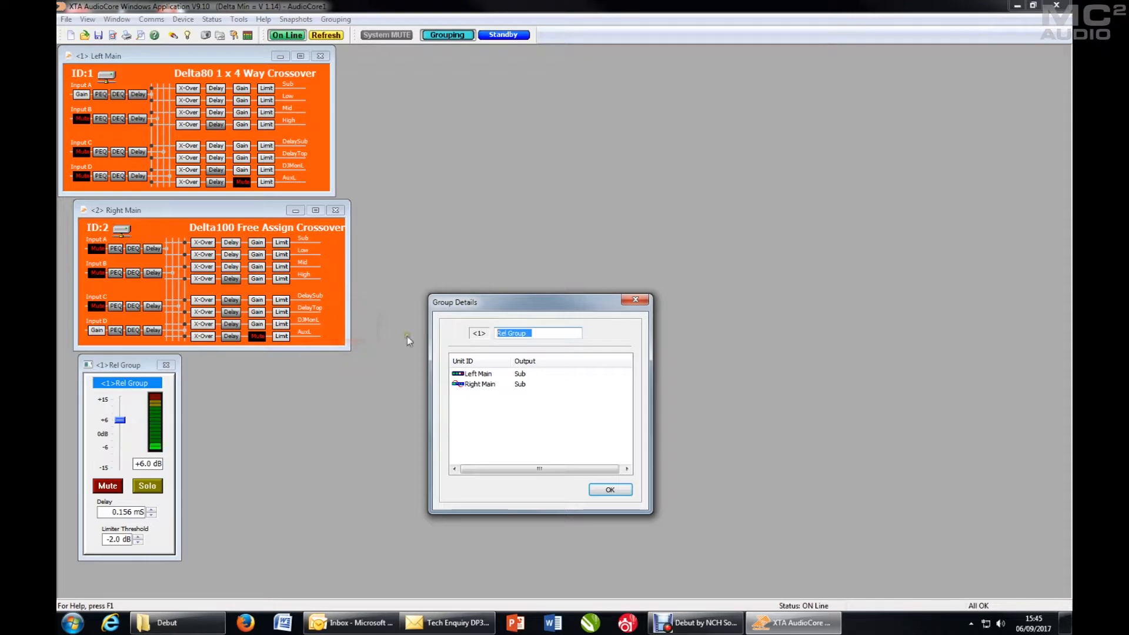
- Name relative group 1 'Subs' in Group Details
type("Subs")
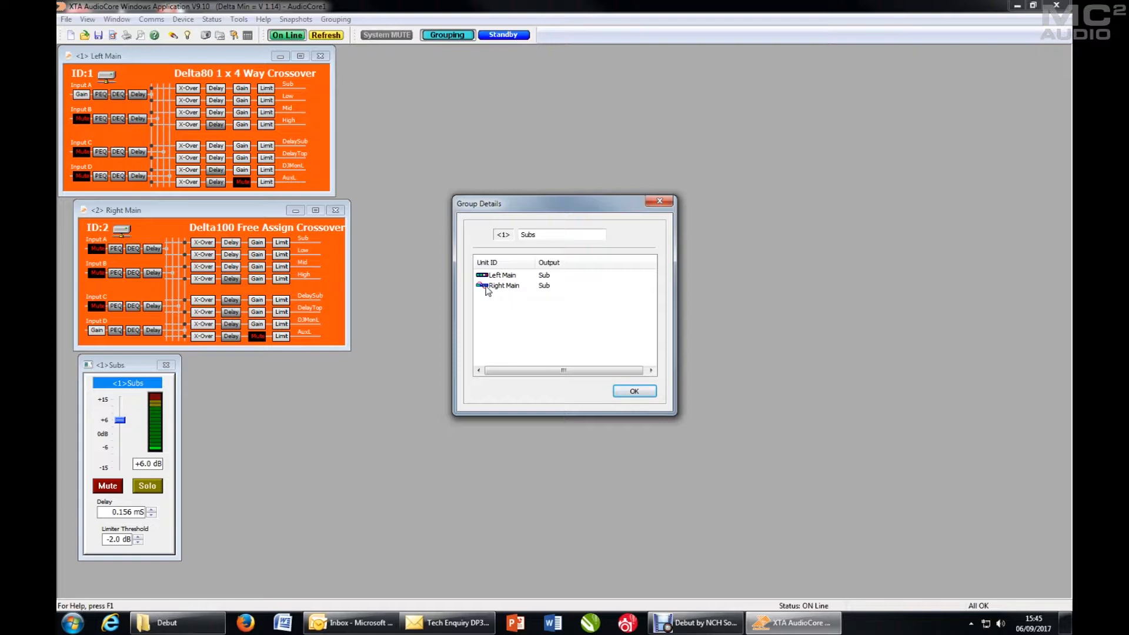
left_click(497, 275)
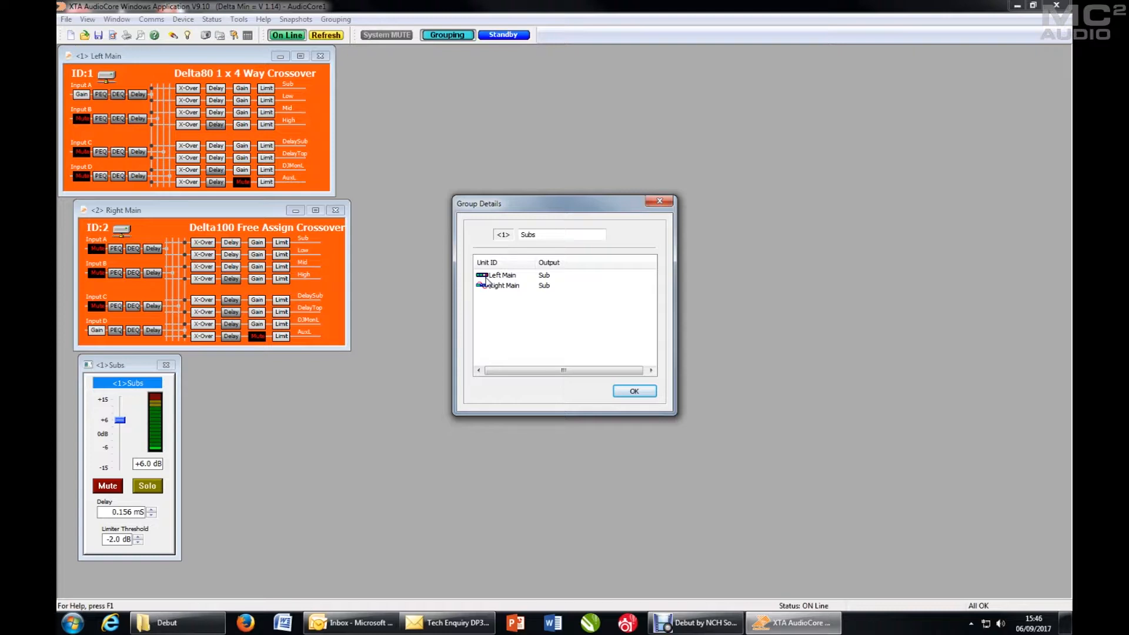
mouse_move(484, 298)
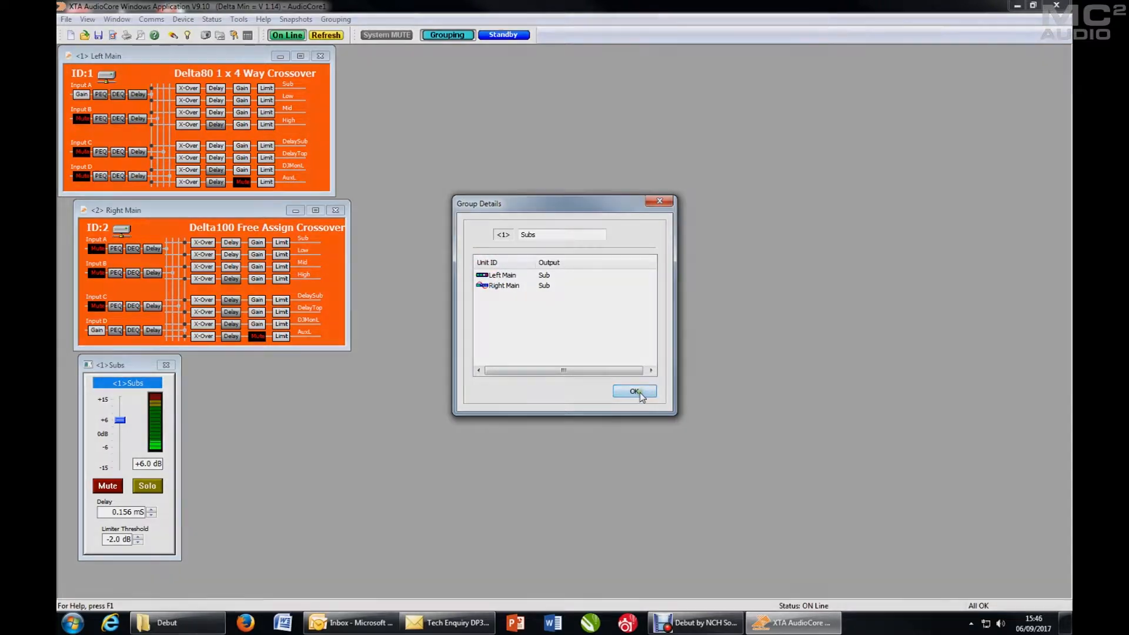
left_click(634, 391)
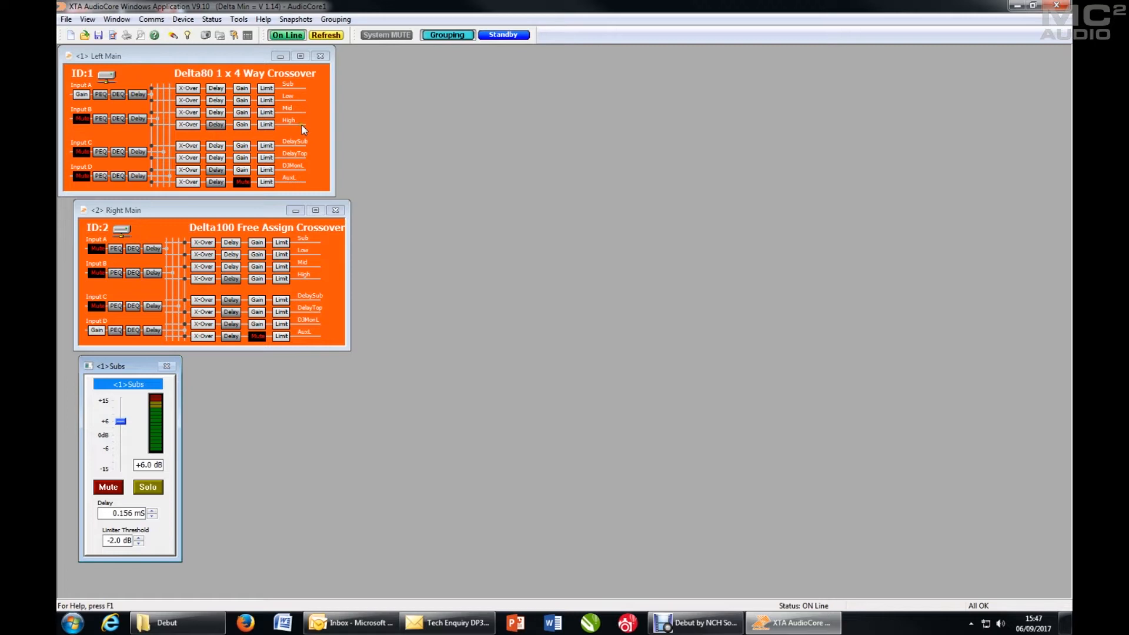
mouse_move(320, 321)
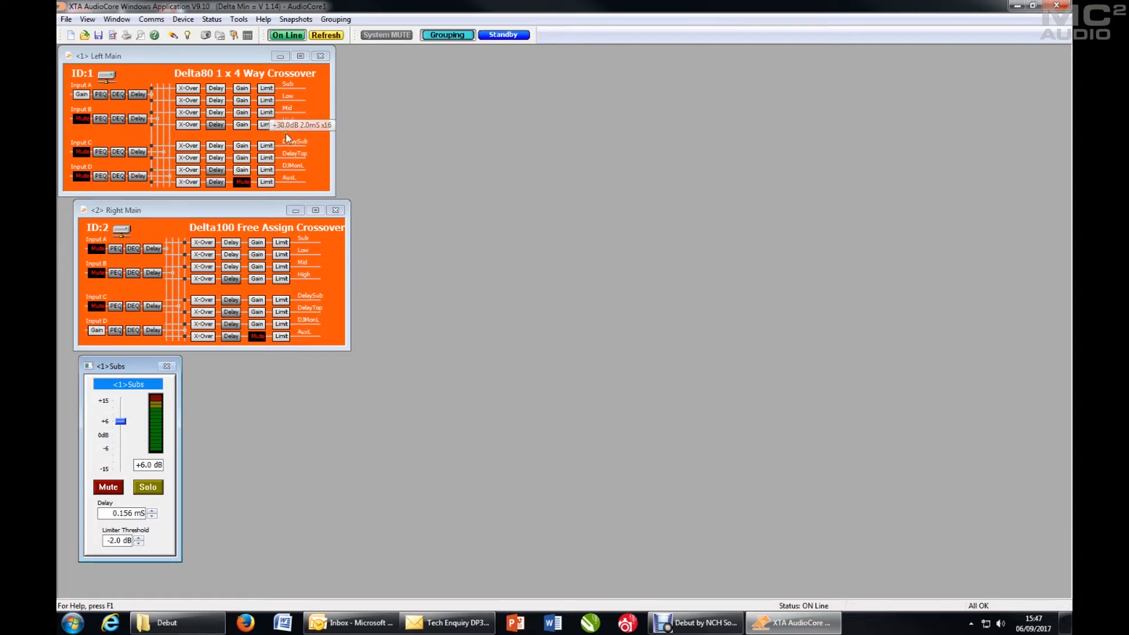
mouse_move(301, 149)
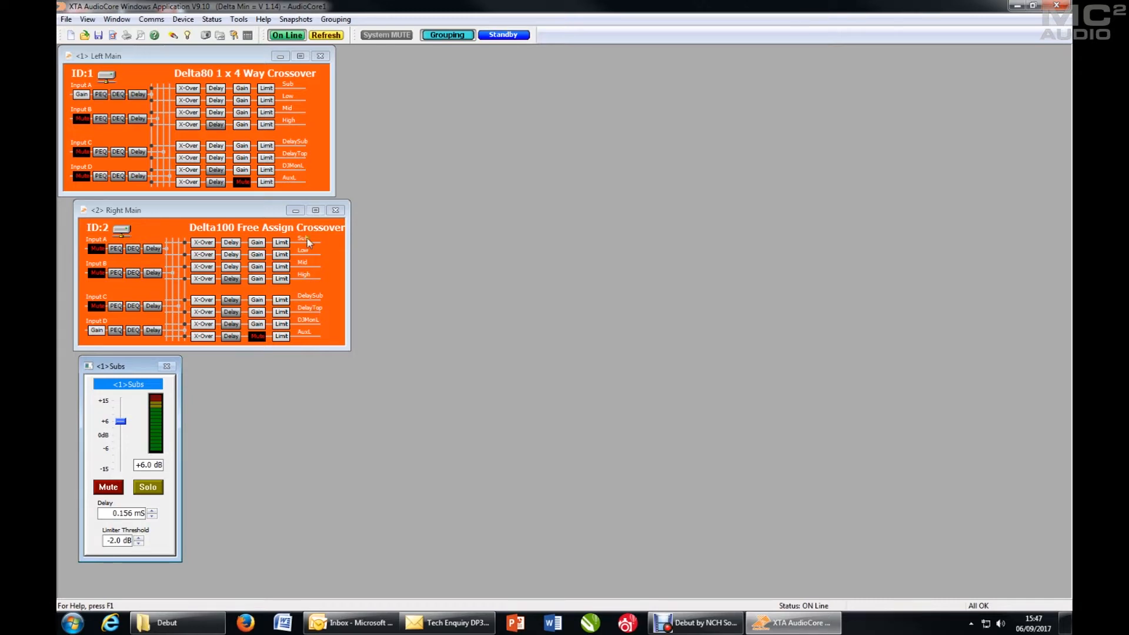
mouse_move(313, 276)
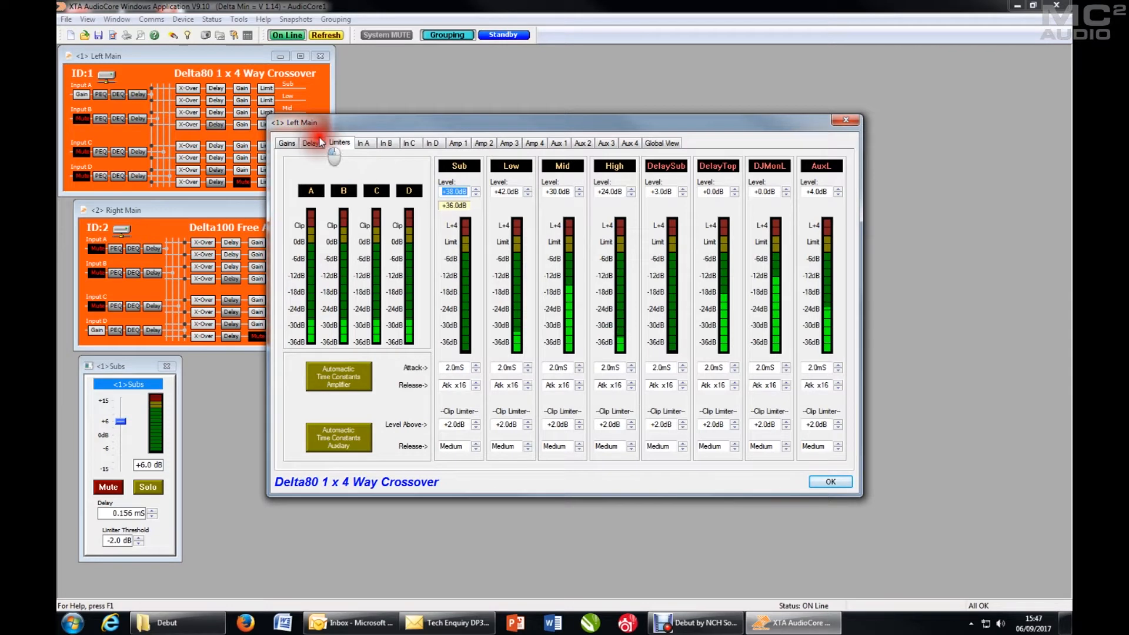
- Add Left Main's Low, Mid and High outputs to [02] Rel Group
left_click(484, 143)
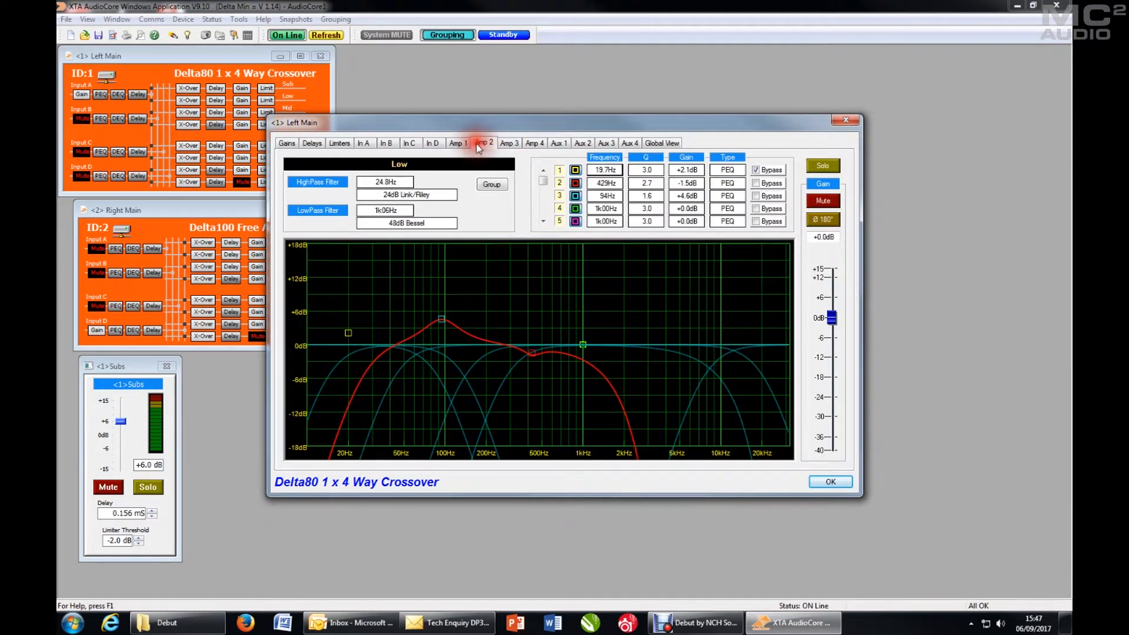
left_click(491, 185)
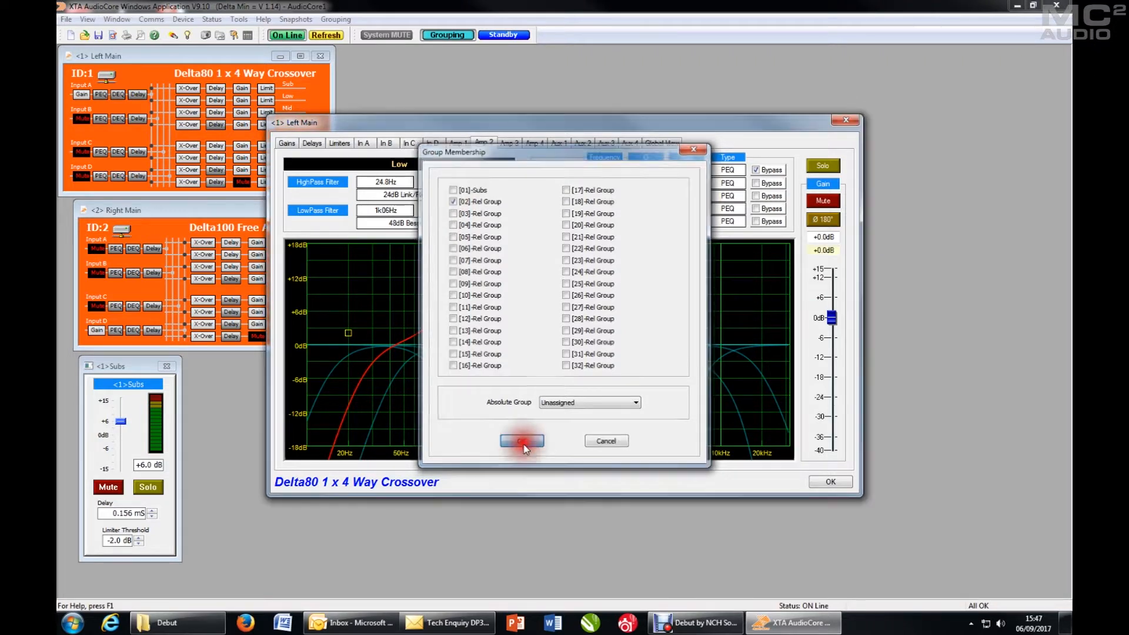
left_click(522, 441)
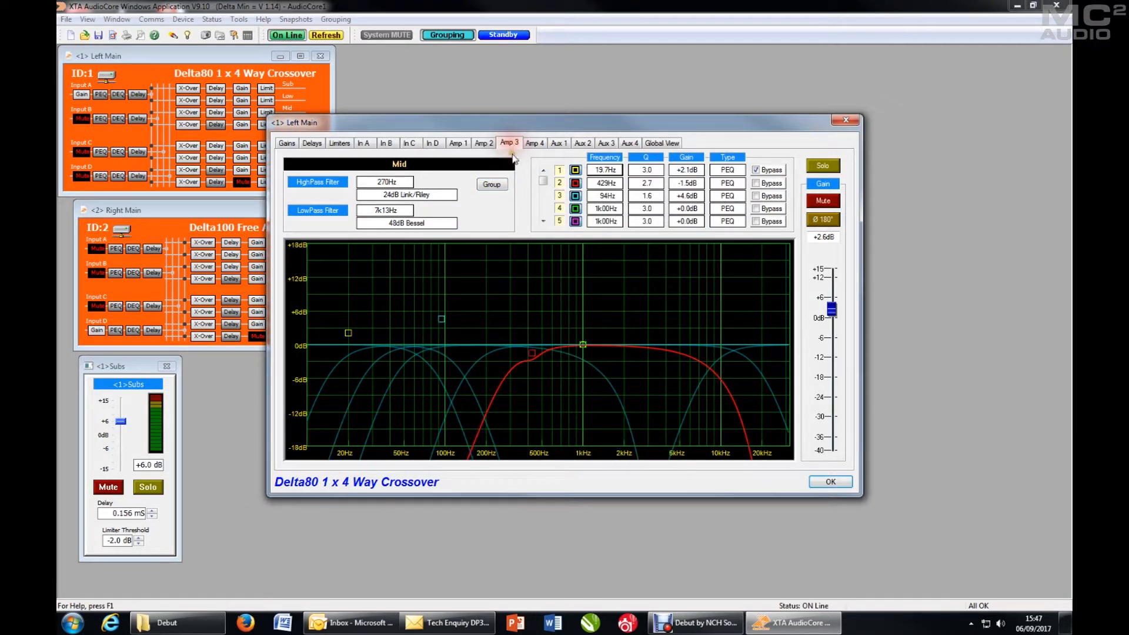
left_click(492, 185)
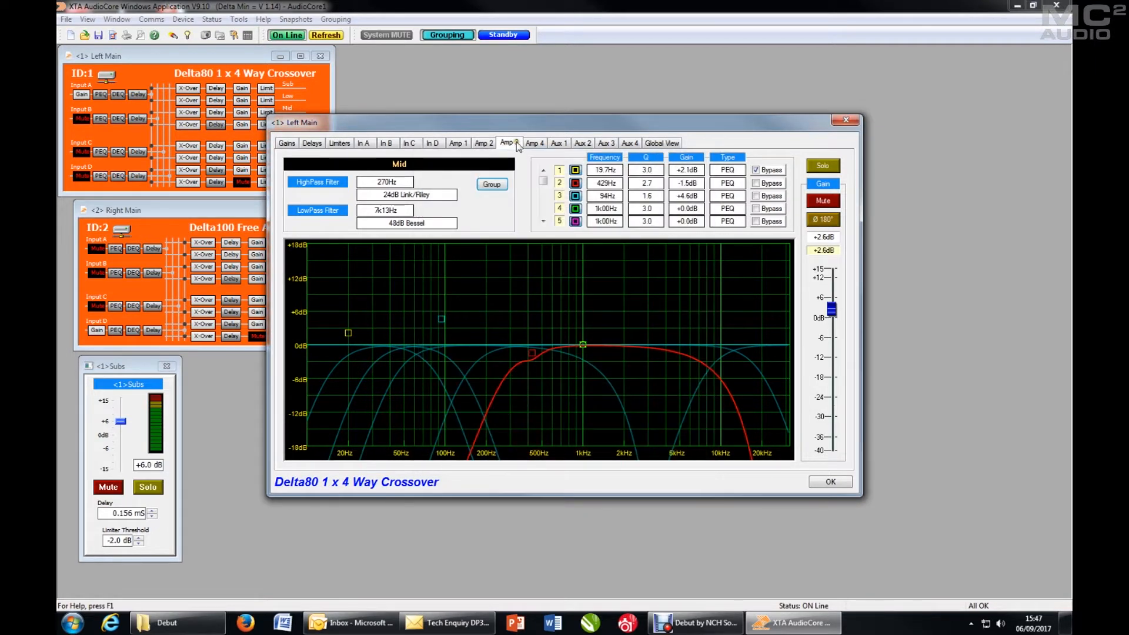
left_click(534, 142)
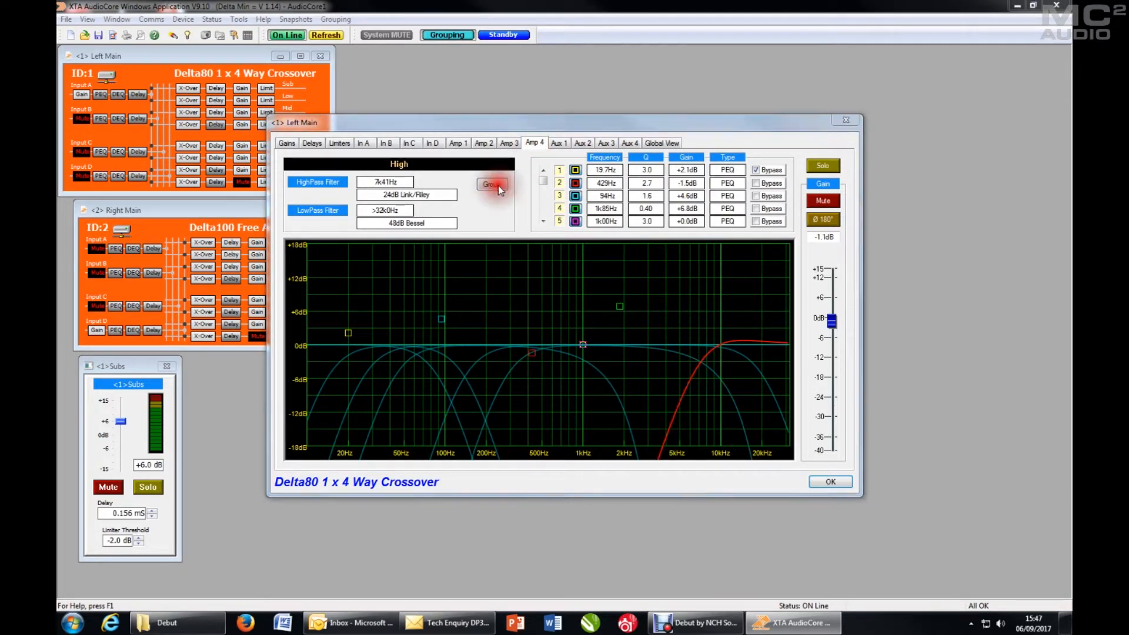
left_click(491, 184)
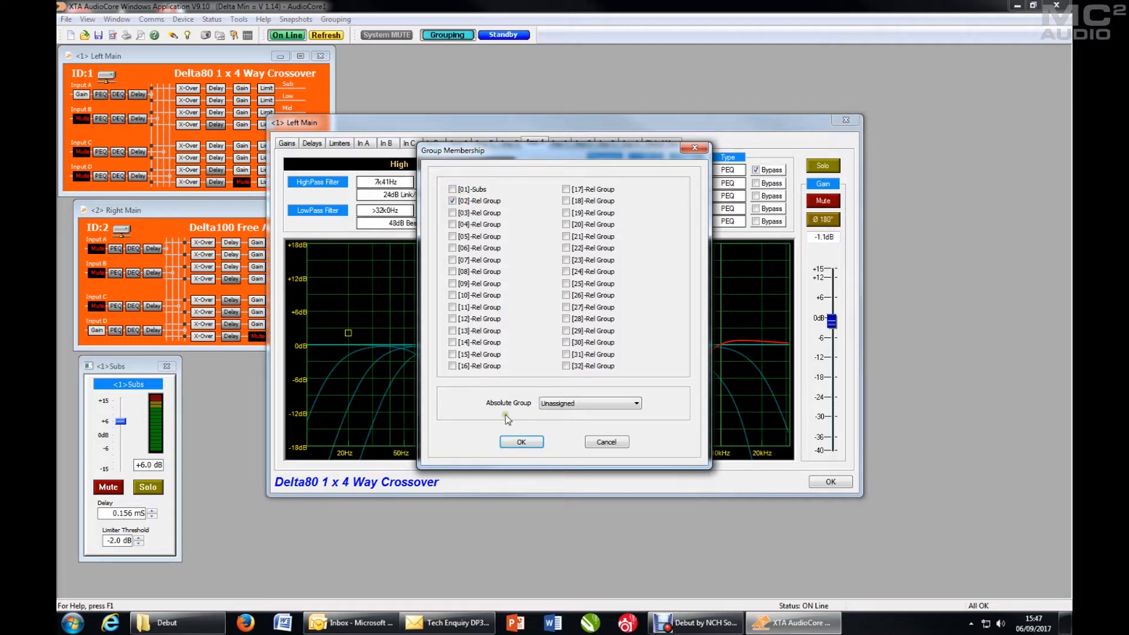
left_click(521, 441)
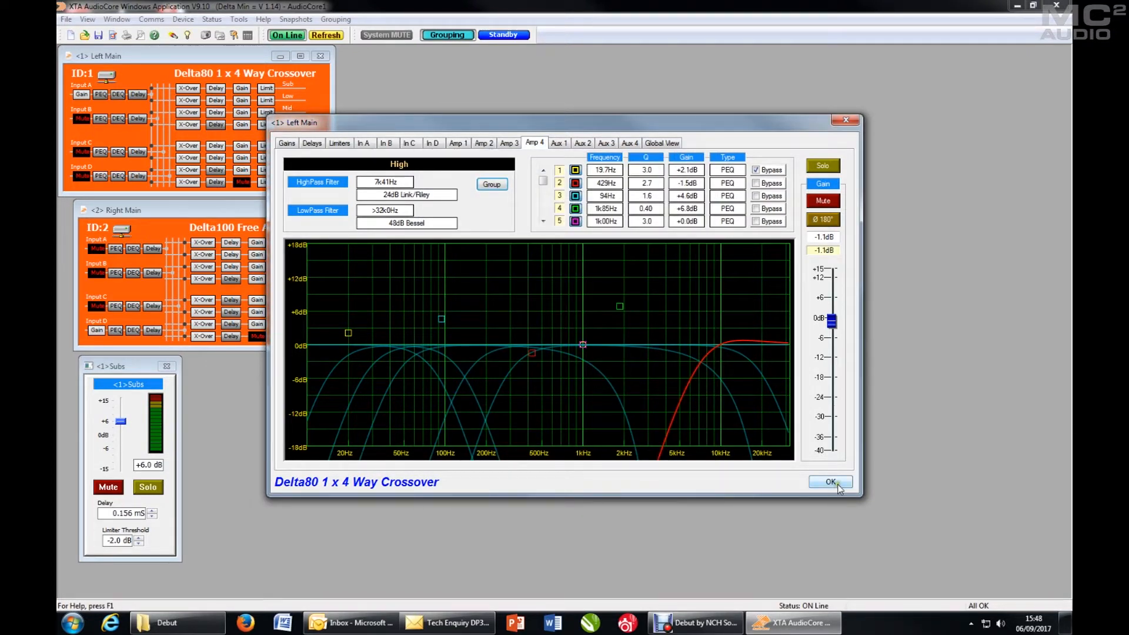
left_click(829, 482)
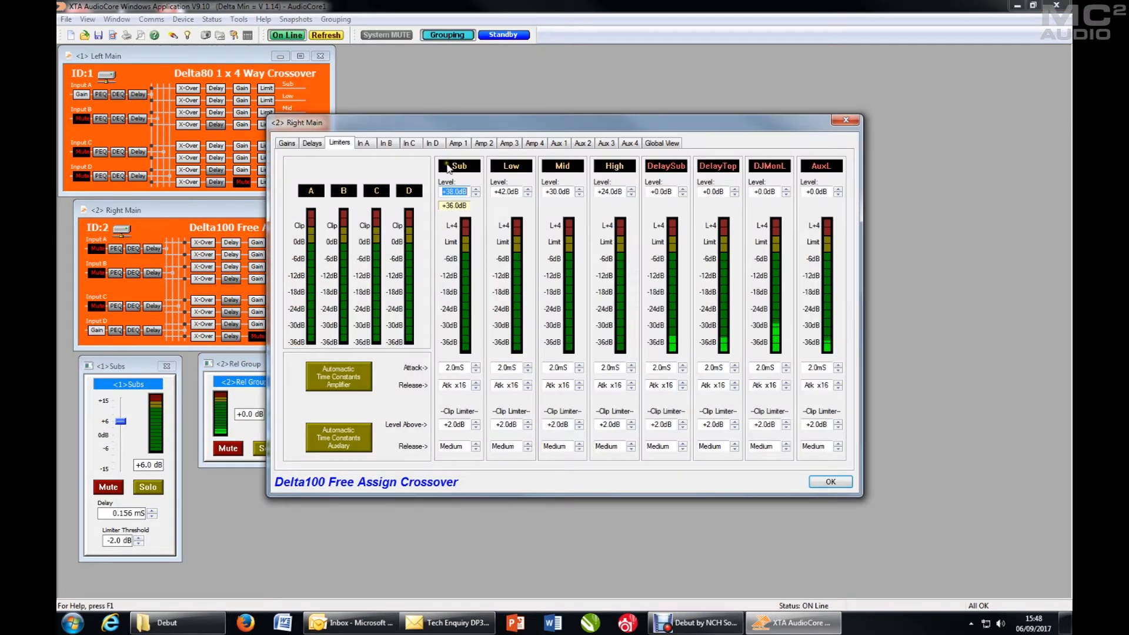
- Add Right Main's Low and High outputs to [02] Rel Group
left_click(458, 142)
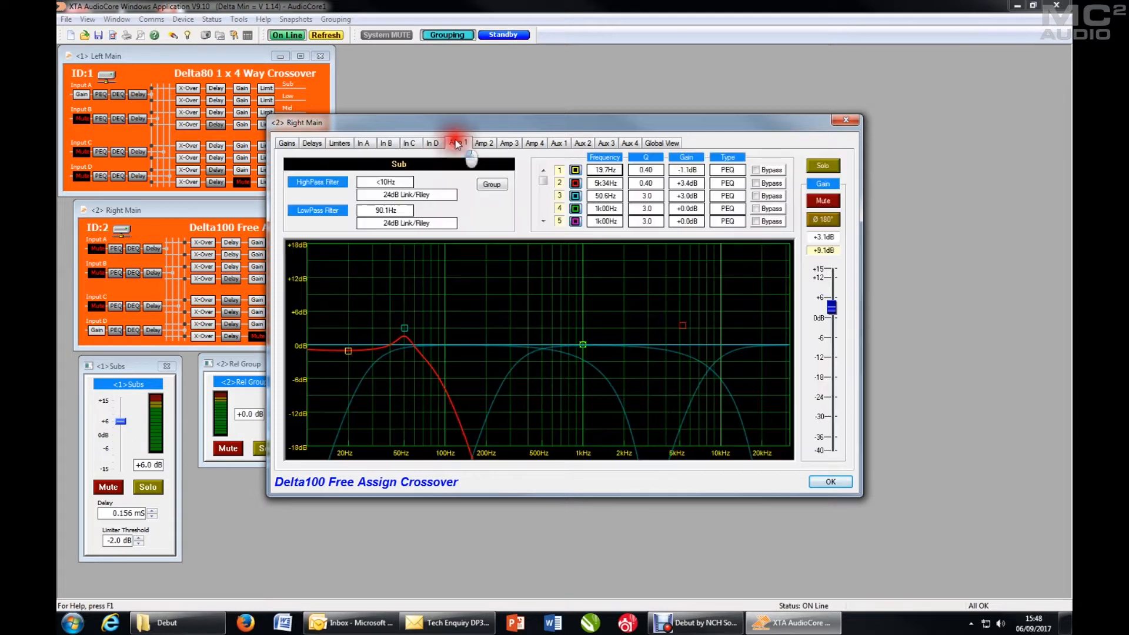
left_click(483, 142)
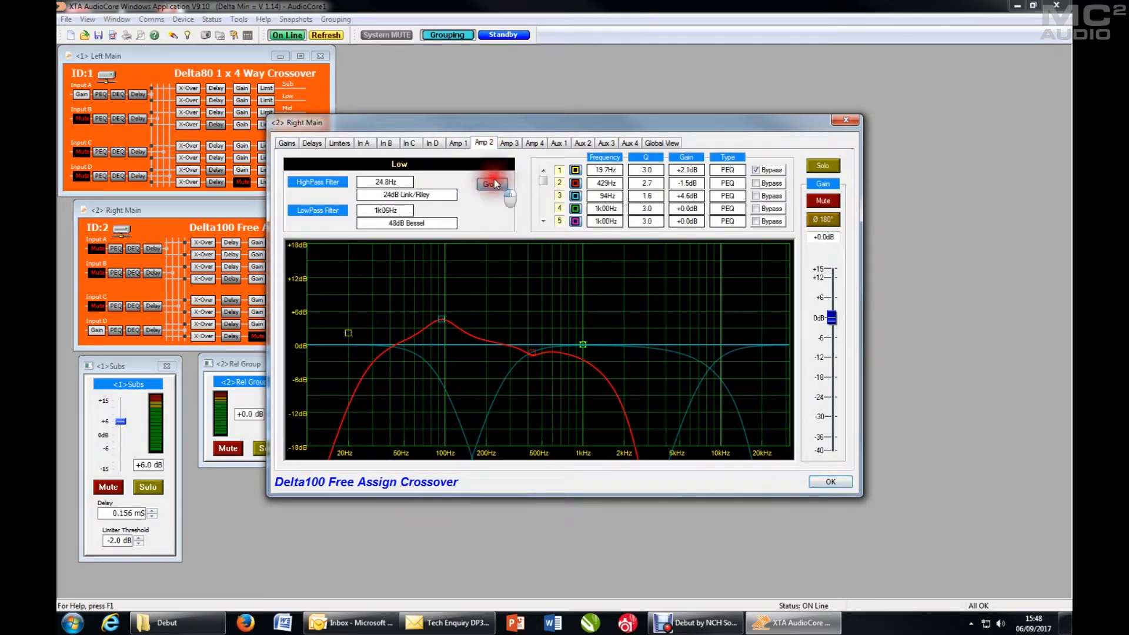
left_click(491, 183)
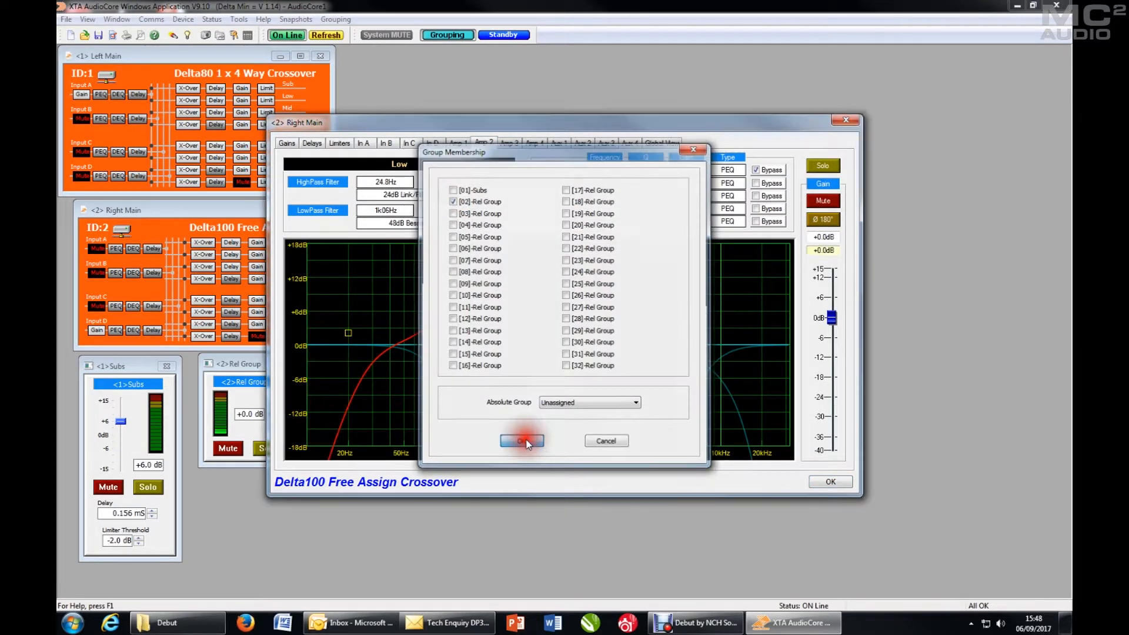
left_click(521, 441)
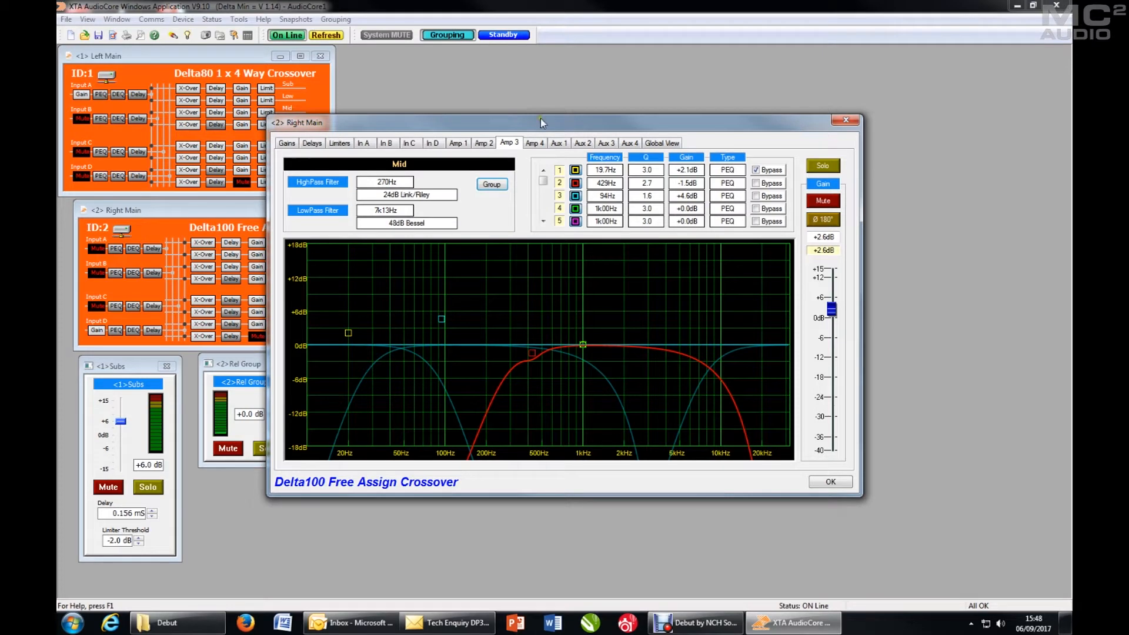
left_click(534, 143)
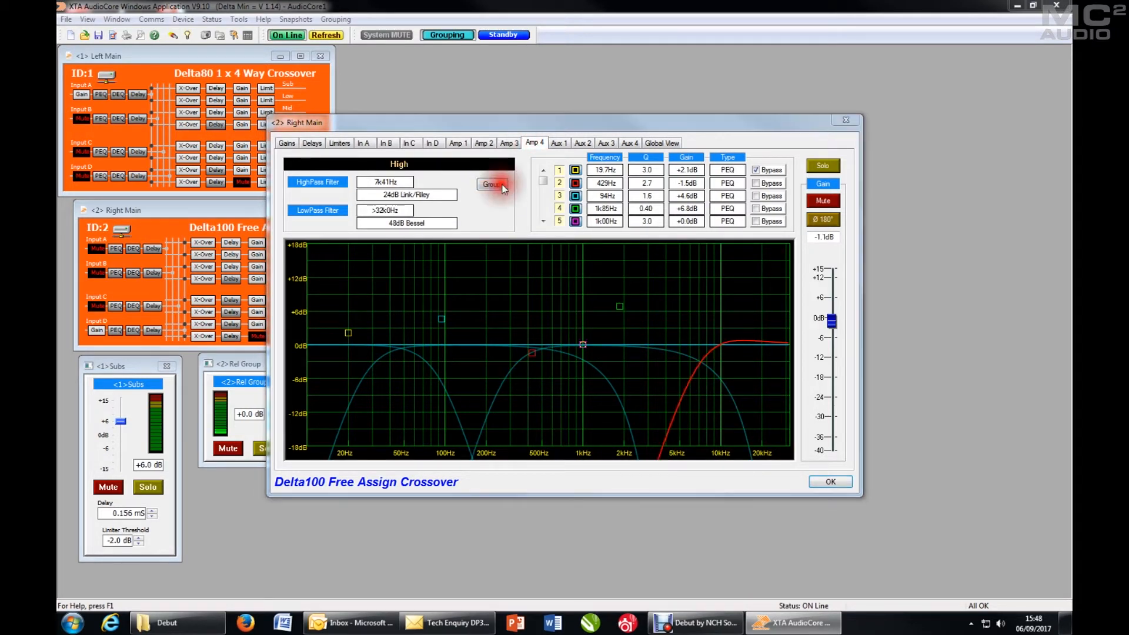
left_click(493, 185)
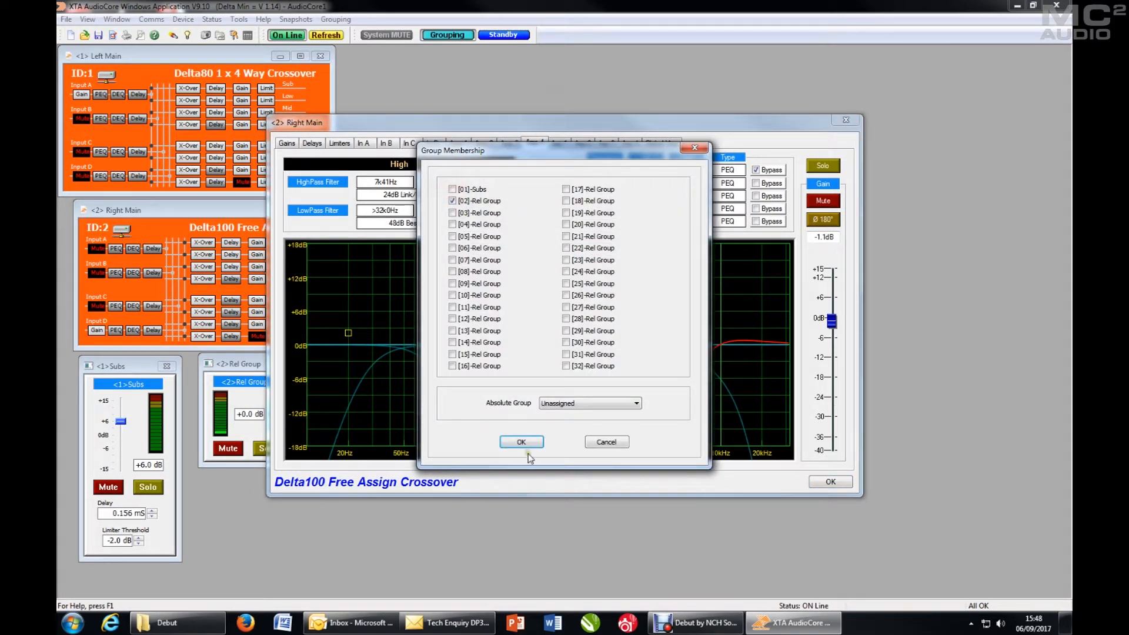
left_click(521, 441)
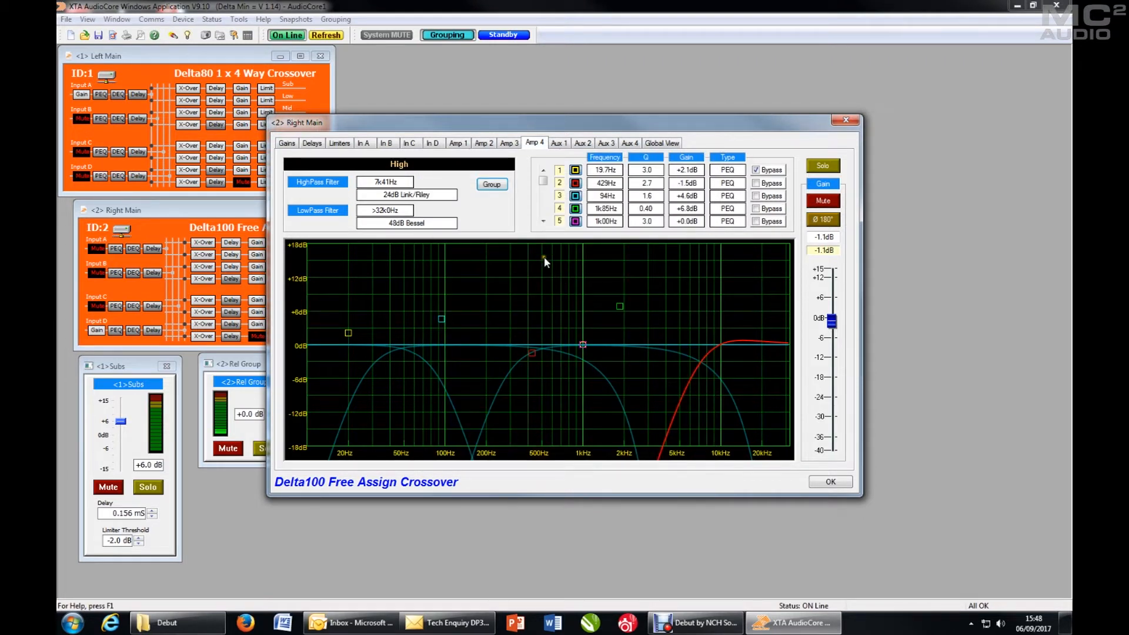
left_click(829, 483)
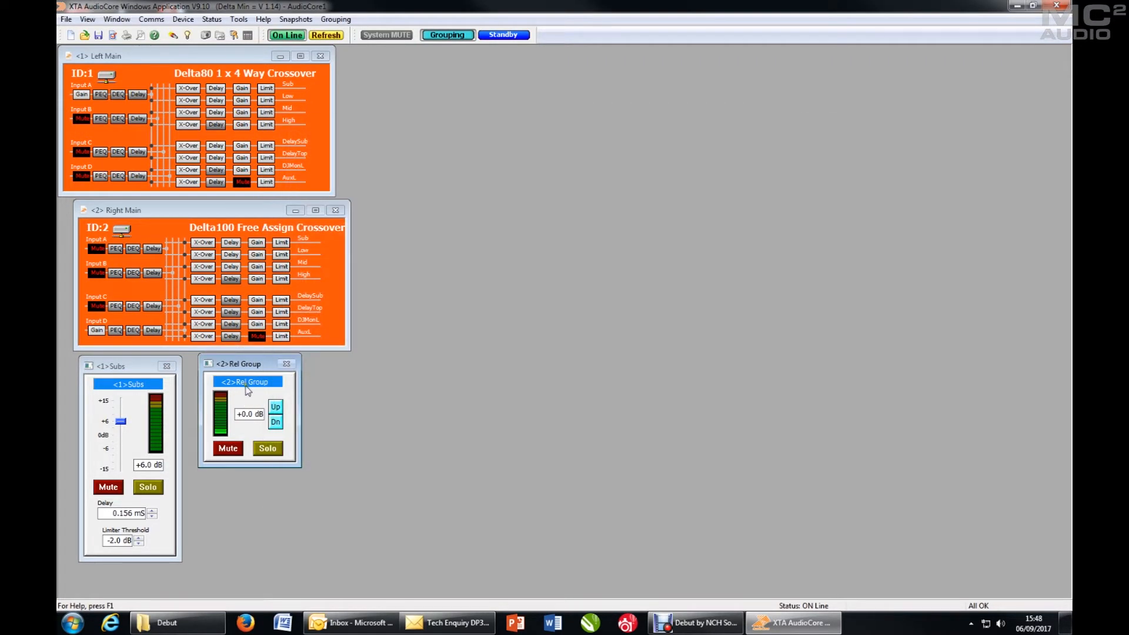
- Name group 2 'Full Range' in Group Details
left_click(244, 381)
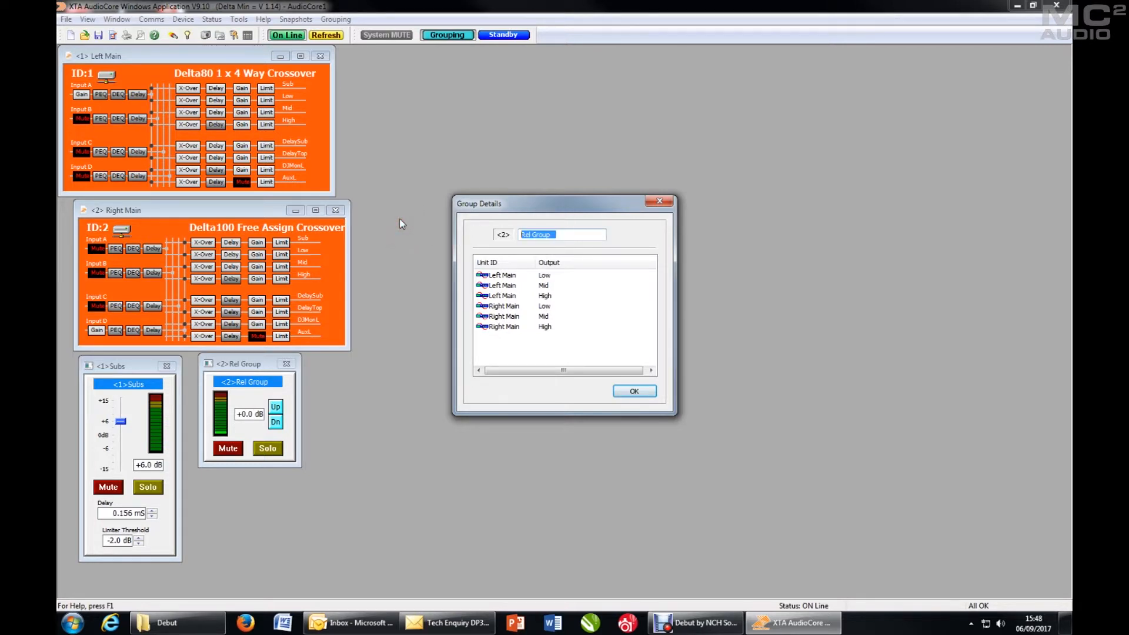
type("Full Range")
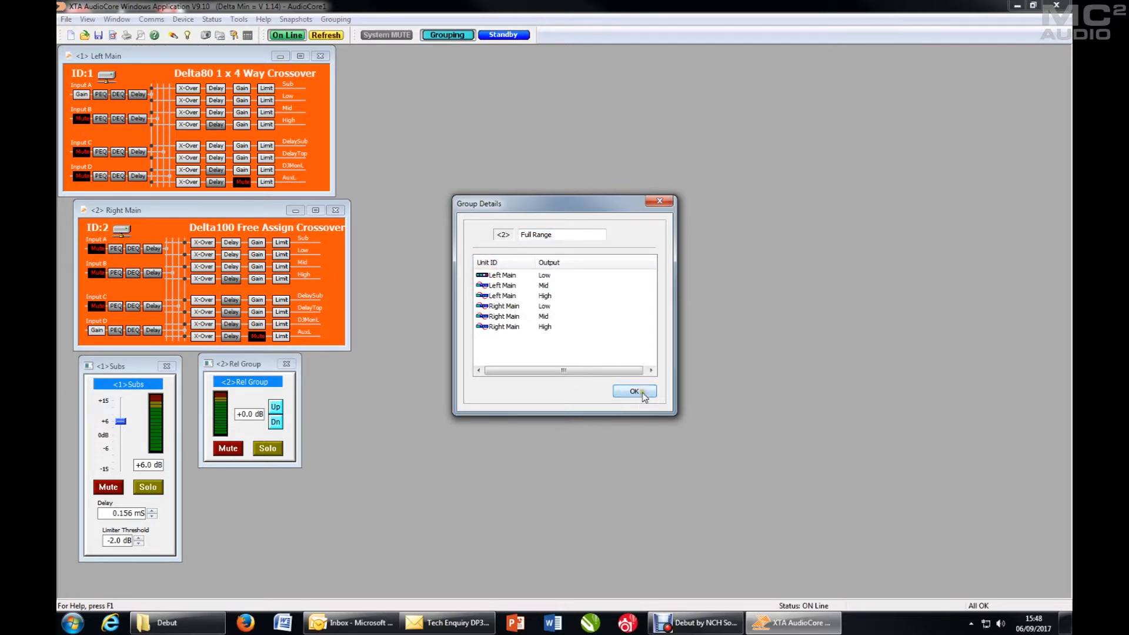
left_click(632, 391)
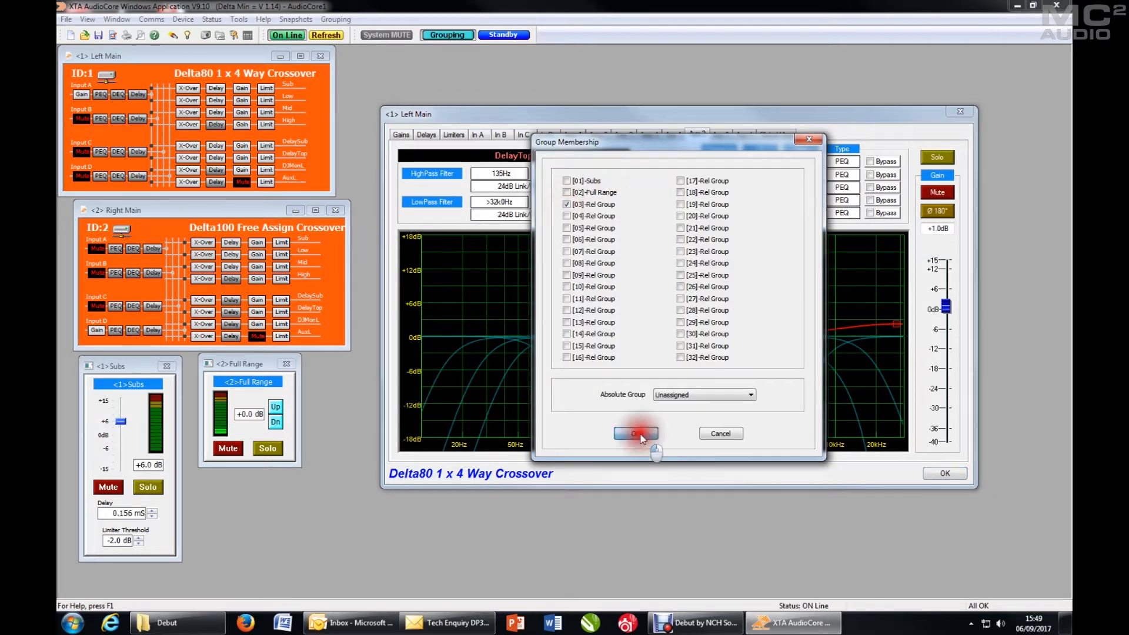
- Put DelayTop/DelaySub in group 3 'Delays' and the DJMon outputs in group 4 'DJ Mons'
left_click(636, 432)
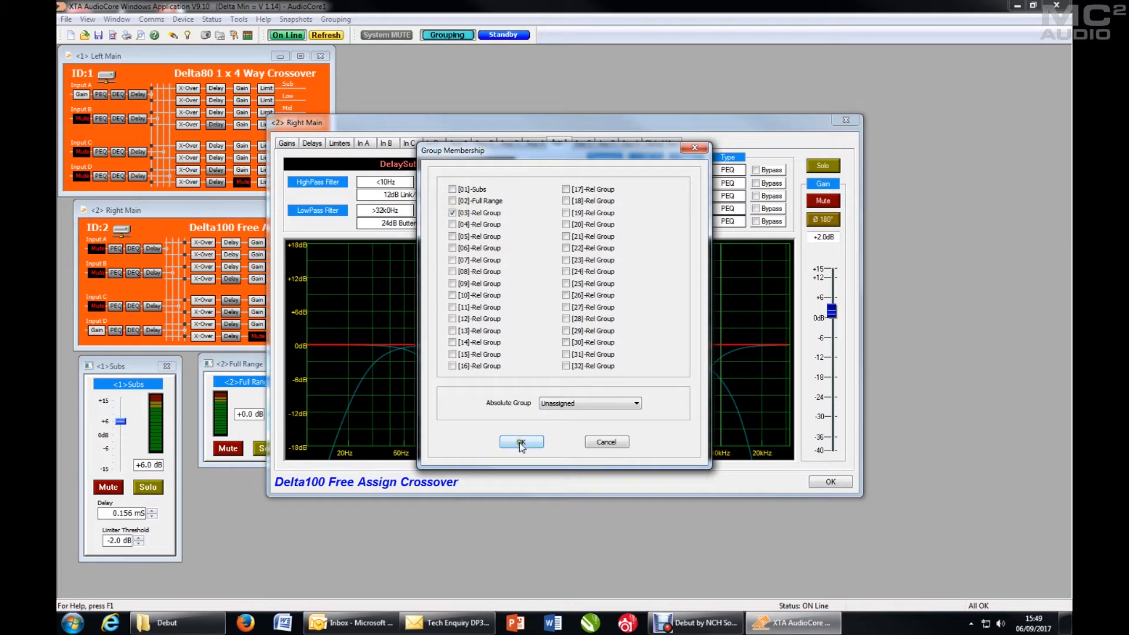
left_click(521, 443)
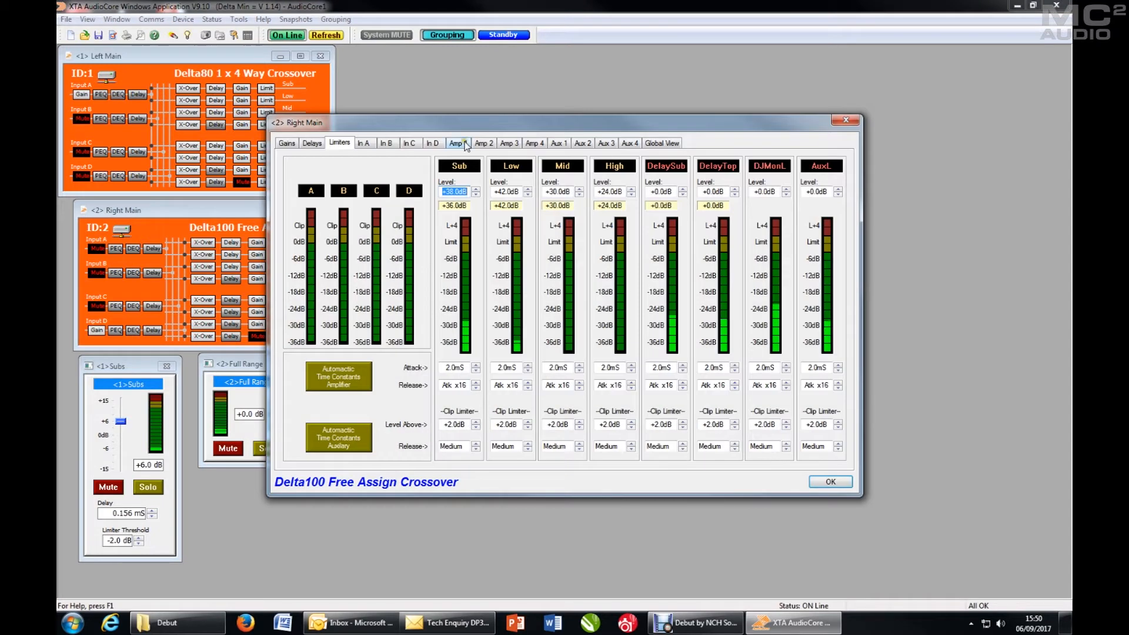
left_click(607, 142)
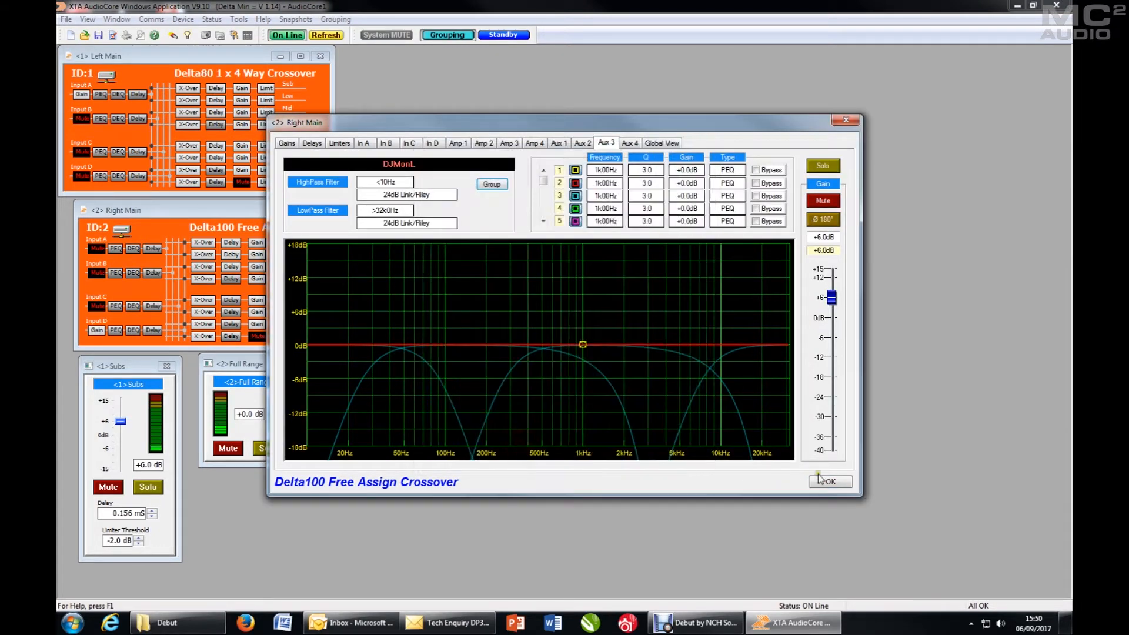
left_click(492, 185)
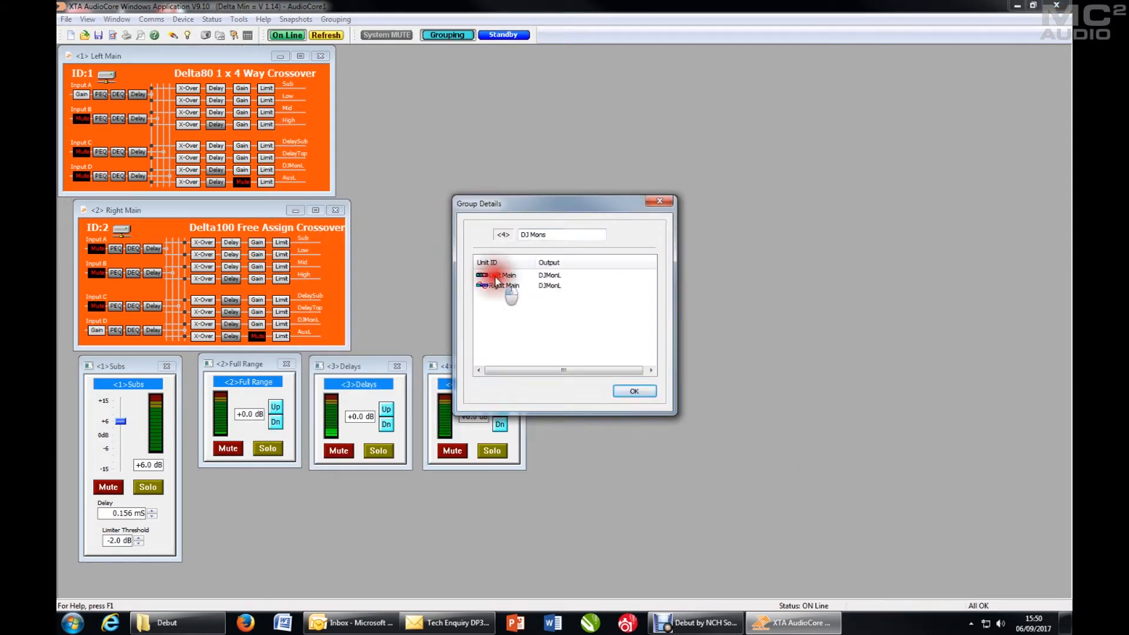
left_click(633, 391)
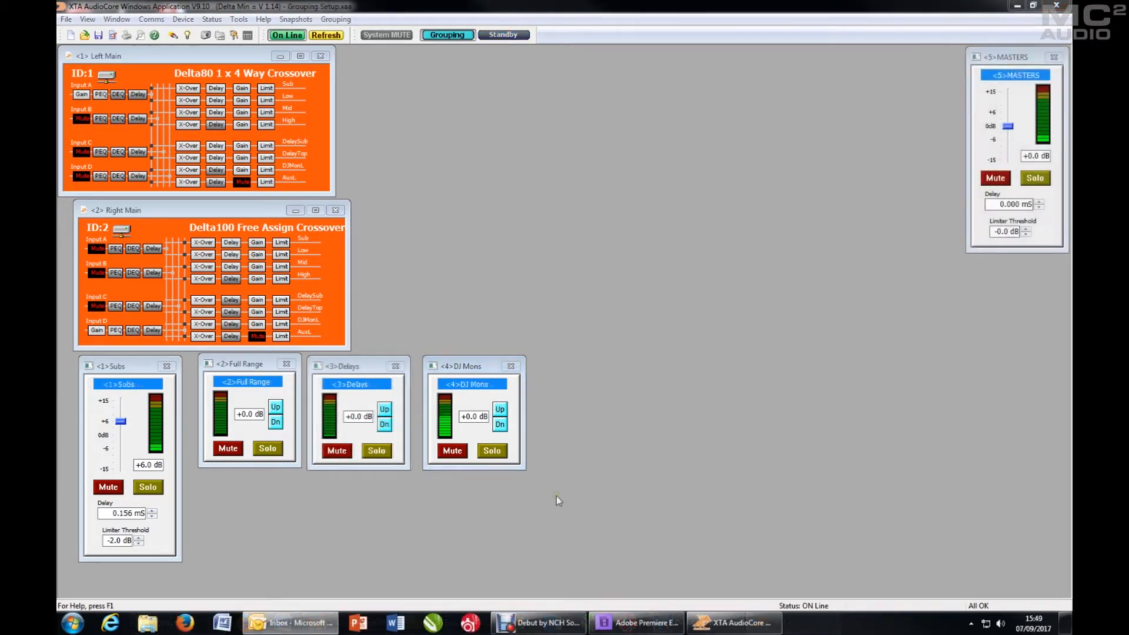
mouse_move(645, 482)
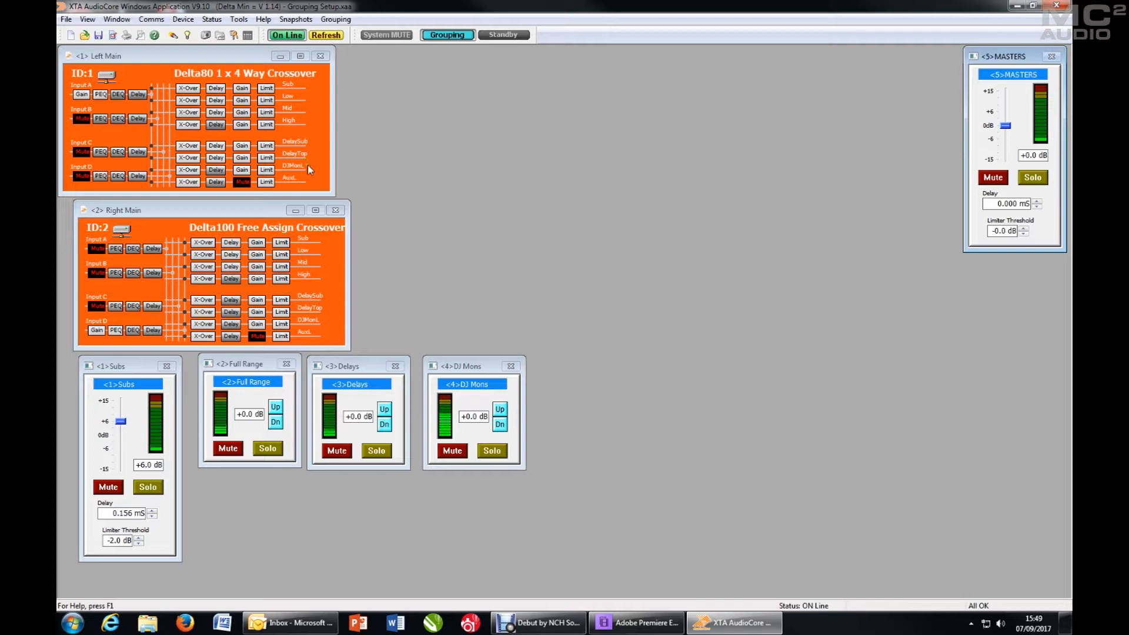
mouse_move(360, 109)
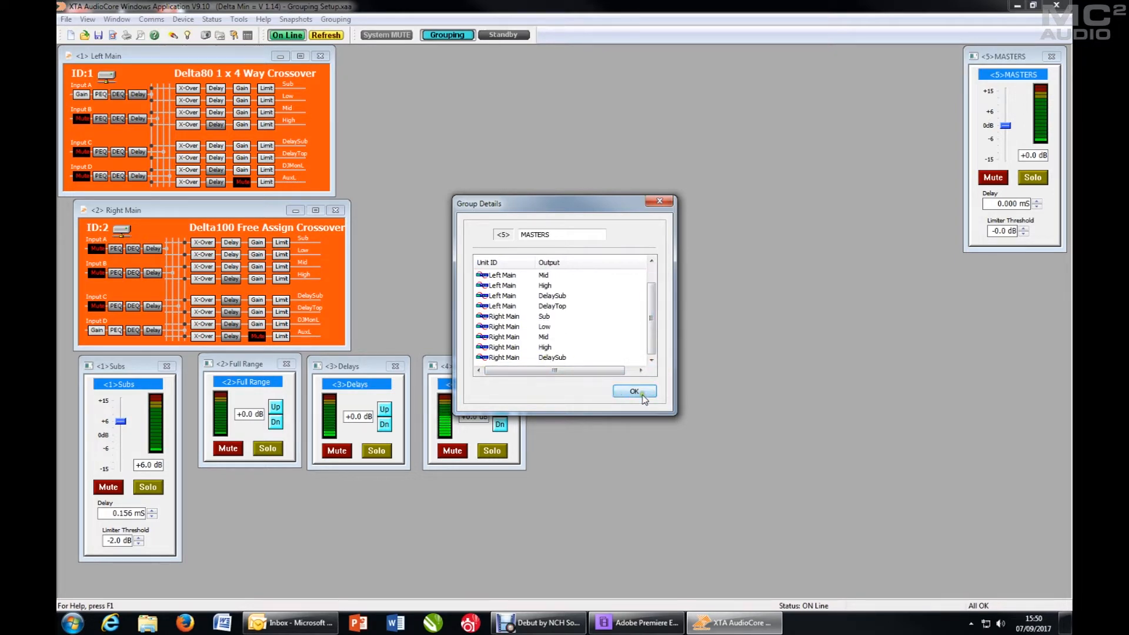
- Add Right Main's DelayTop output to the [05] MASTERS group
left_click(632, 391)
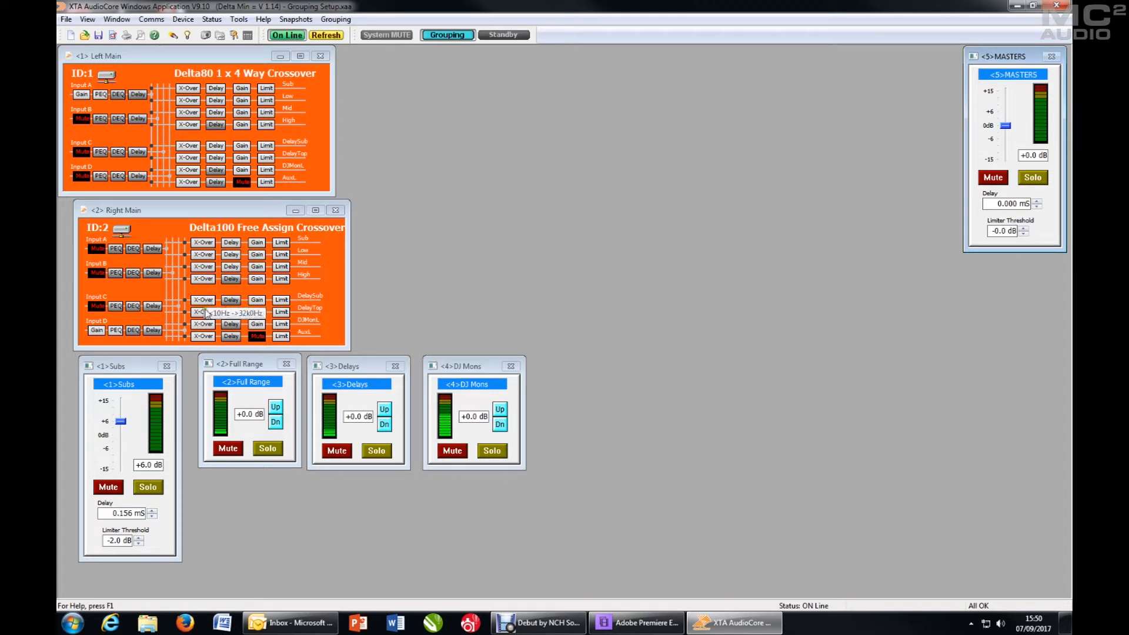
left_click(202, 310)
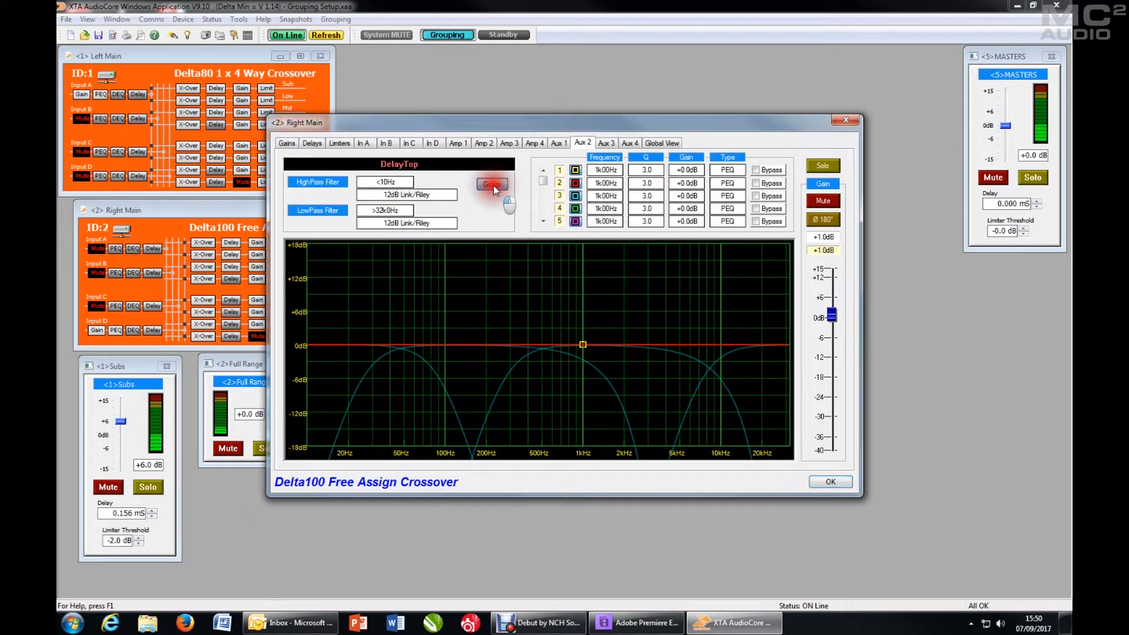
left_click(493, 183)
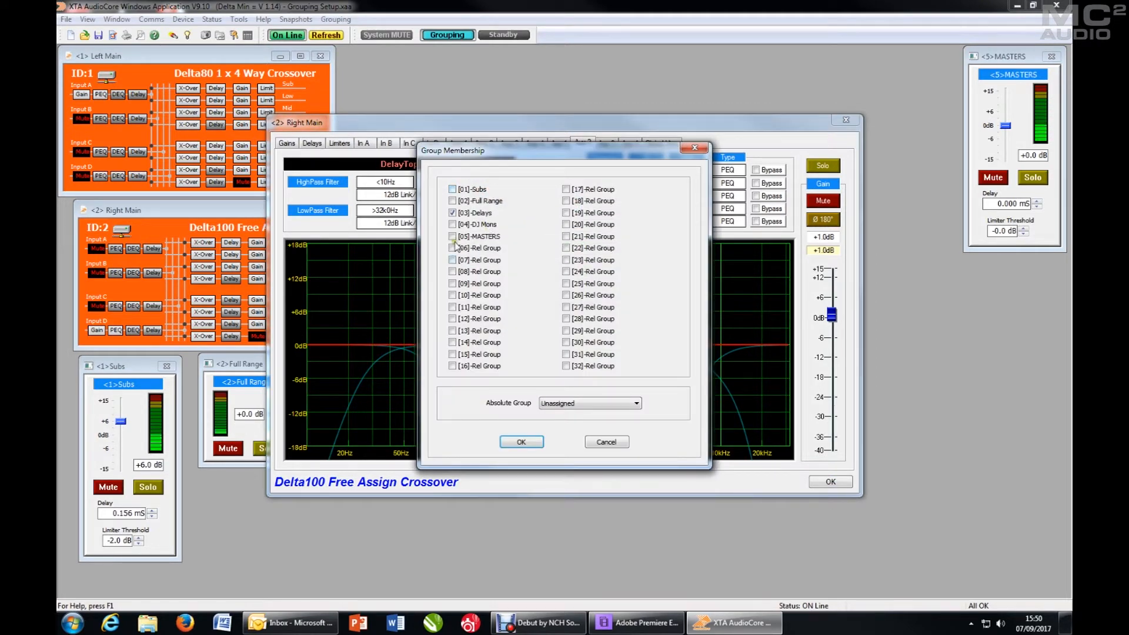
left_click(451, 236)
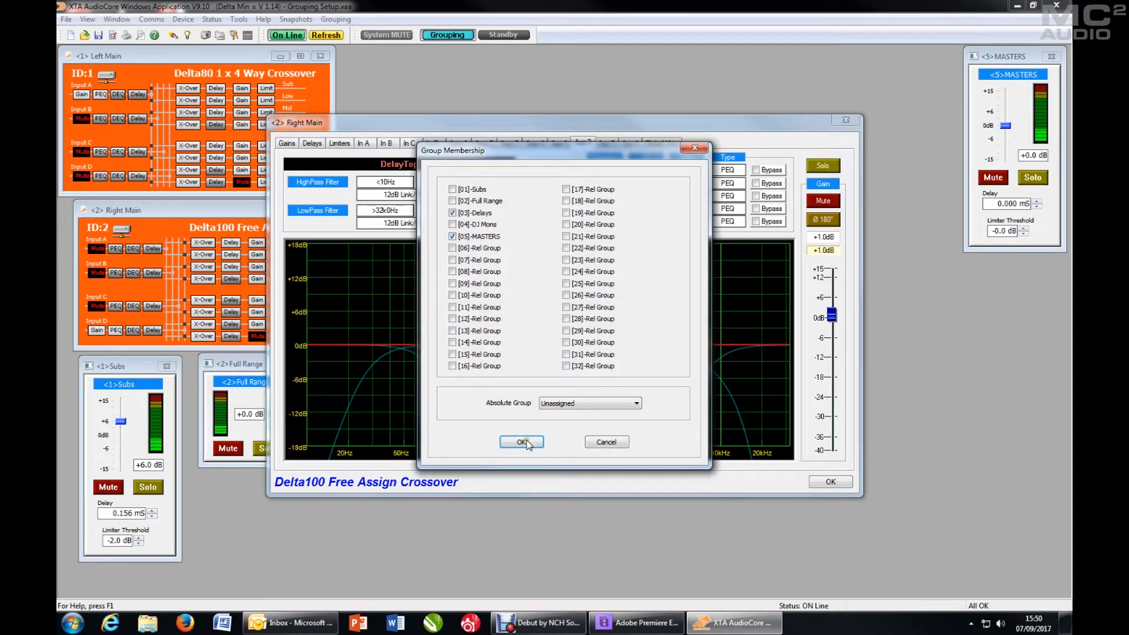
left_click(521, 441)
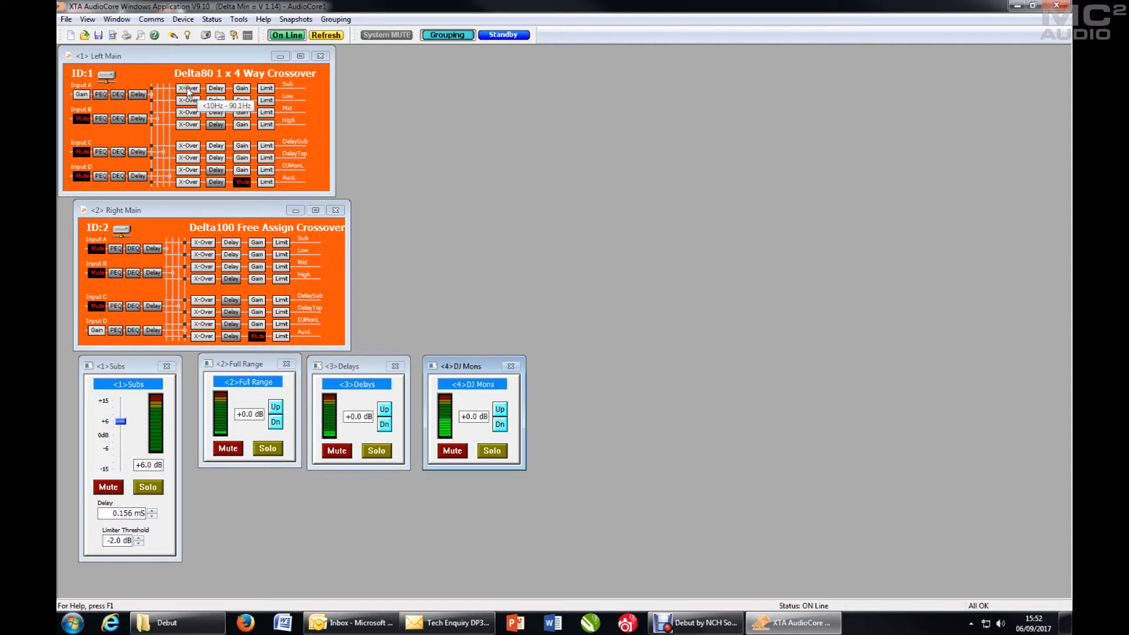
- Assign the Left Main Sub output to (01) Abs Group and close its editor
left_click(188, 87)
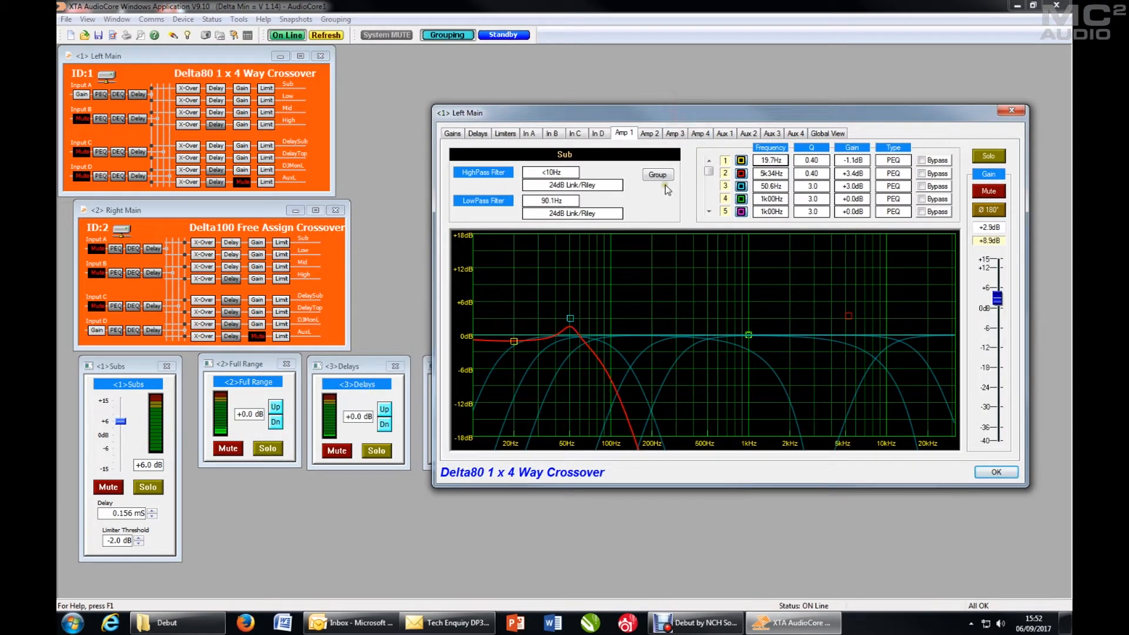
left_click(656, 174)
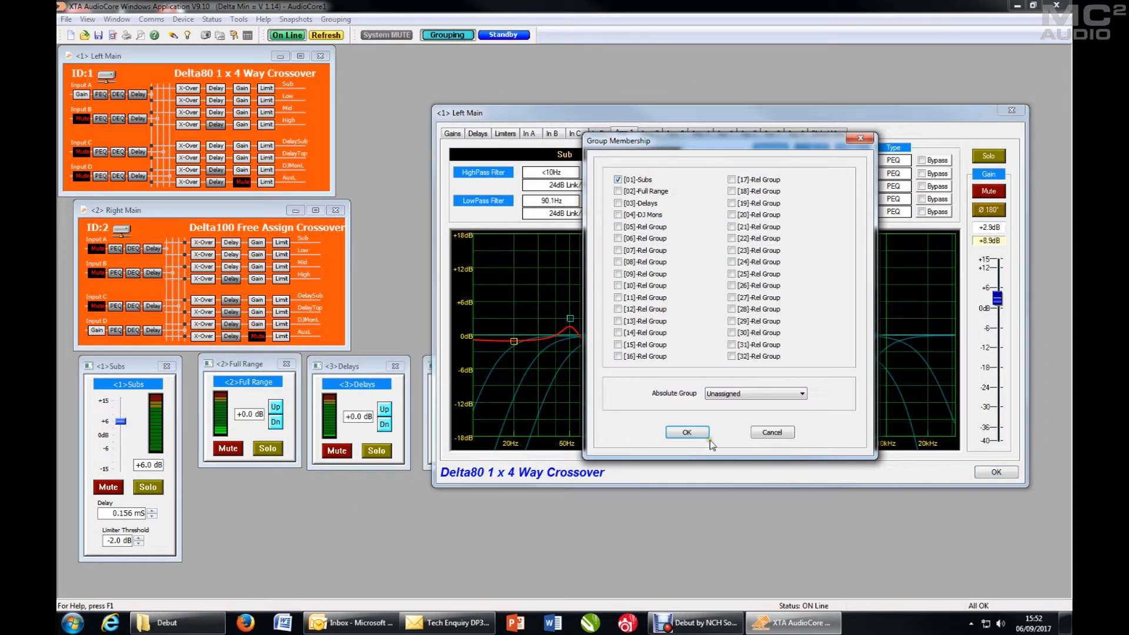
left_click(800, 393)
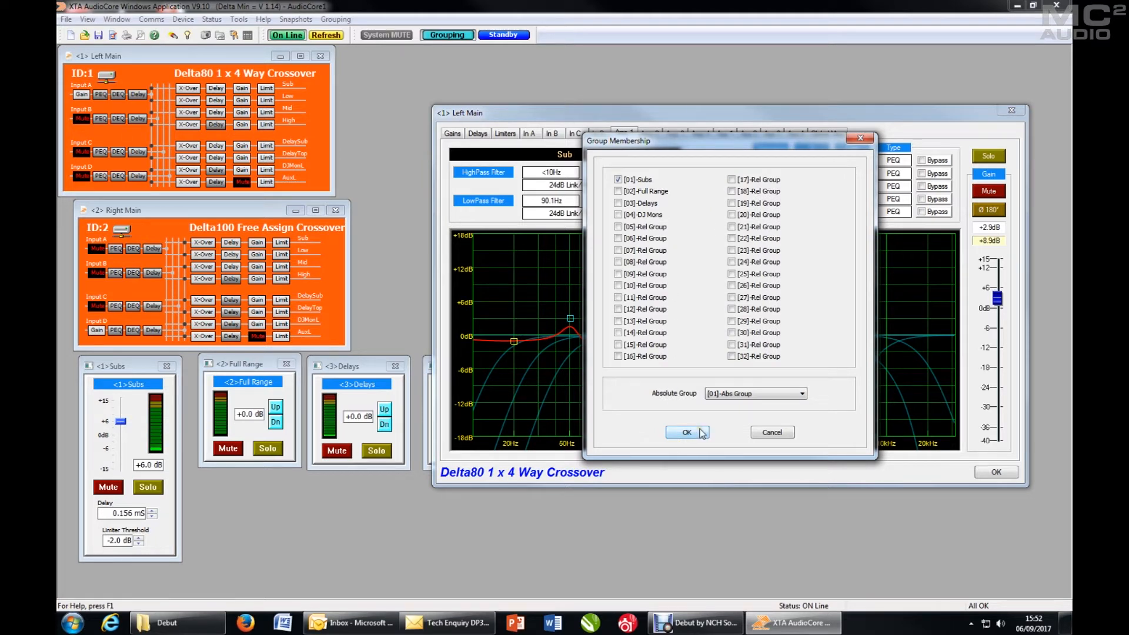
left_click(686, 431)
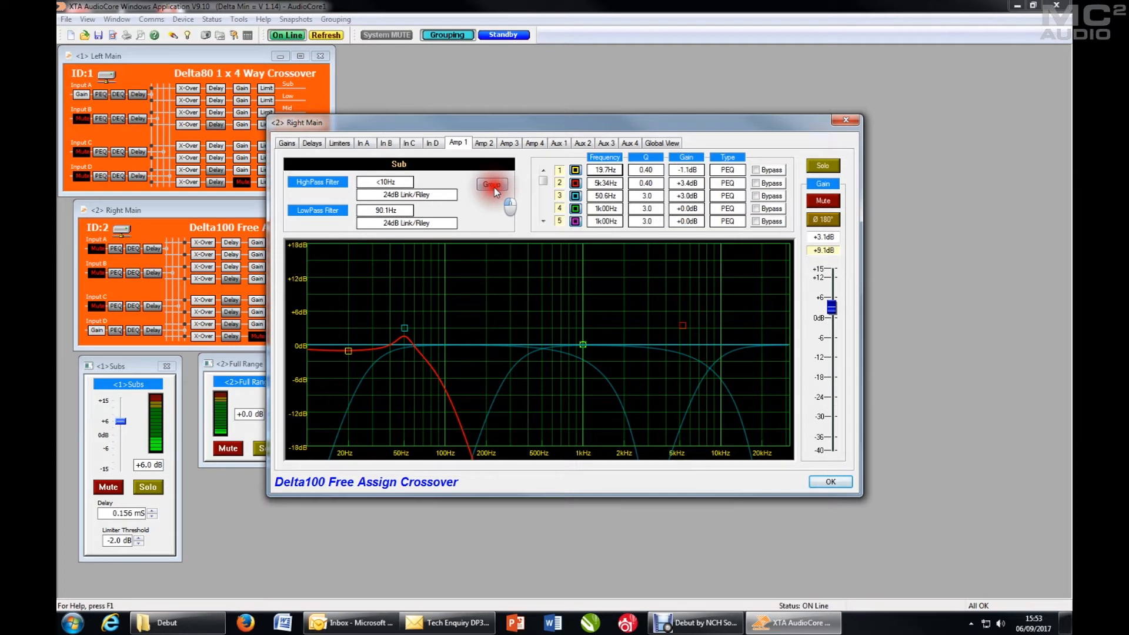
- Assign the Right Main Sub output to absolute group 1, creating the Abs Group window
left_click(492, 184)
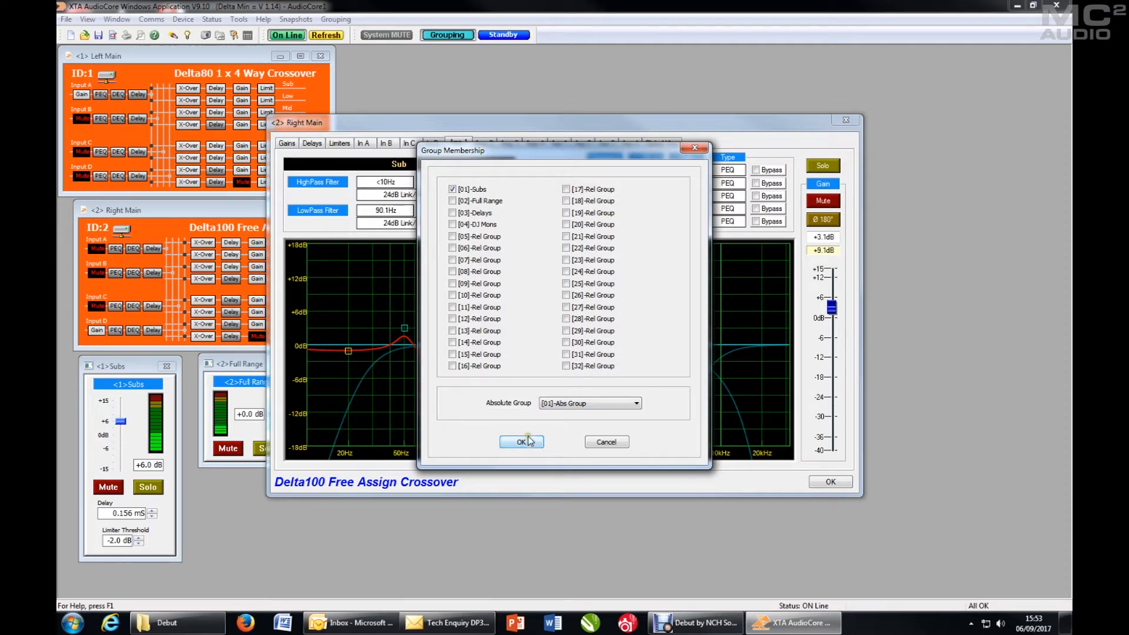
left_click(521, 442)
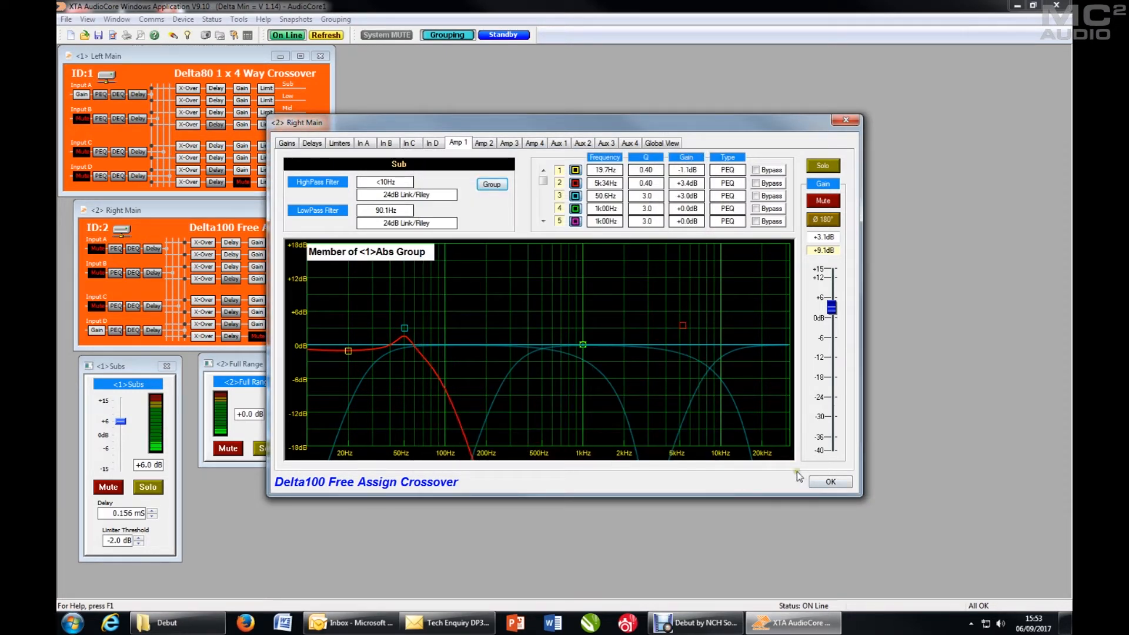
left_click(829, 481)
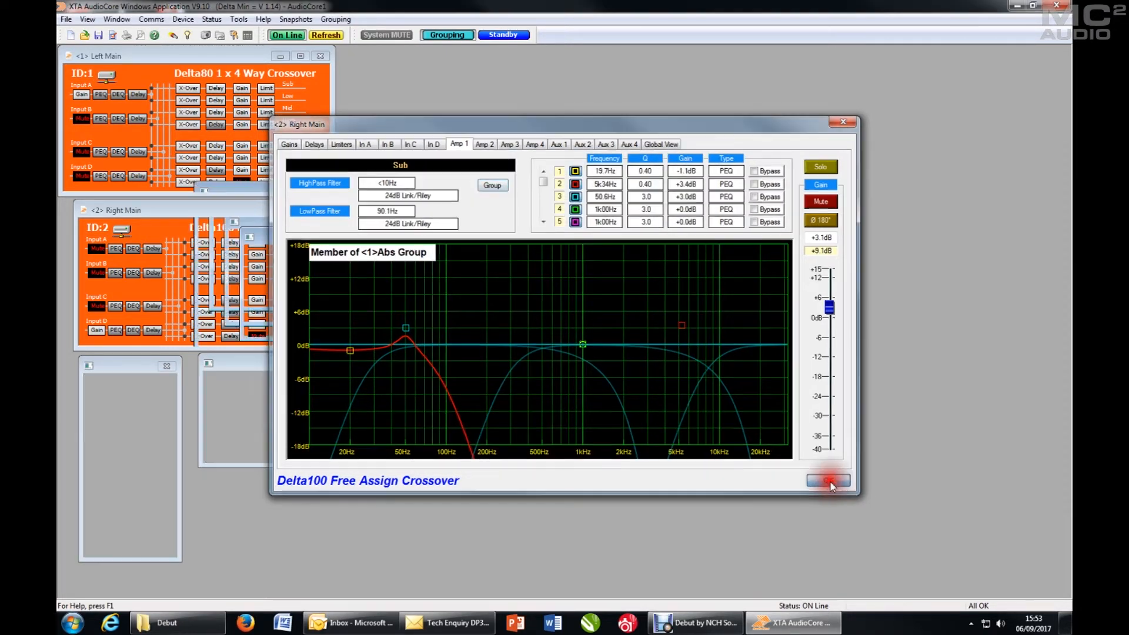
left_click(827, 481)
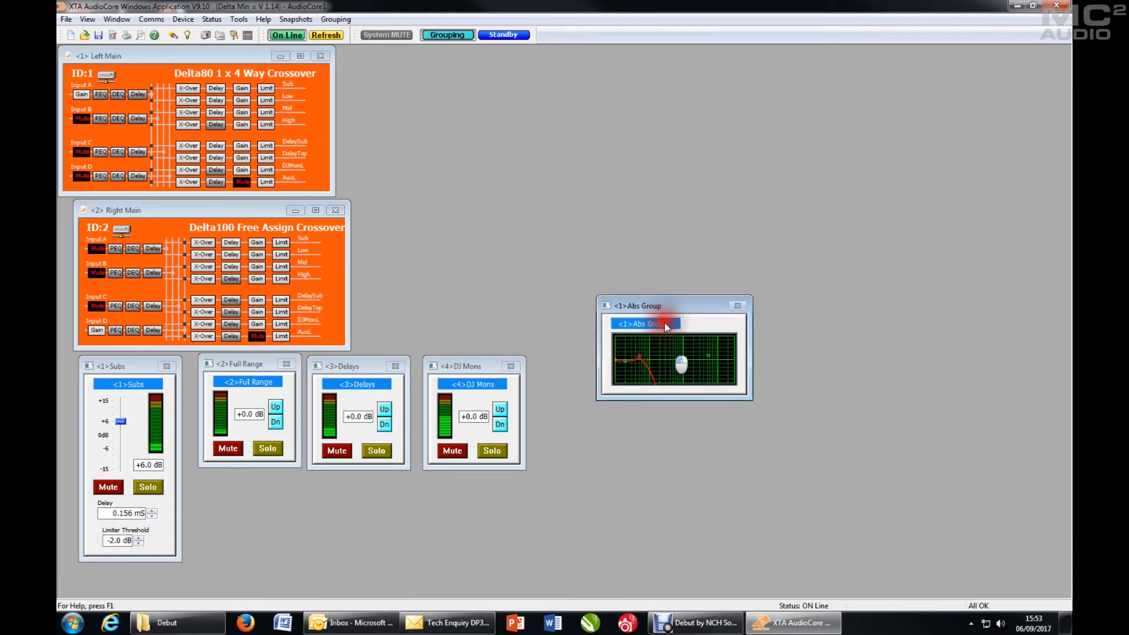
- Move the Abs Group window up and rename absolute group 1 to Sub EQ
left_click_drag(673, 306, 519, 135)
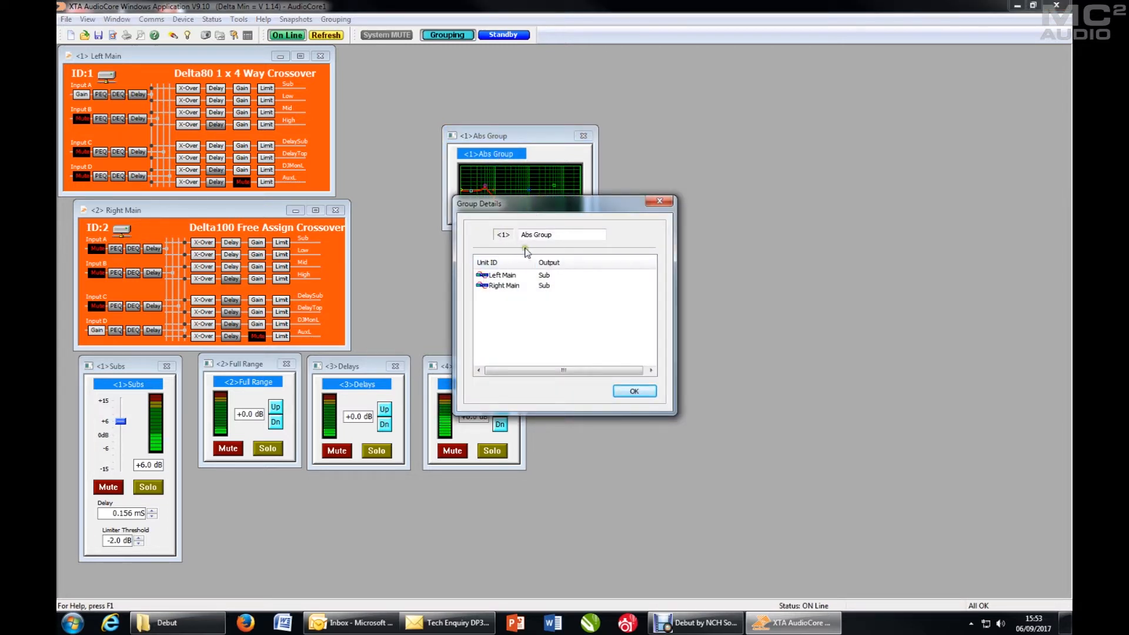
left_click_drag(476, 203, 657, 221)
type("Sub EQ")
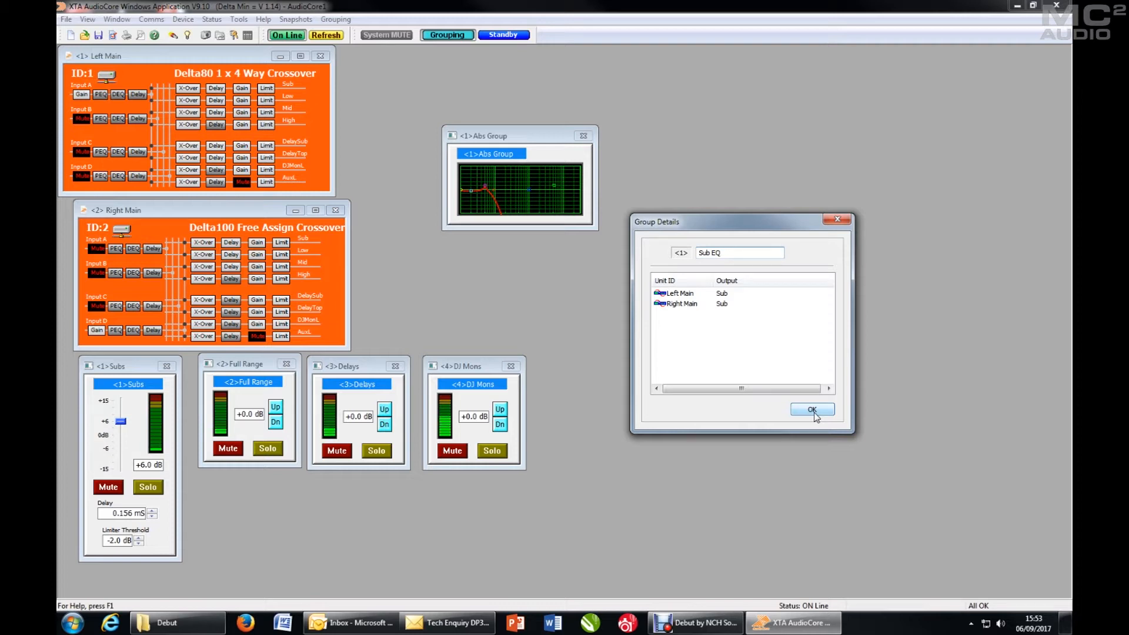
left_click(739, 252)
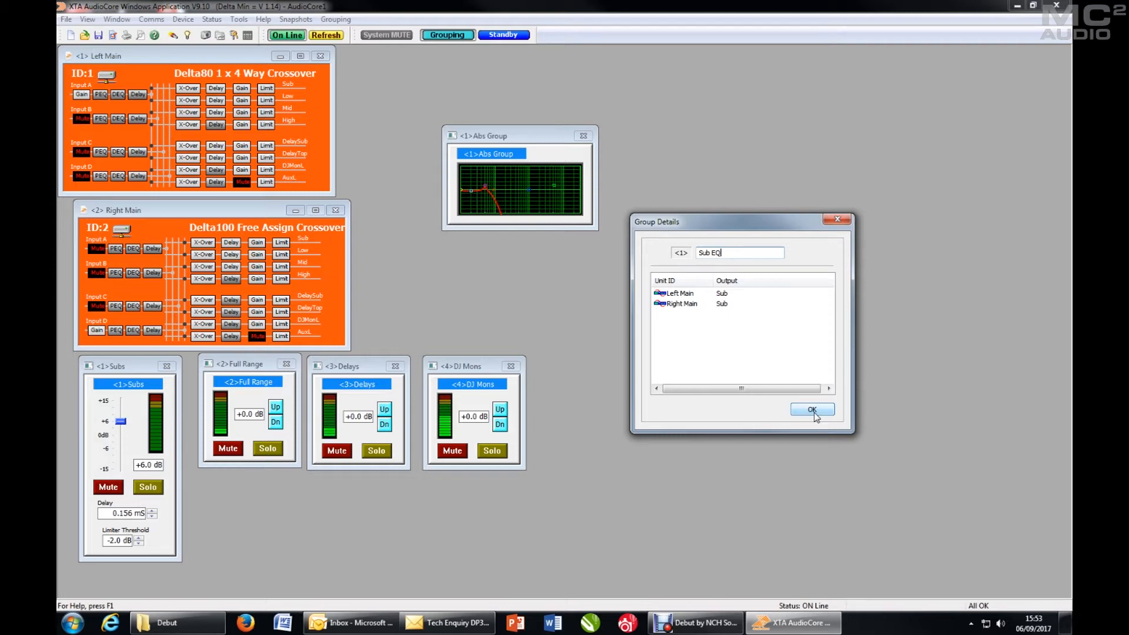
left_click(812, 410)
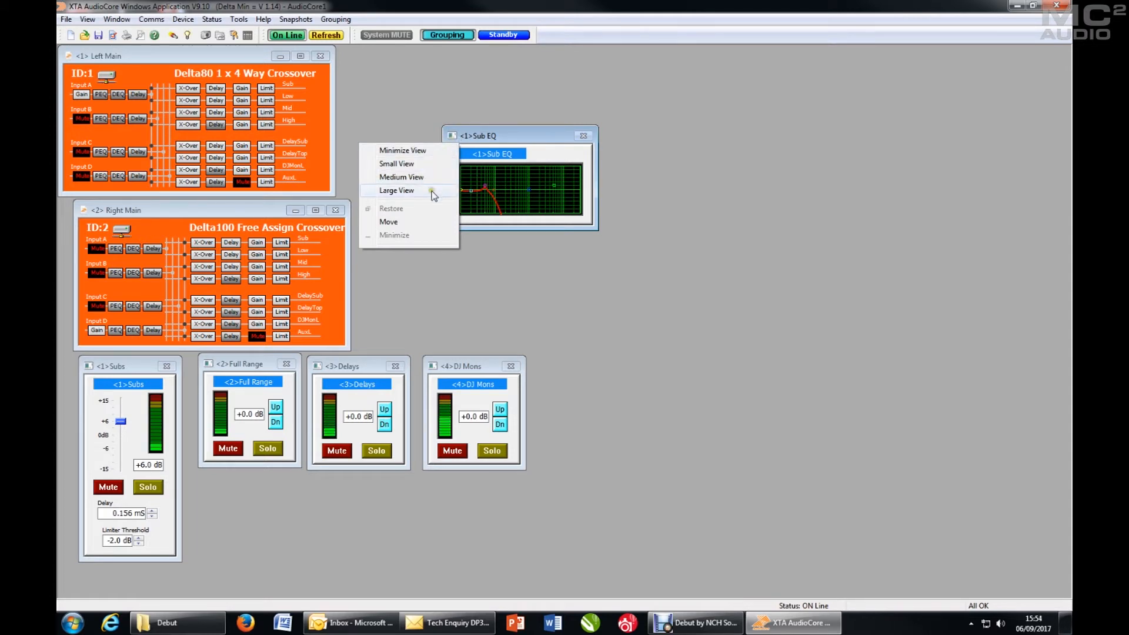
- Show the Sub EQ window at large size and raise EQ band 3 into a boost
left_click(397, 190)
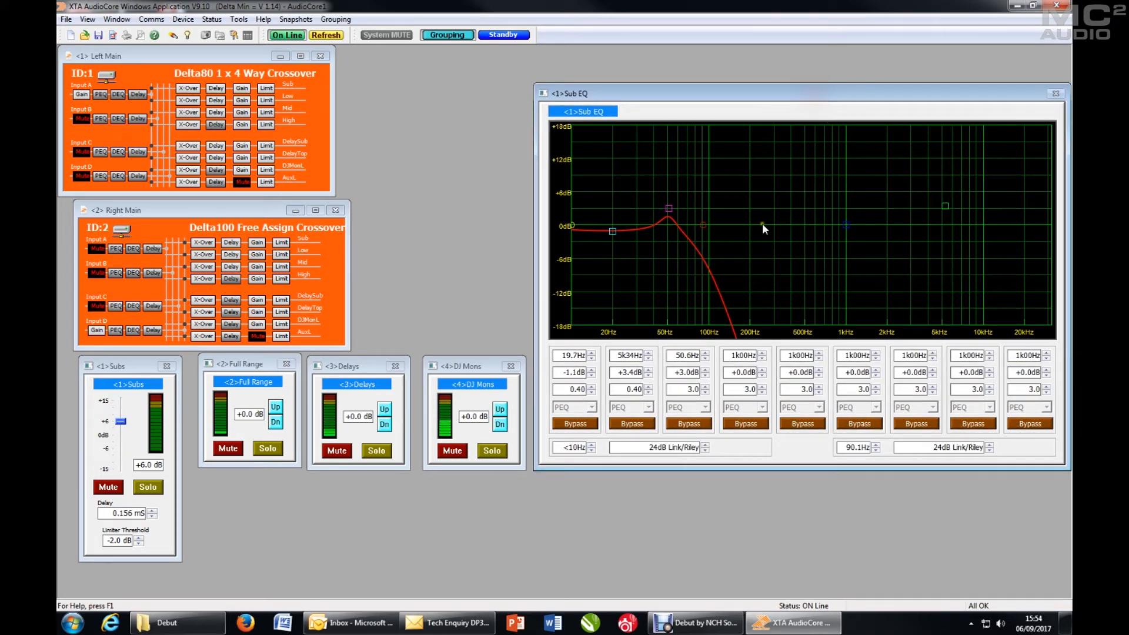
mouse_move(678, 234)
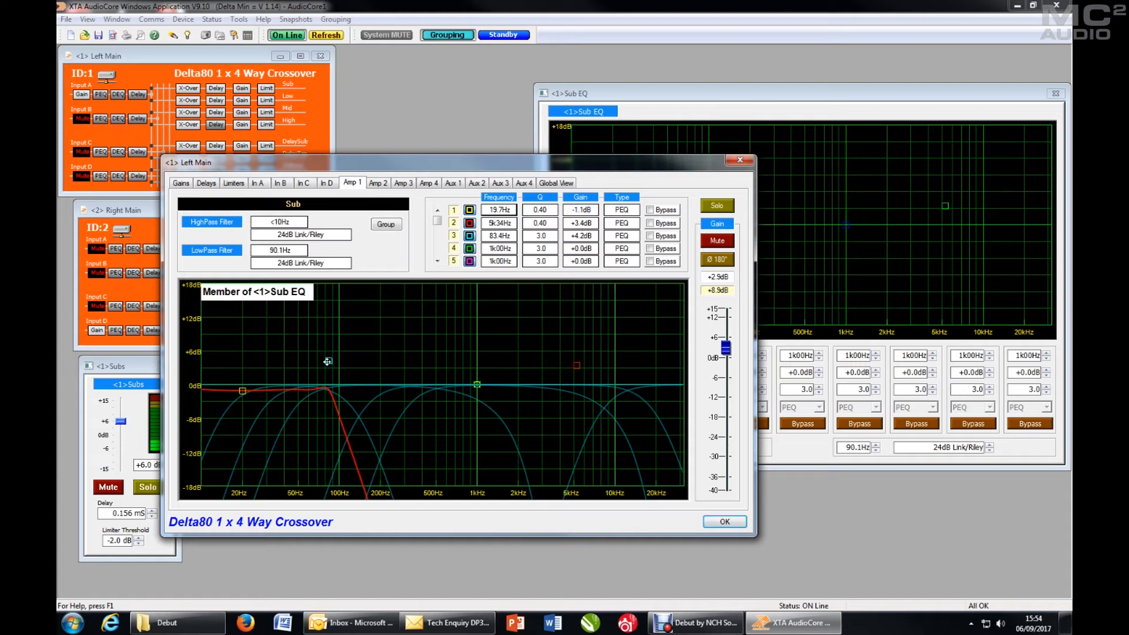
left_click_drag(328, 361, 341, 354)
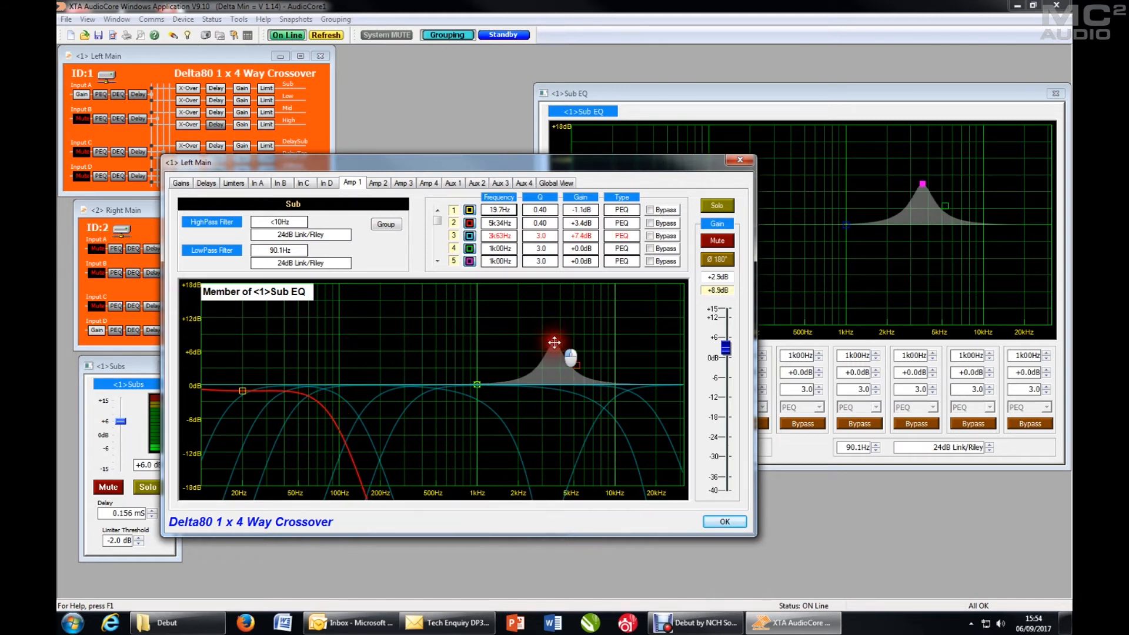
left_click_drag(554, 342, 320, 338)
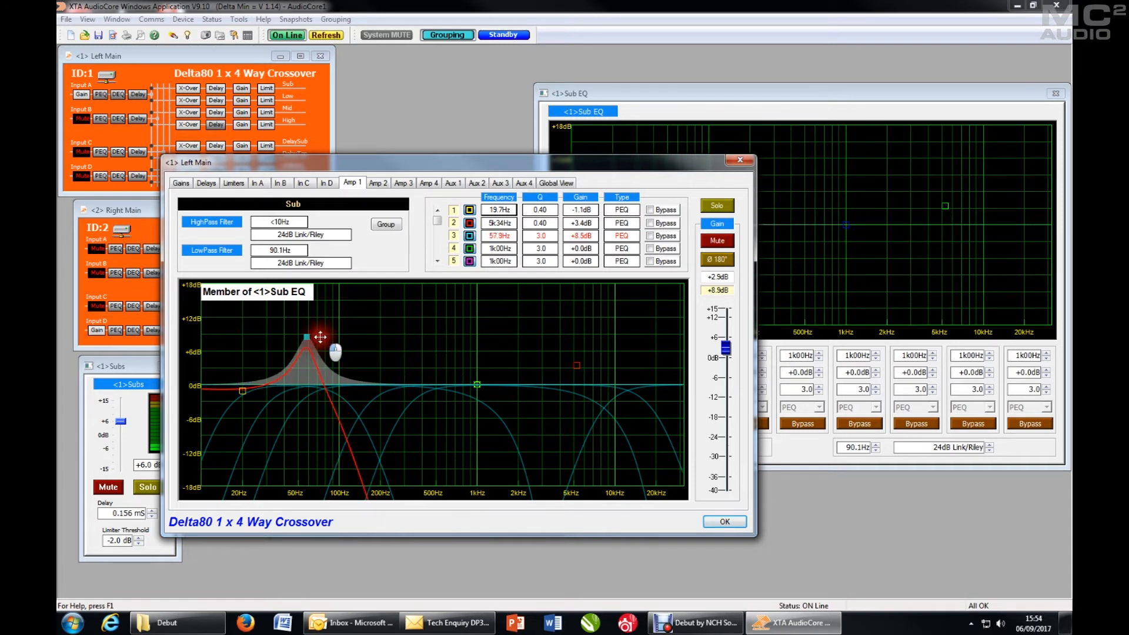
- Settle band 3 at about 71 Hz, +4 dB on the Left Main Sub and keep it
left_click_drag(323, 337, 331, 377)
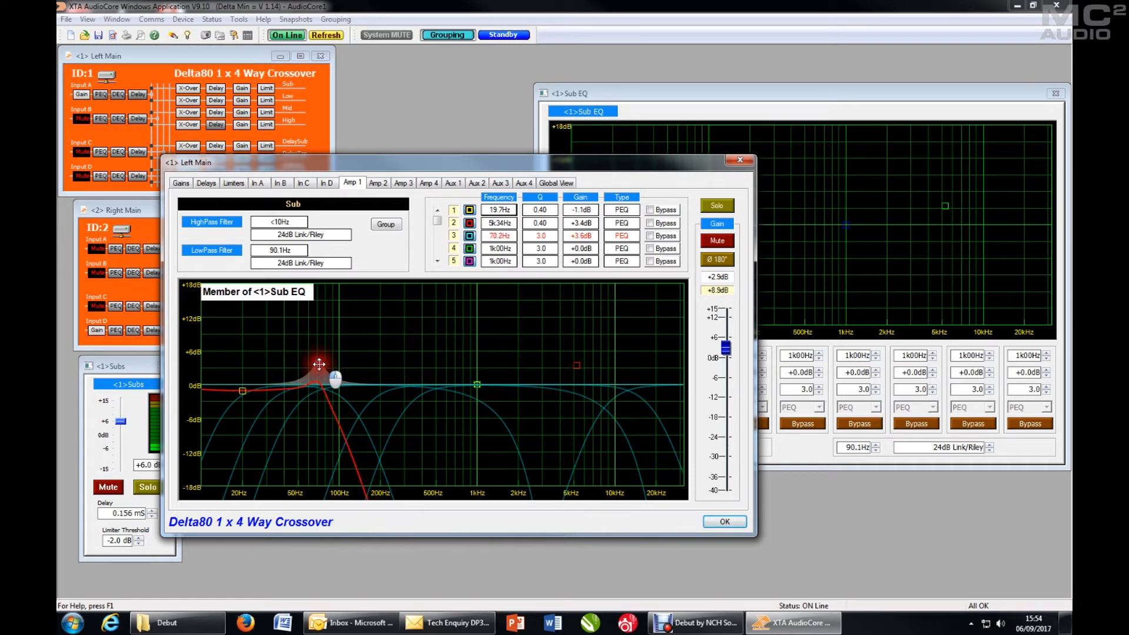
left_click_drag(318, 364, 319, 361)
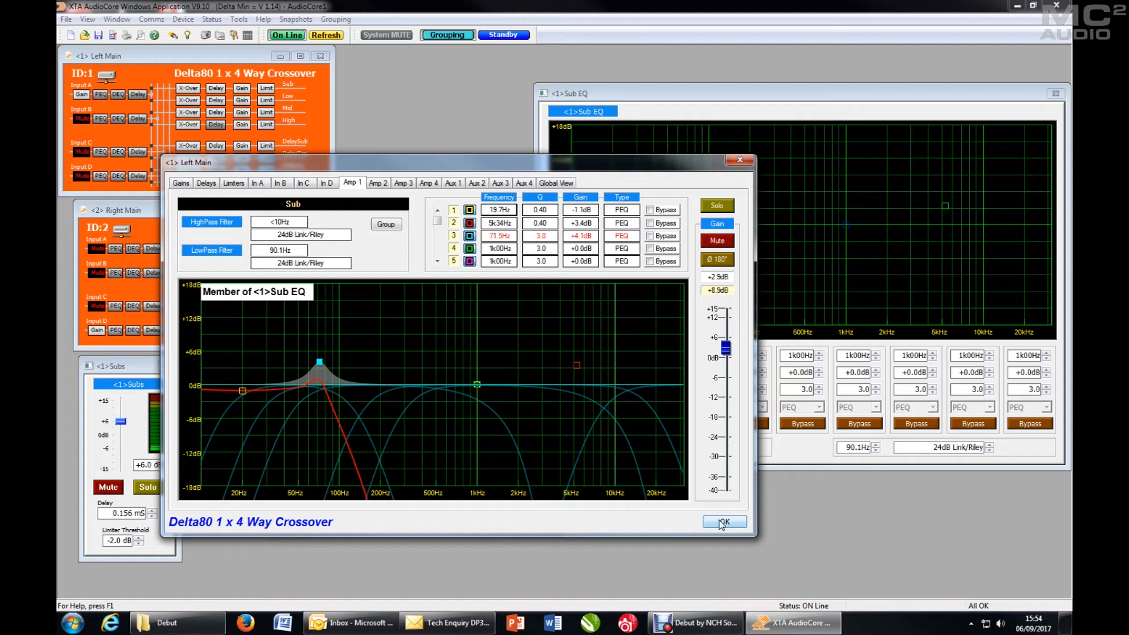
left_click(724, 521)
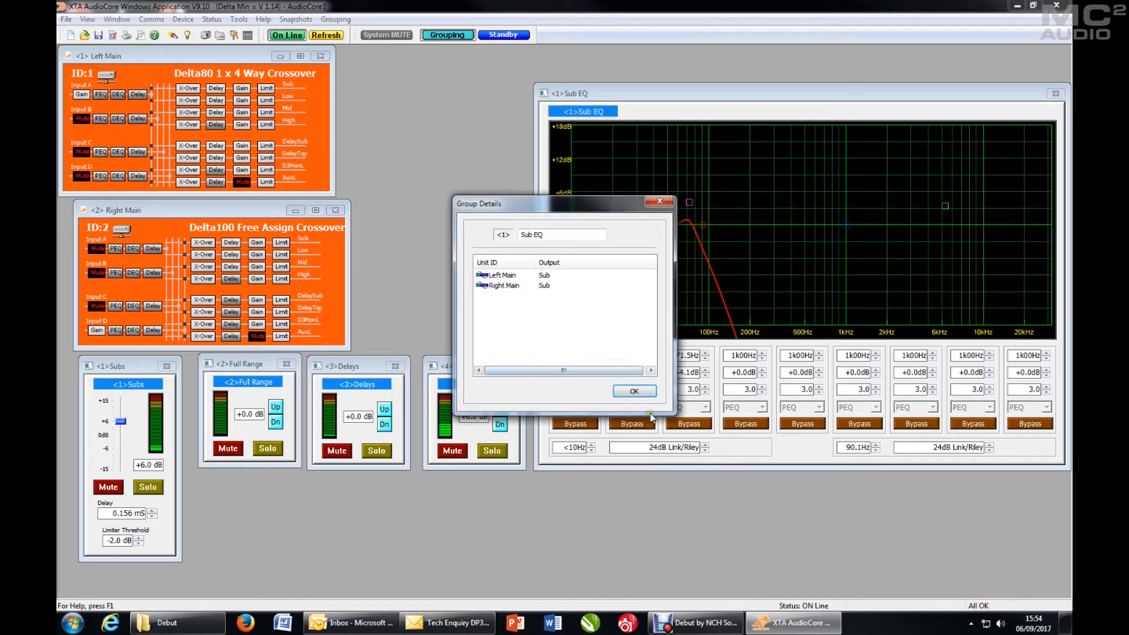
left_click(633, 390)
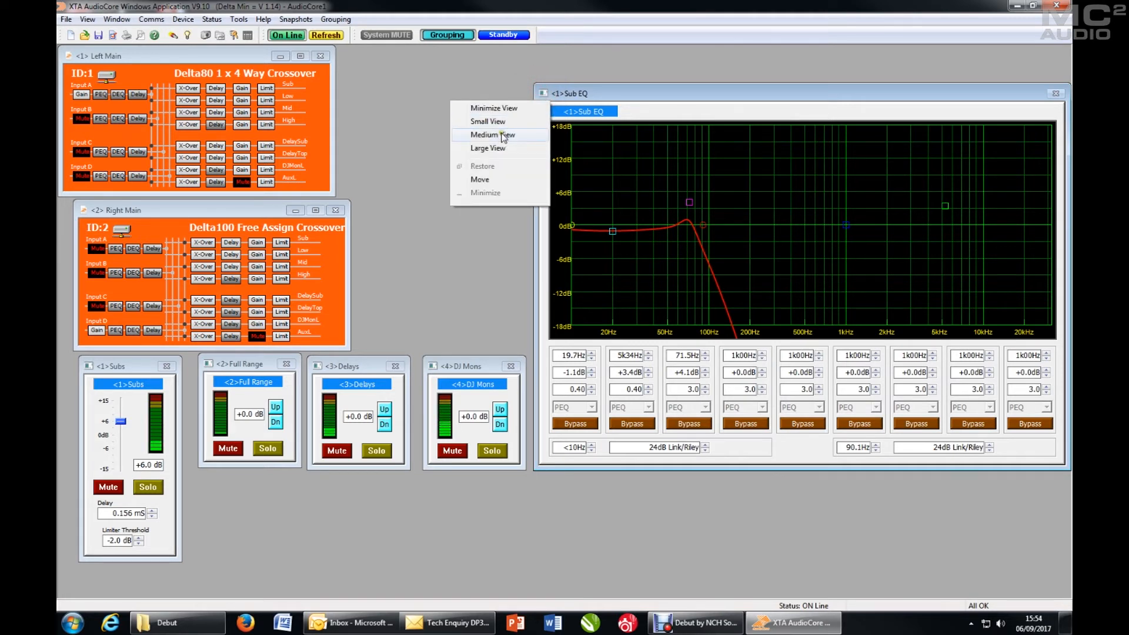
- Set Sub EQ to medium view and assign Left Main Input A to (02) Abs Group
left_click(493, 134)
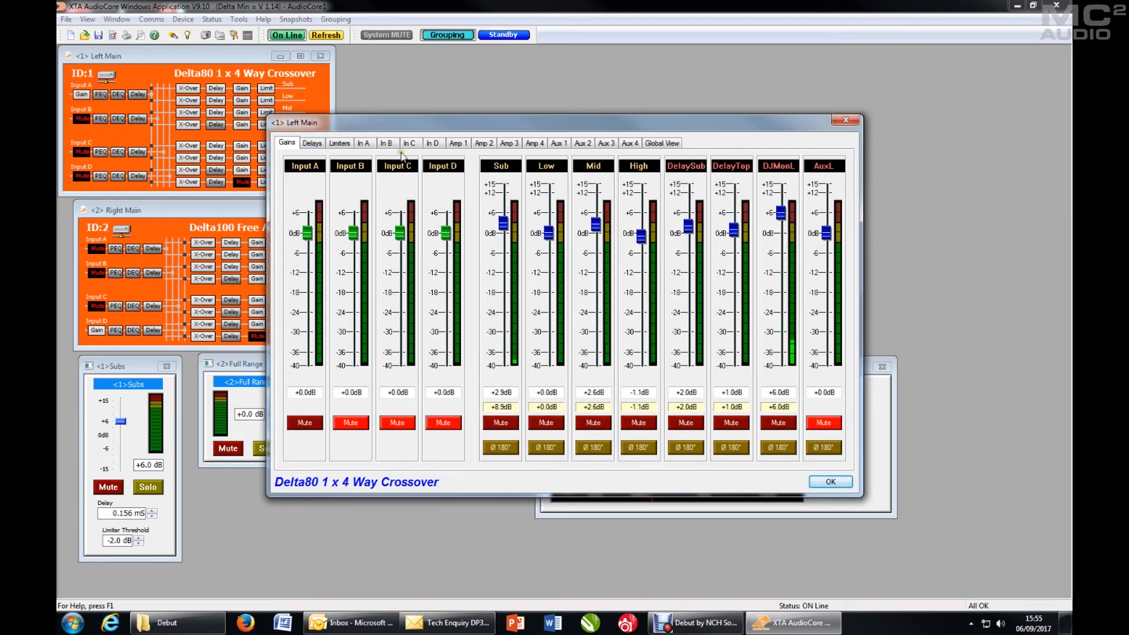
left_click(364, 142)
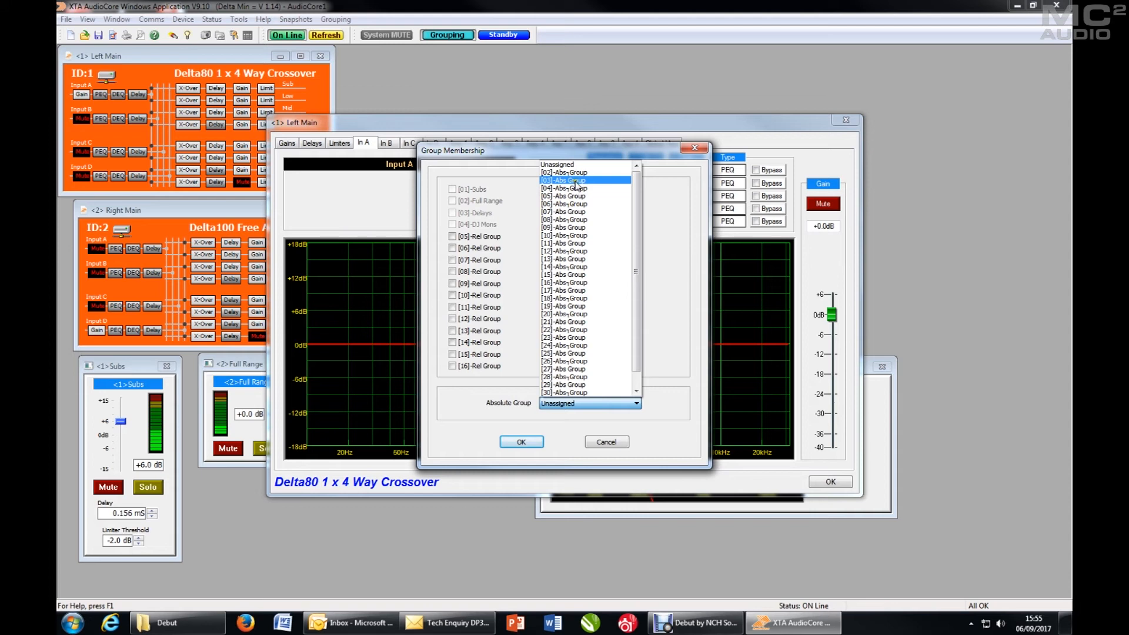
left_click(564, 172)
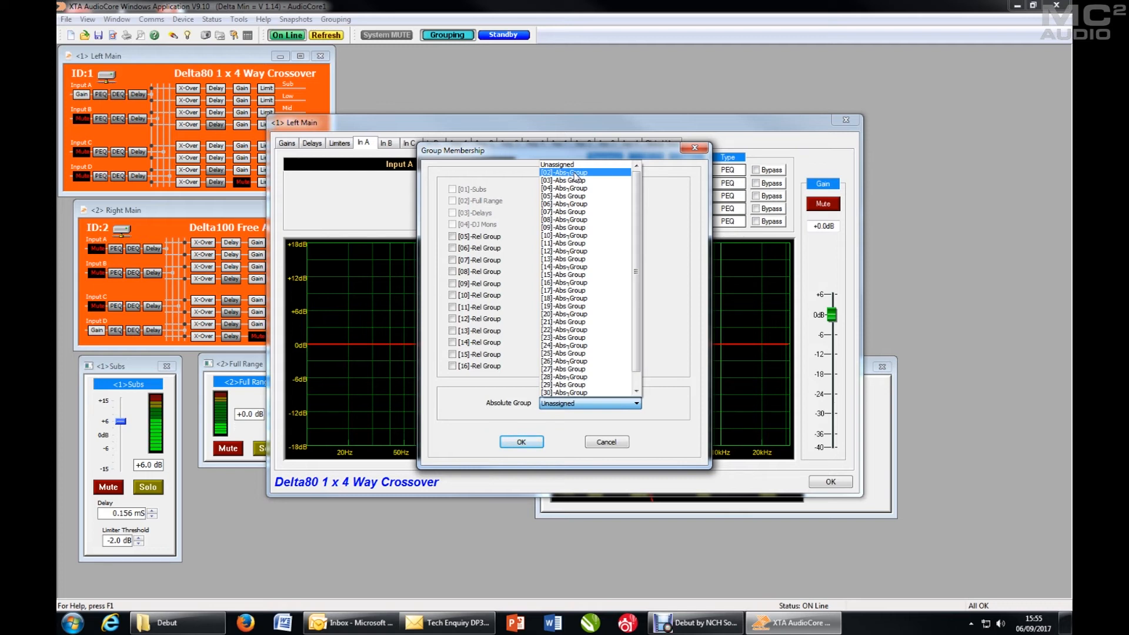
left_click(574, 173)
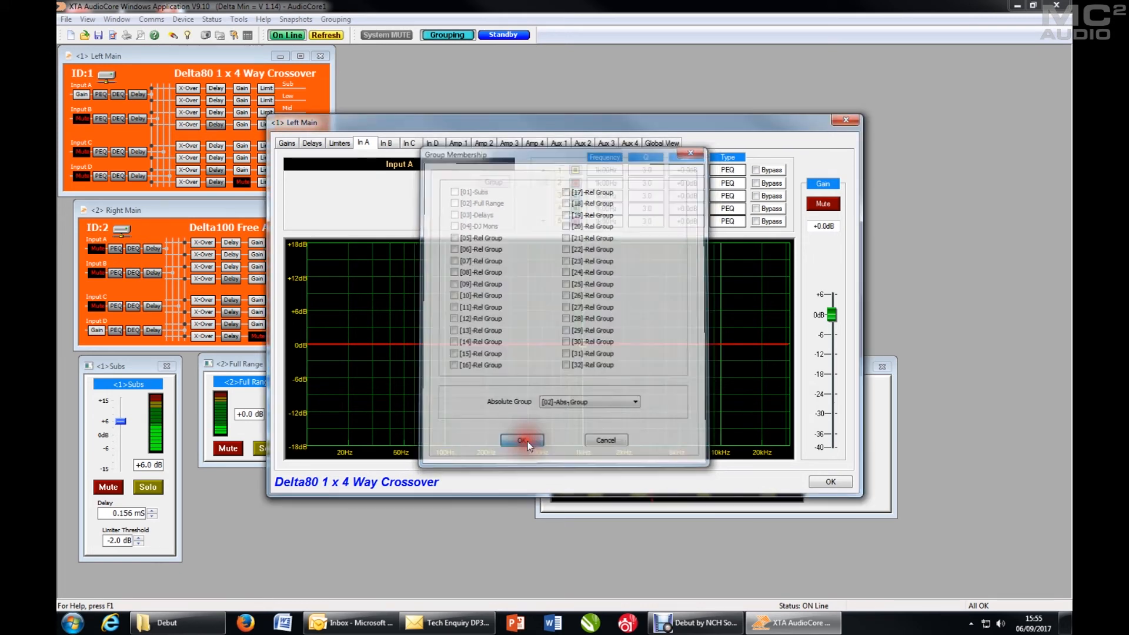
left_click(521, 440)
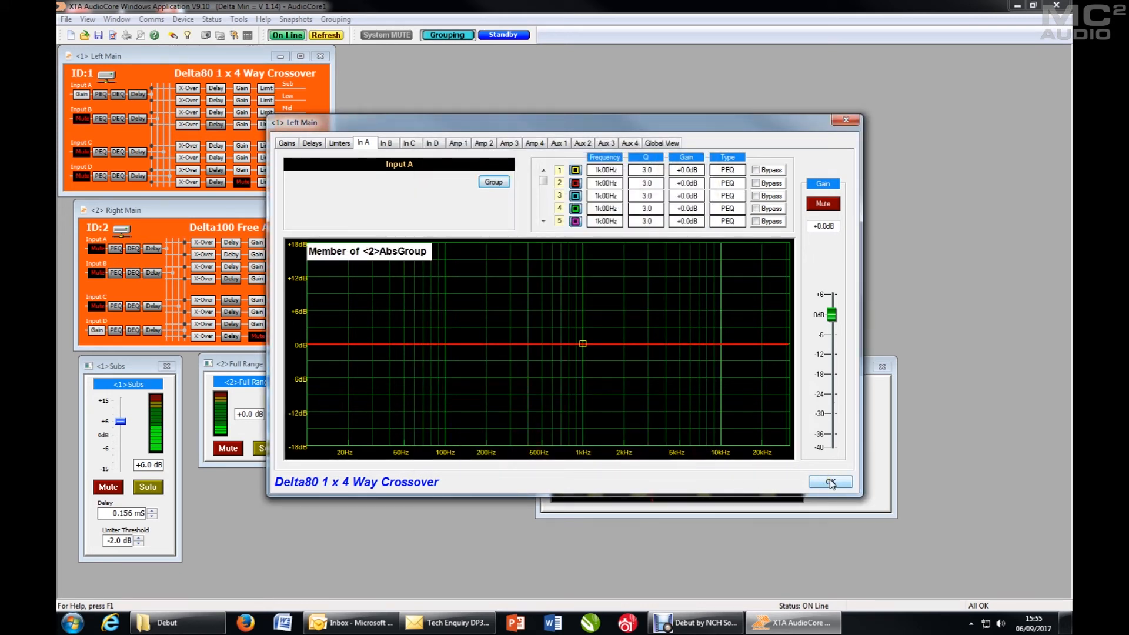
left_click(829, 482)
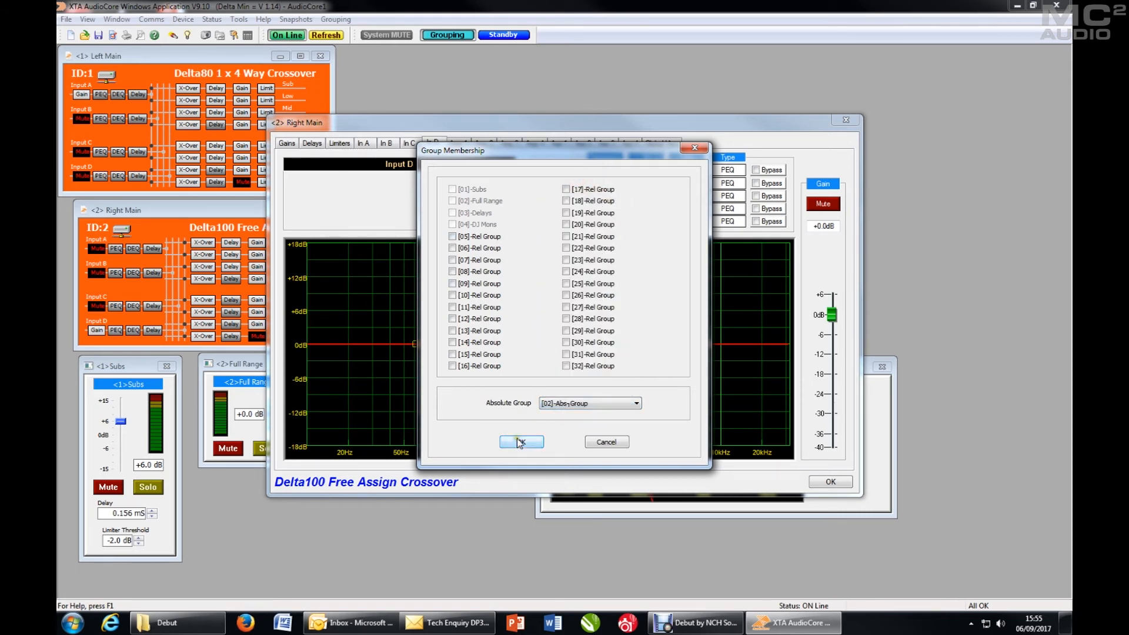
- Assign Right Main Input D to absolute group 2, creating the second Abs Group window
left_click(521, 441)
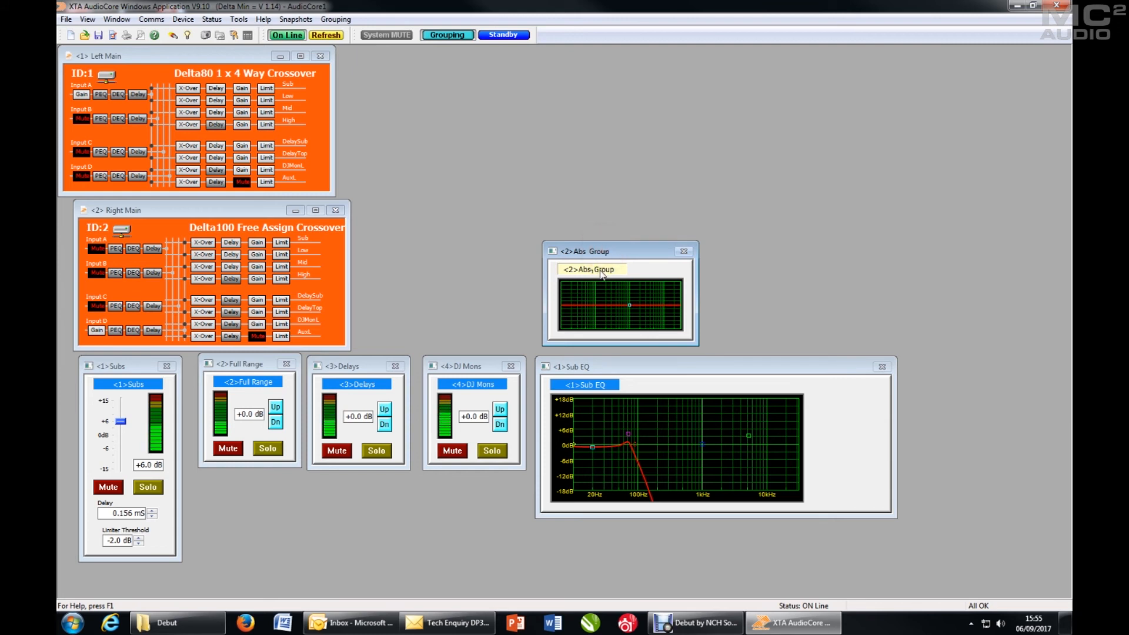
- Rename absolute group 2 to Master EQ
double_click(591, 268)
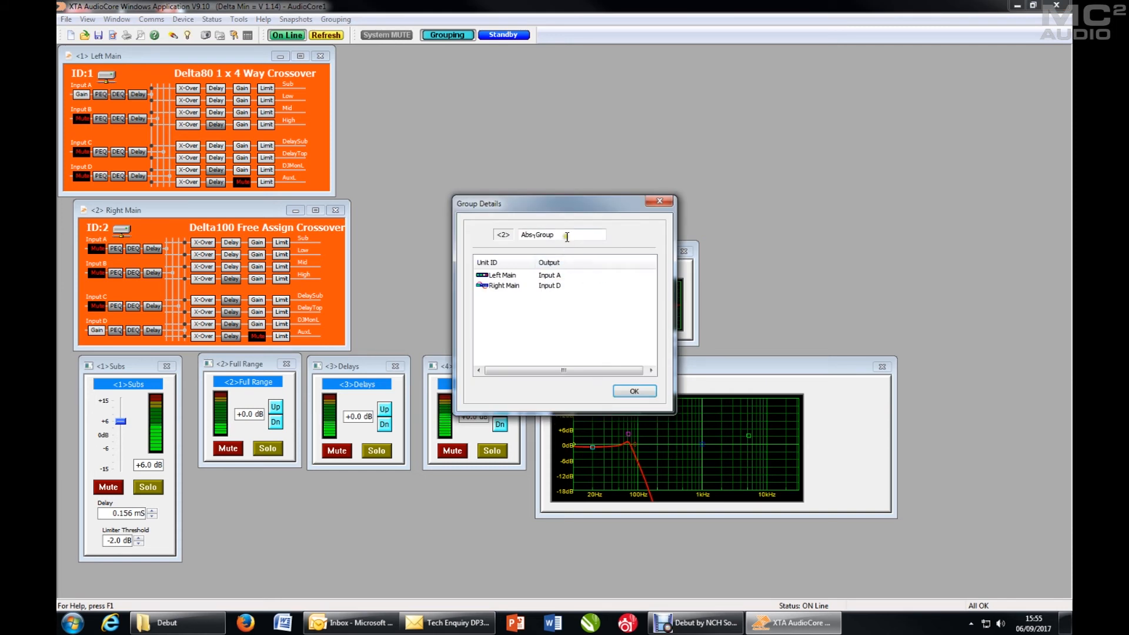
type("Master EQ")
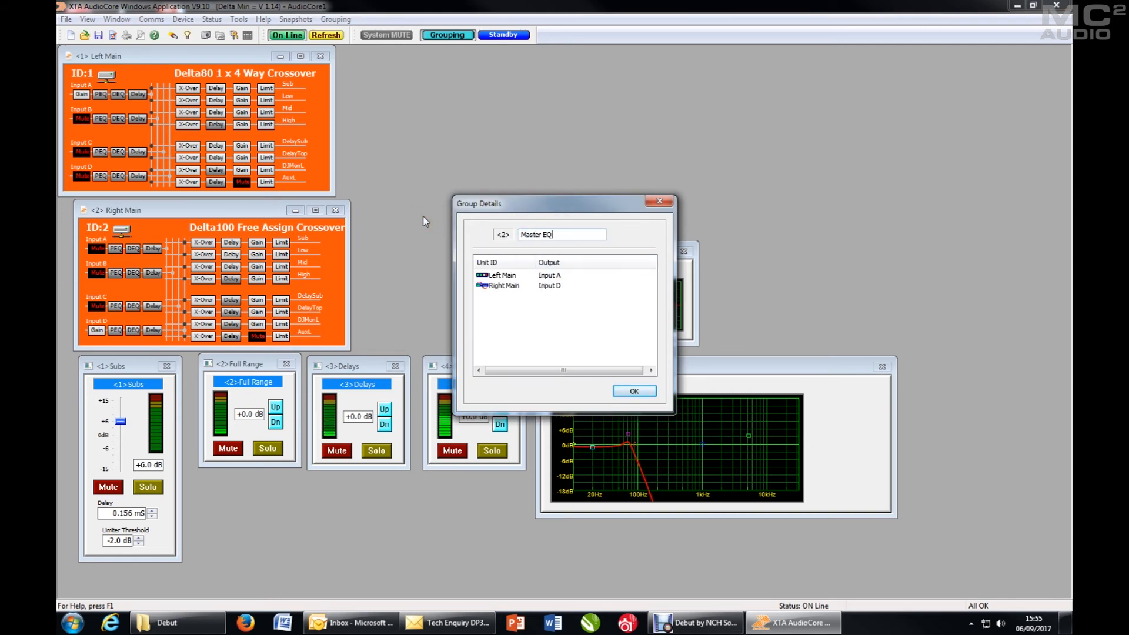
left_click(633, 391)
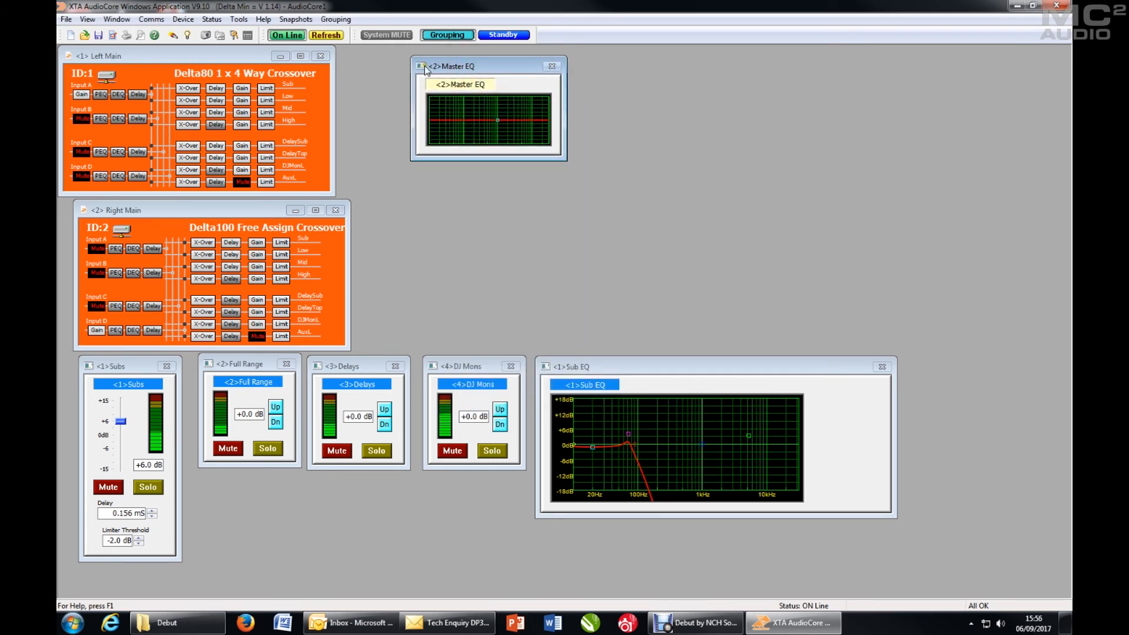
- Show the Master EQ window larger and bring up Right Main Input D's equaliser
left_click(421, 66)
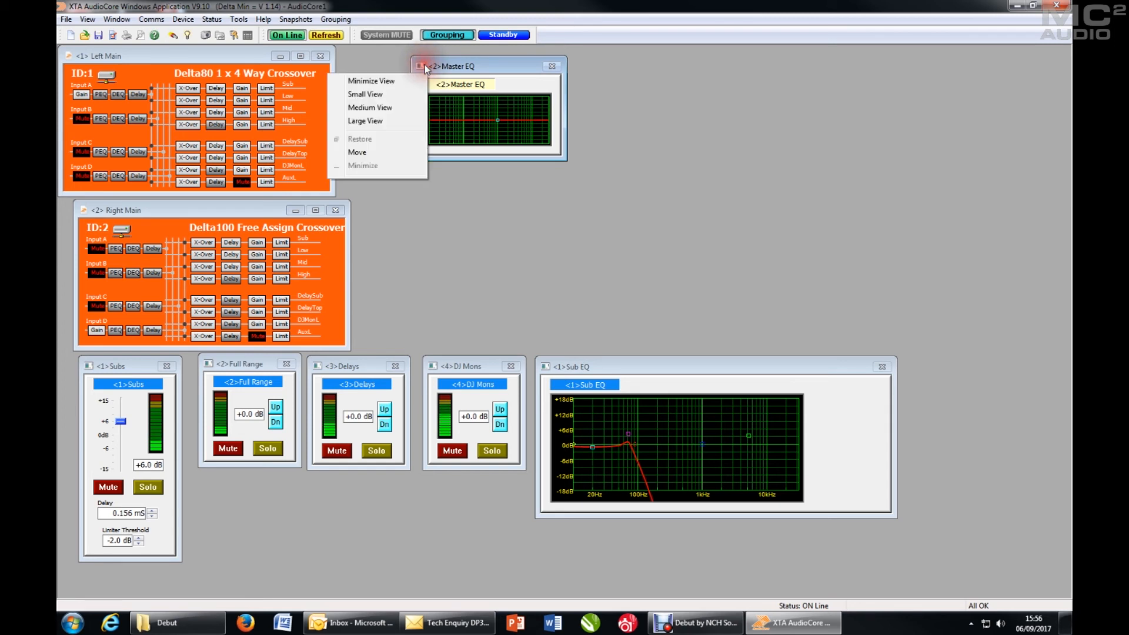
left_click(365, 120)
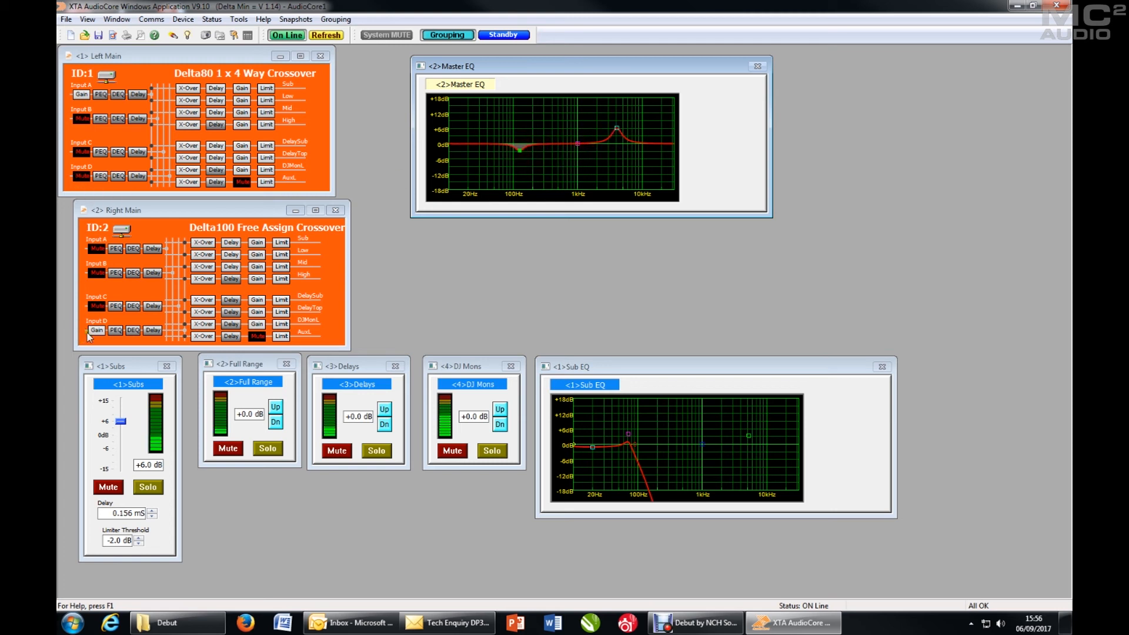
left_click(115, 329)
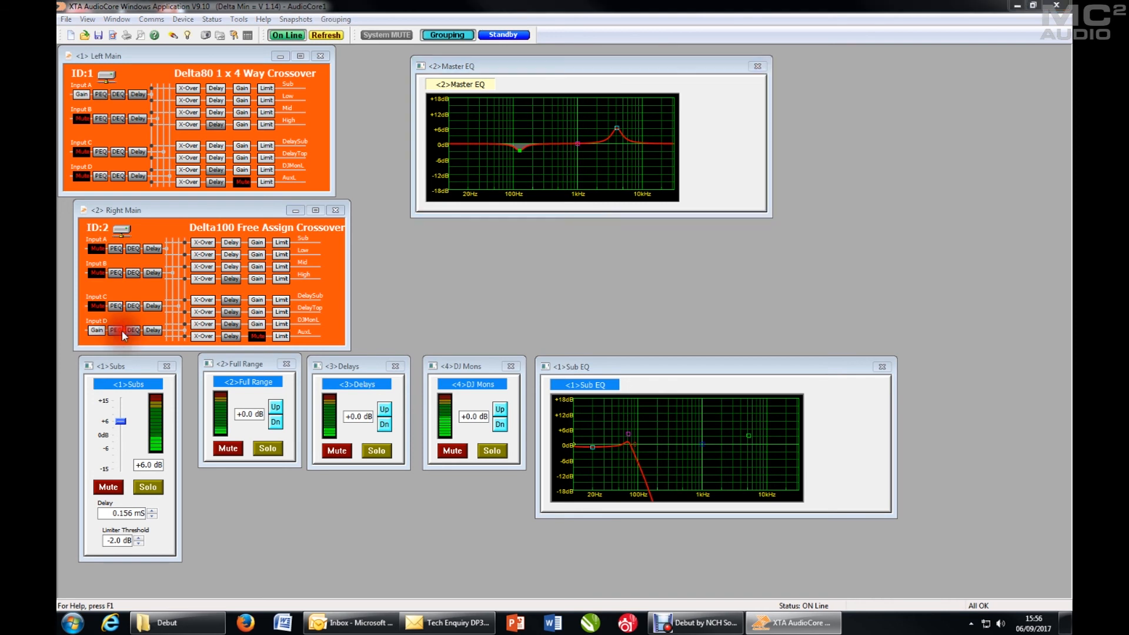
left_click(131, 330)
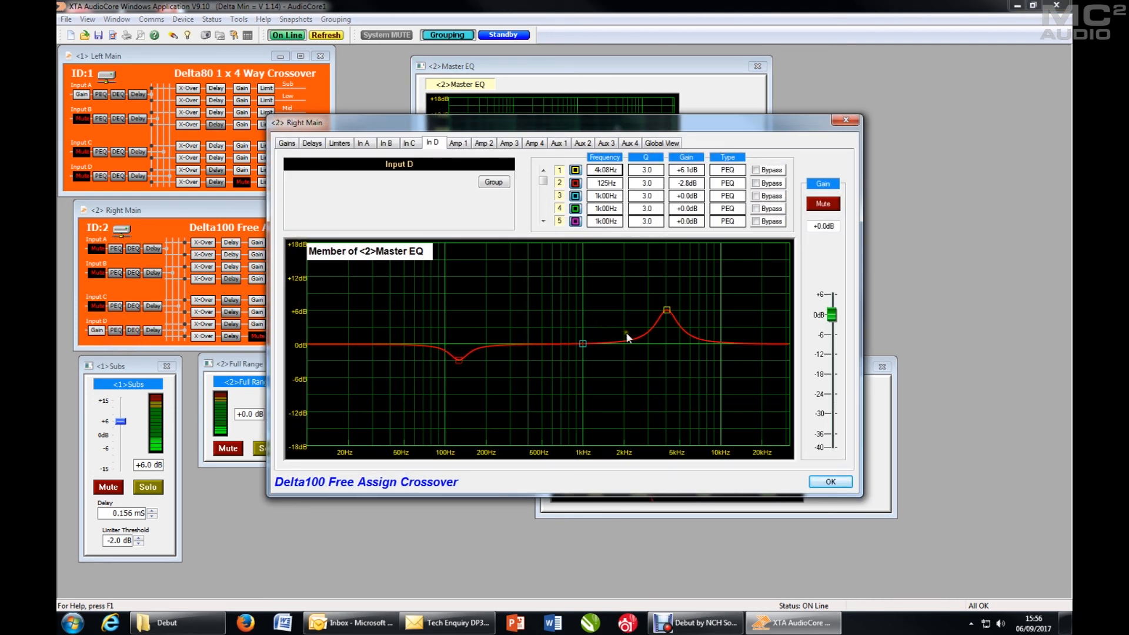